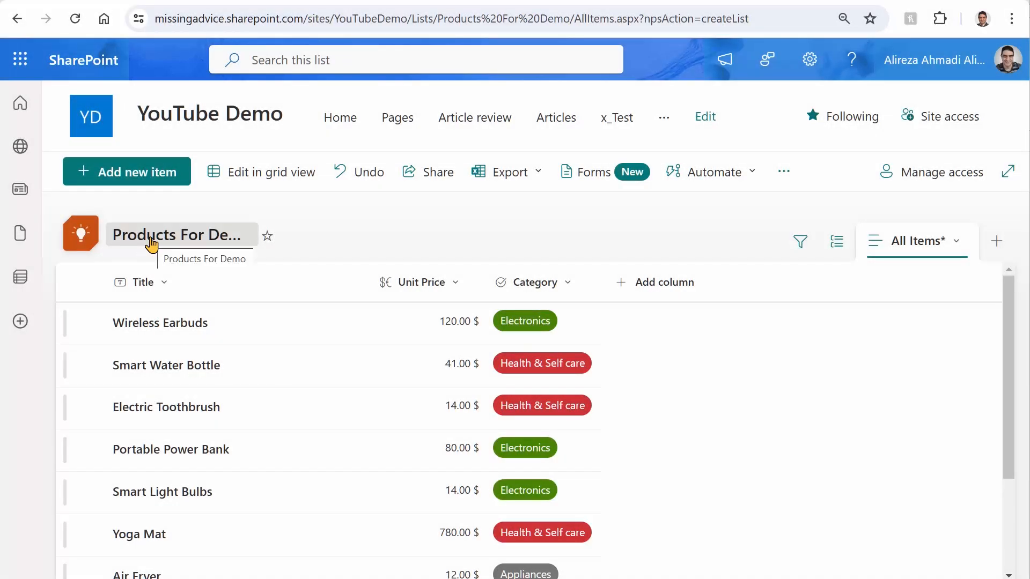
mouse_move(76, 5)
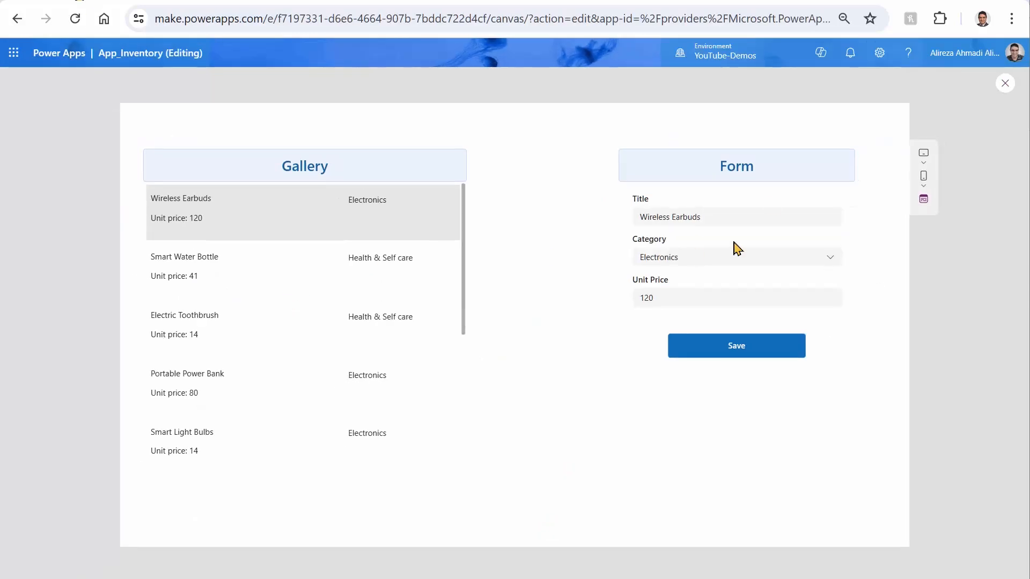
mouse_move(291, 170)
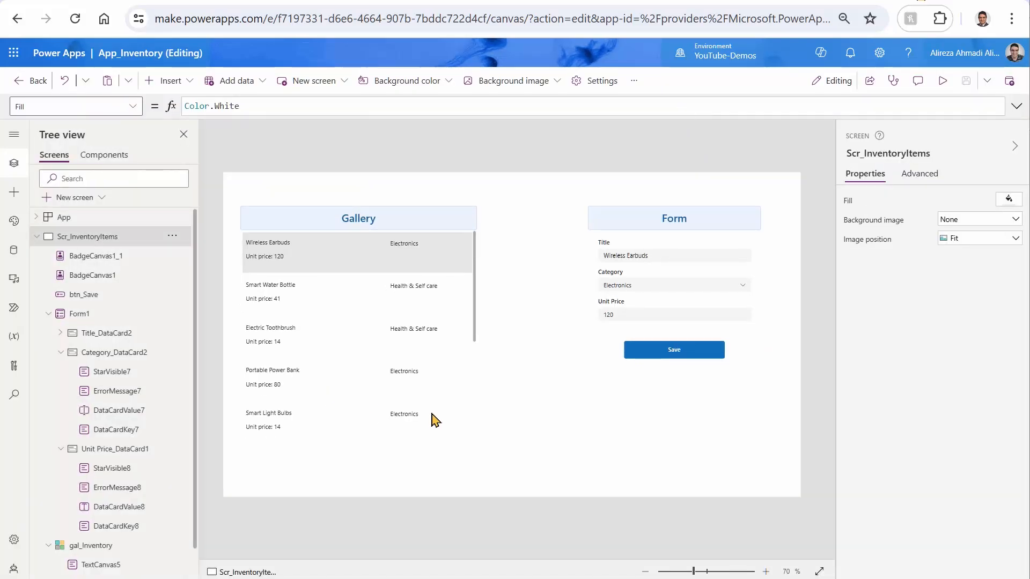
- Select gal_Inventory to confirm its Items come from the Products For Demo list
click(357, 328)
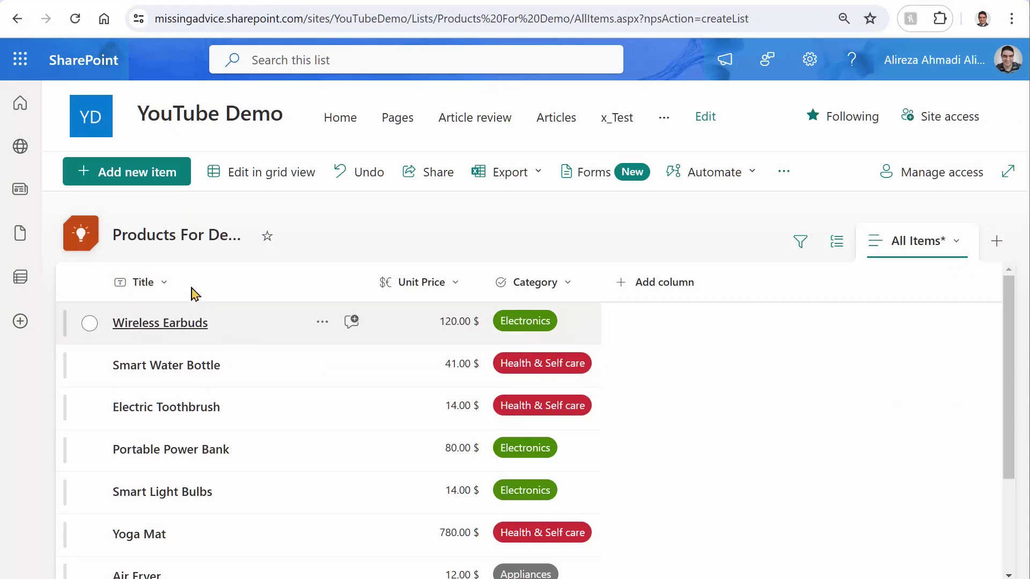
mouse_move(438, 401)
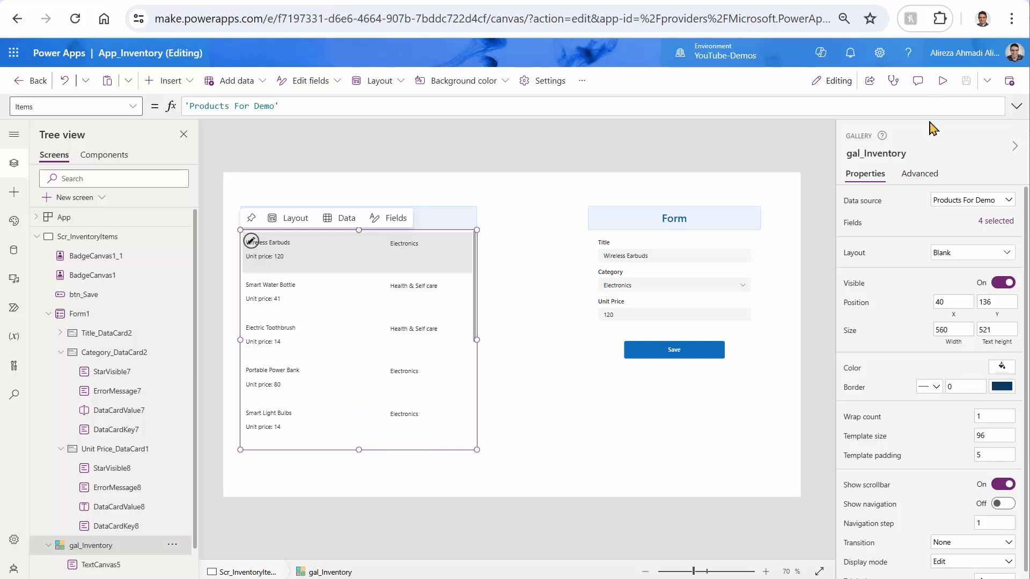
- Preview the app, load Smart Water Bottle from the gallery, then exit preview
click(941, 80)
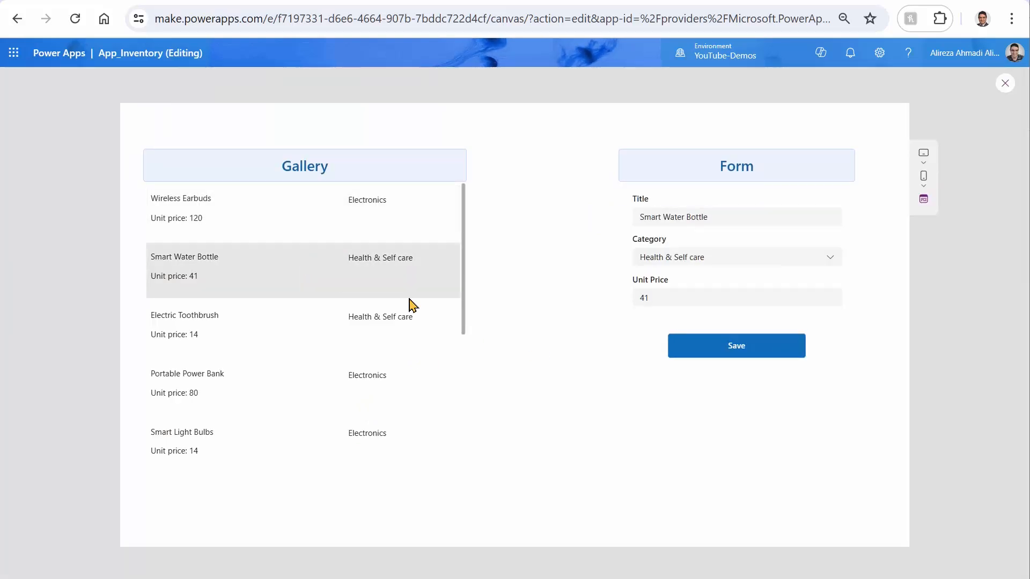
mouse_move(961, 140)
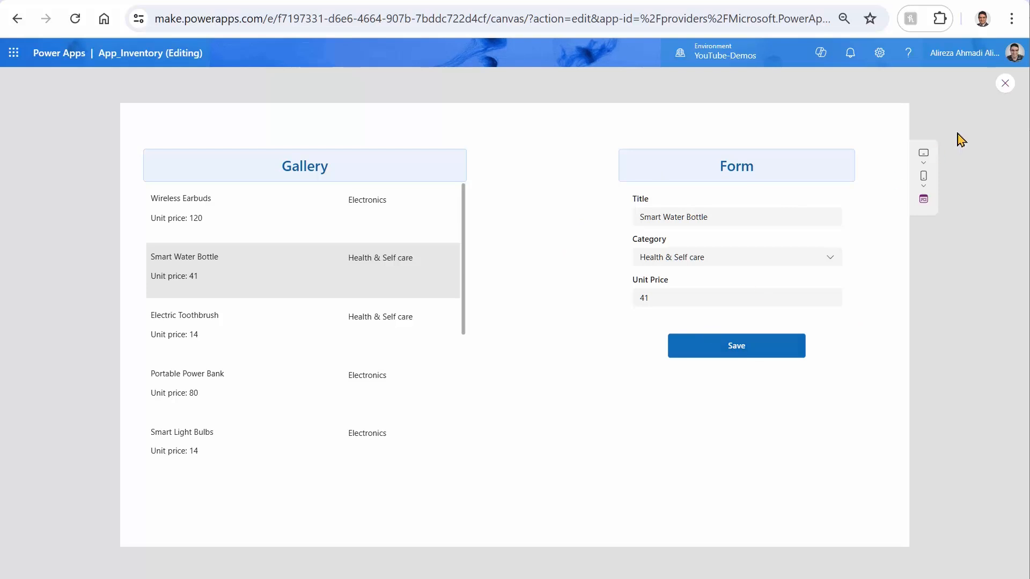
click(1004, 84)
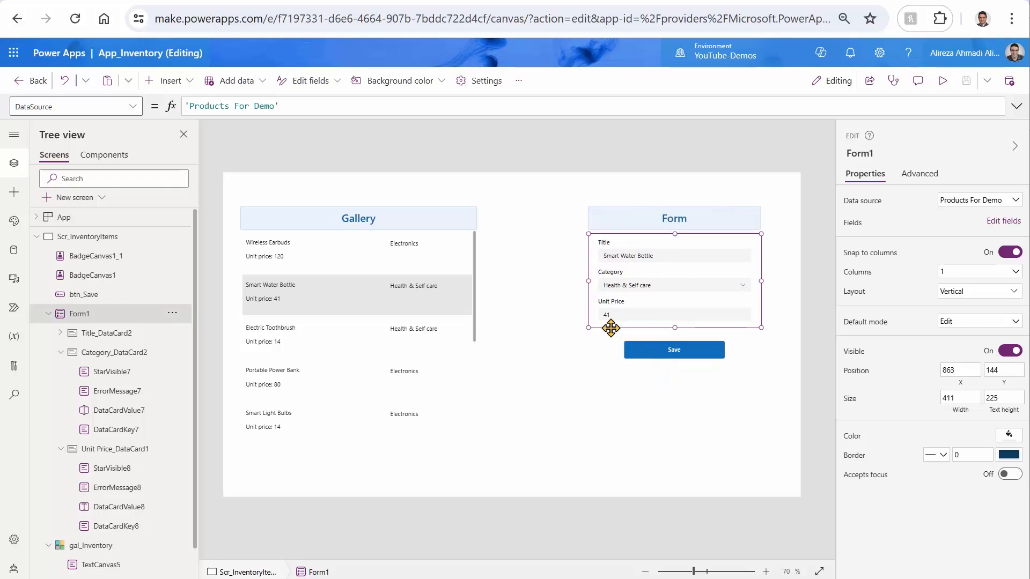
mouse_move(226, 260)
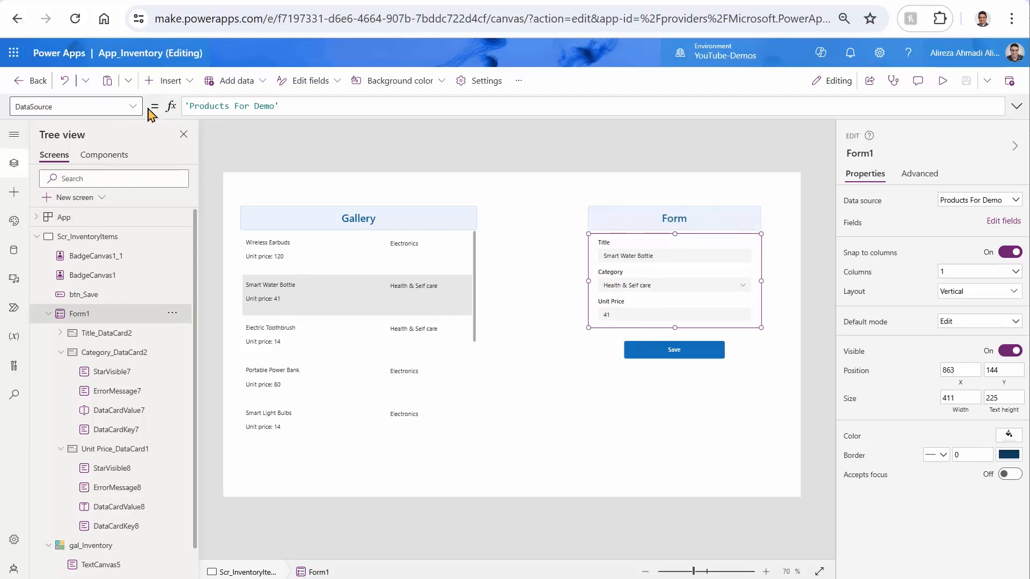
- View Form1's Item property (gal_Inventory.Selected), then run the app in preview
click(131, 106)
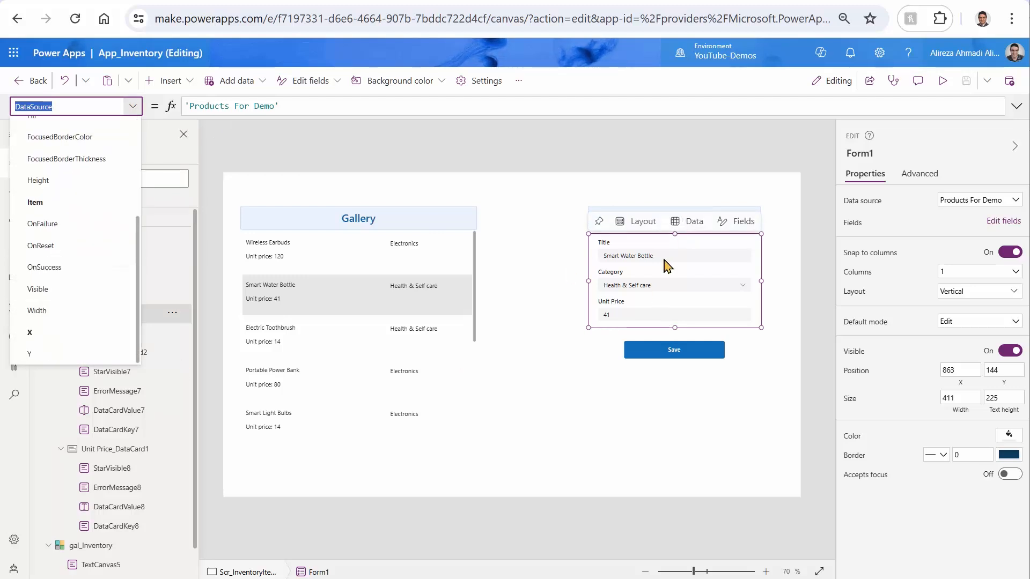
mouse_move(501, 230)
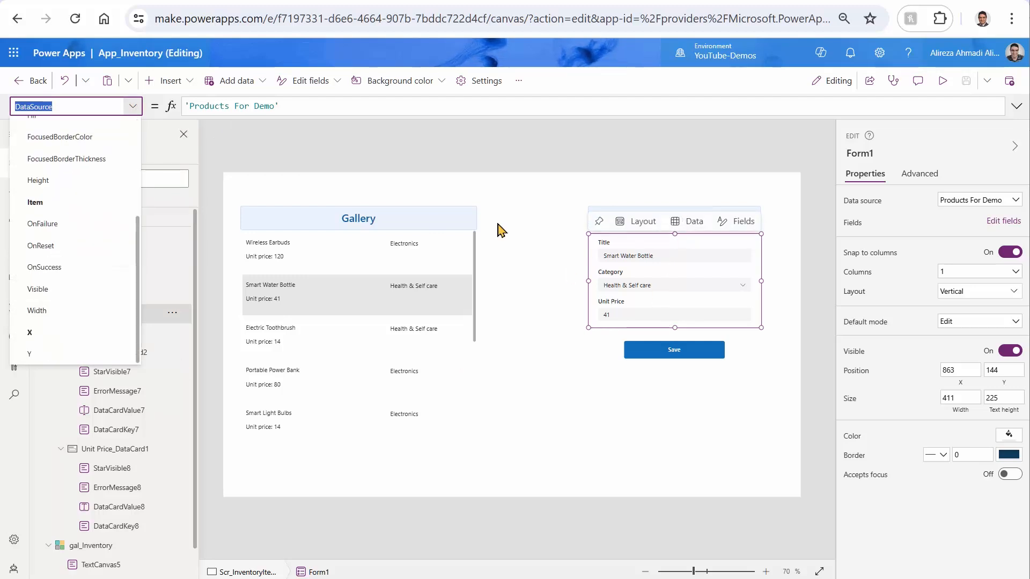
click(35, 202)
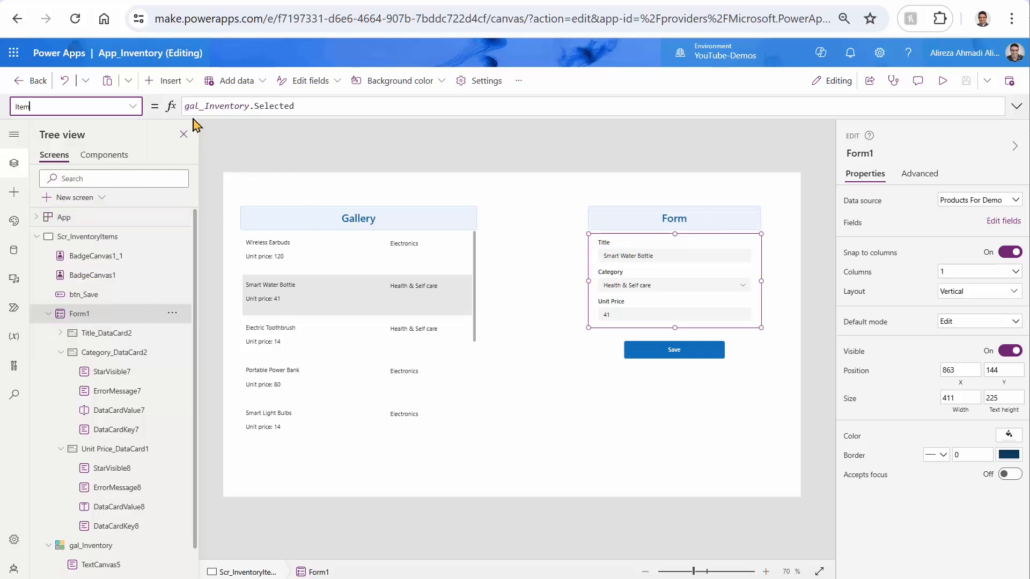
mouse_move(347, 305)
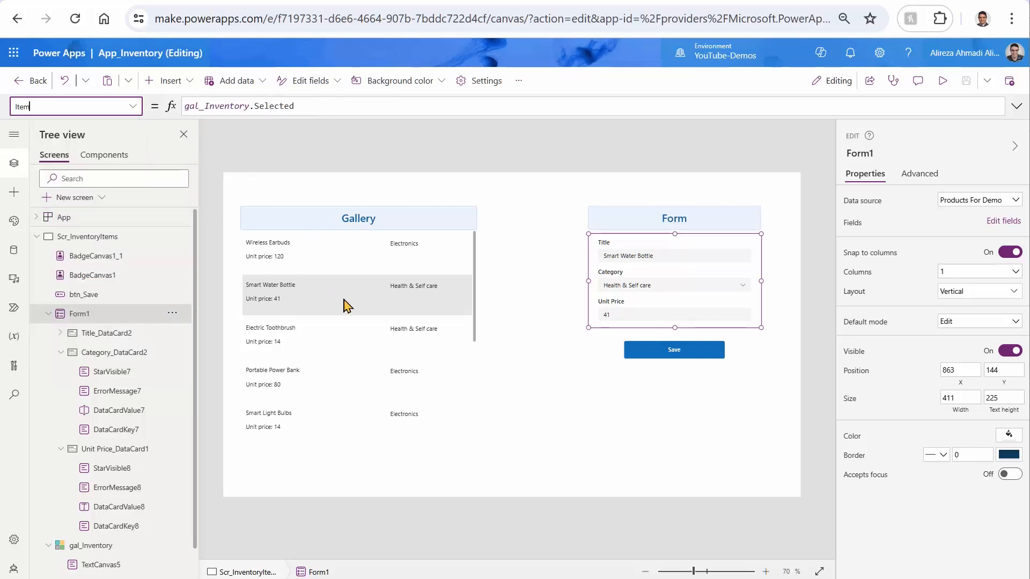
click(942, 81)
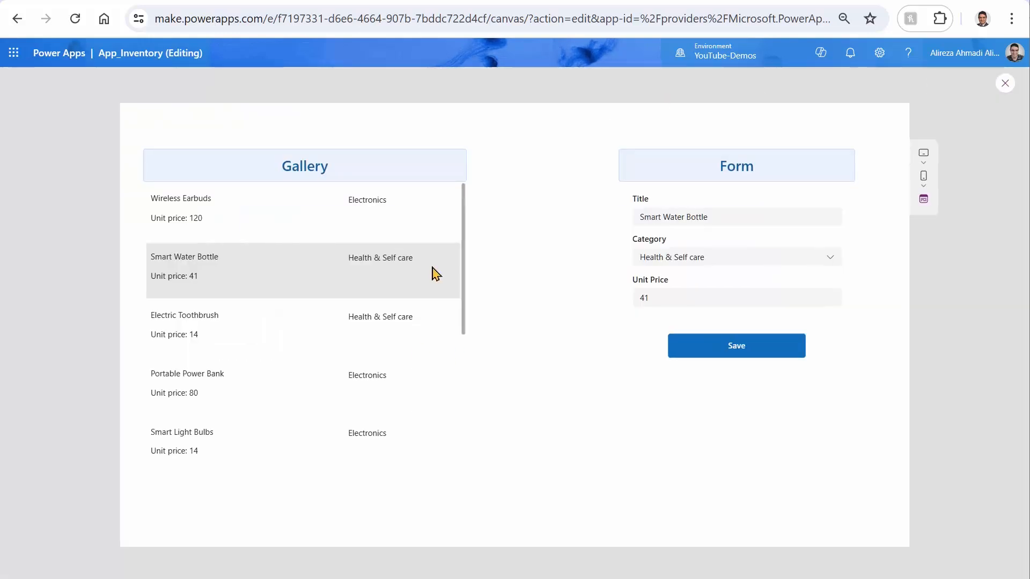
- Save Electric Toothbrush's unit price as 140, then load Smart Water Bottle and exit preview
click(230, 325)
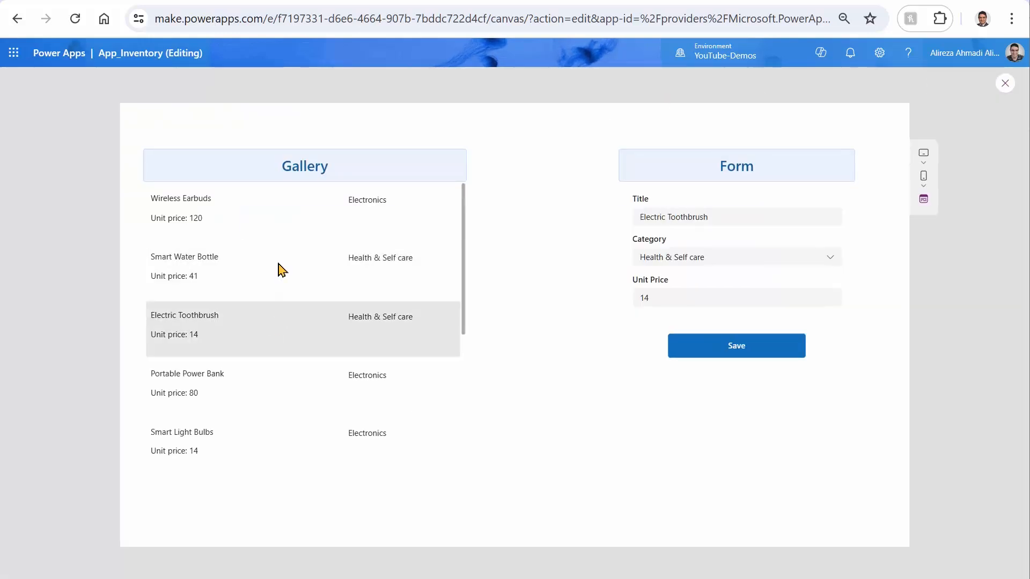
mouse_move(402, 437)
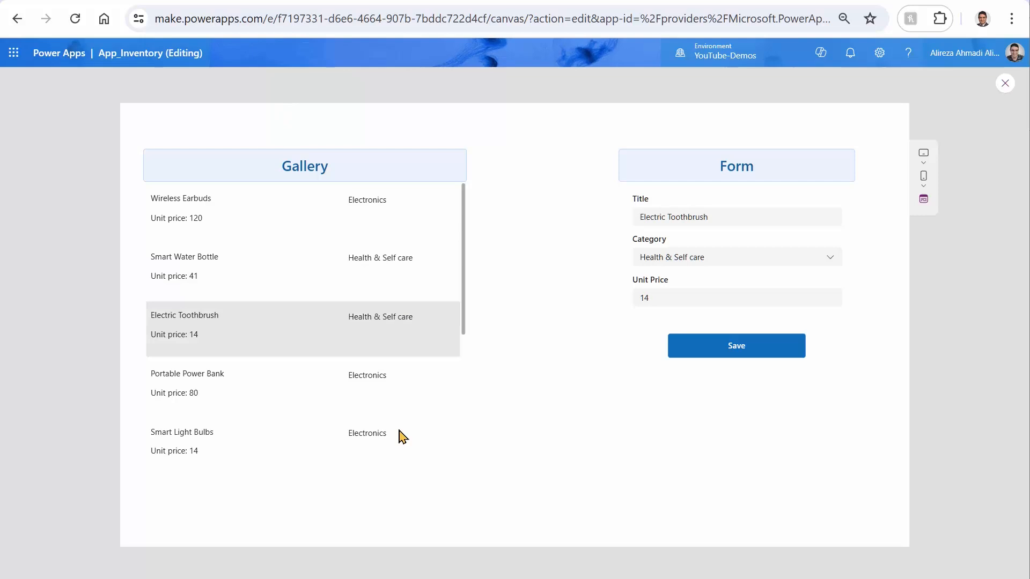
click(736, 298)
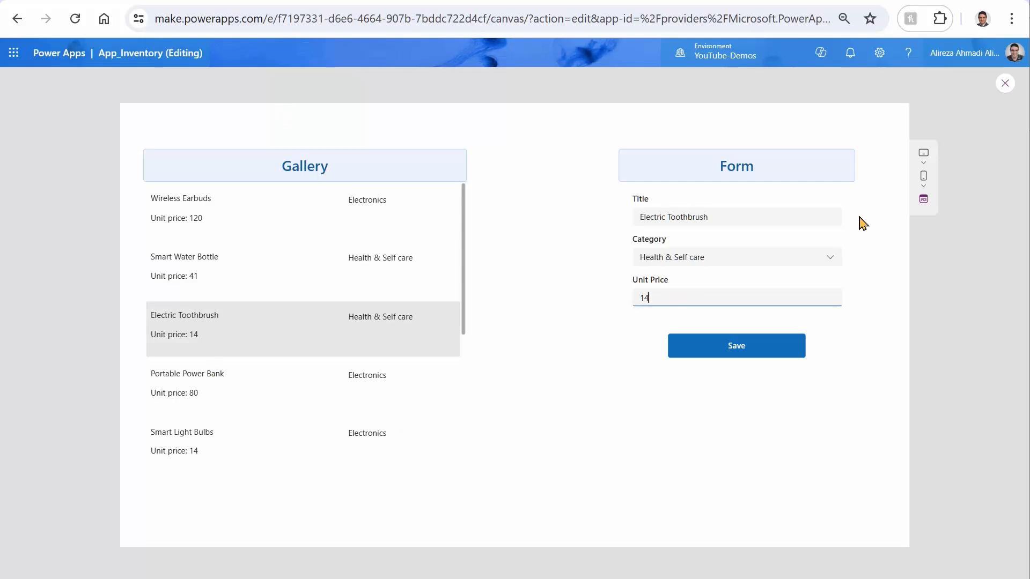
text(0)
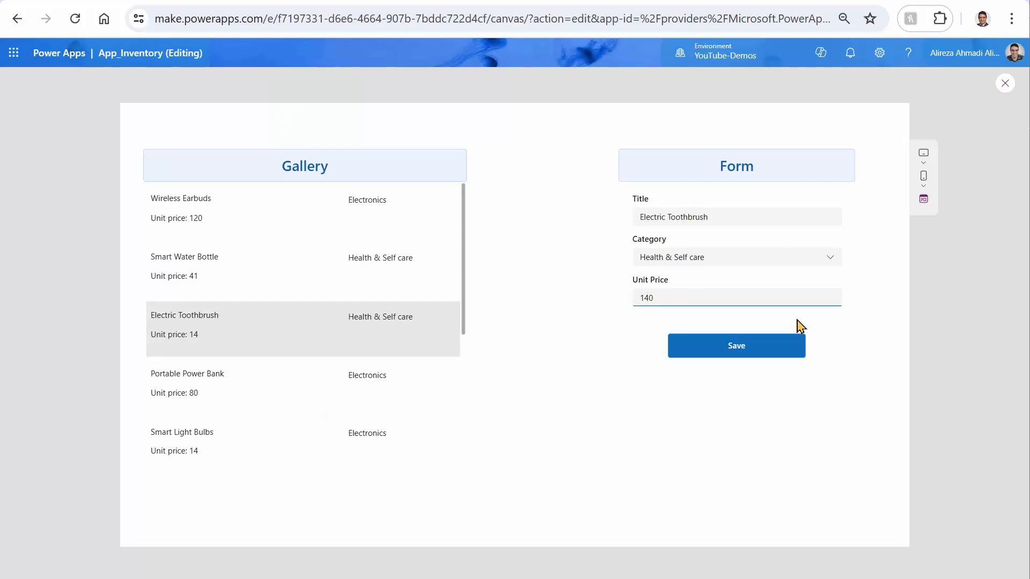
click(735, 346)
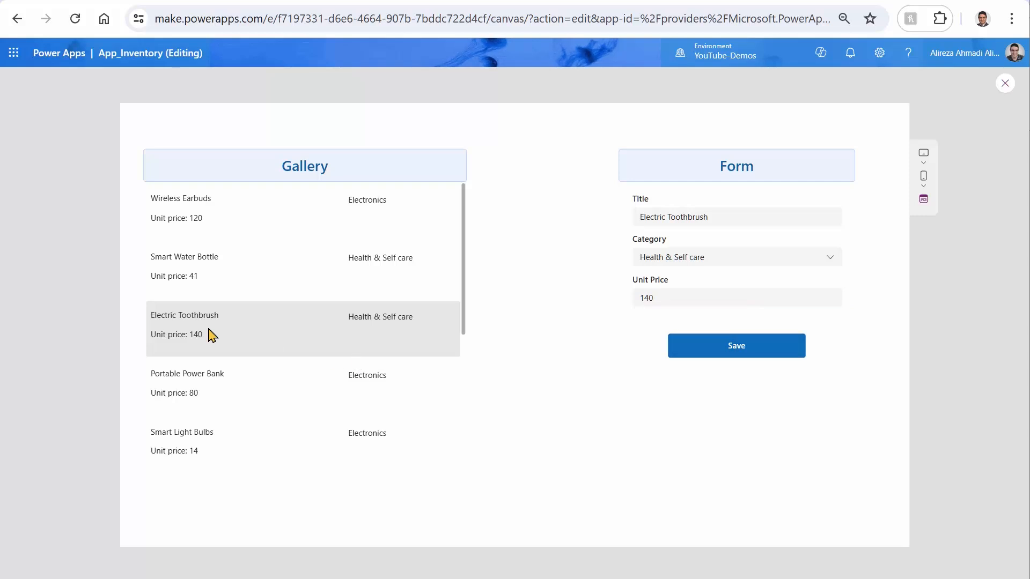
mouse_move(854, 188)
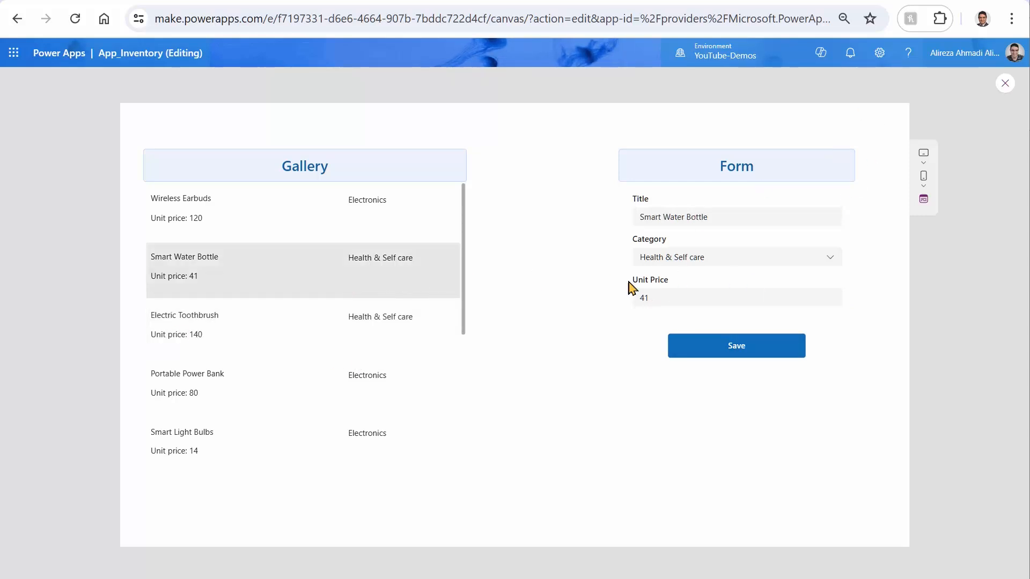
click(735, 217)
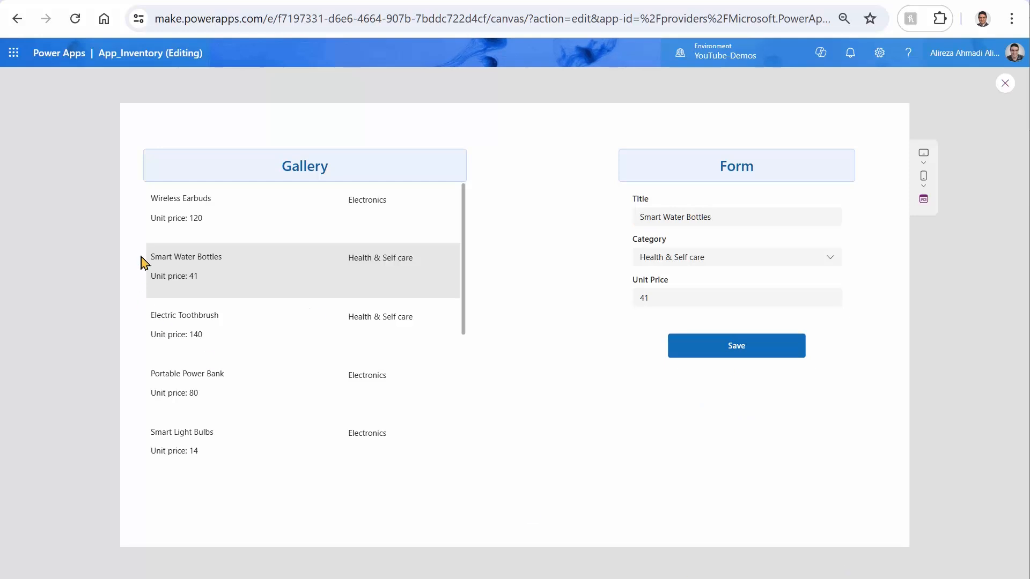
mouse_move(228, 314)
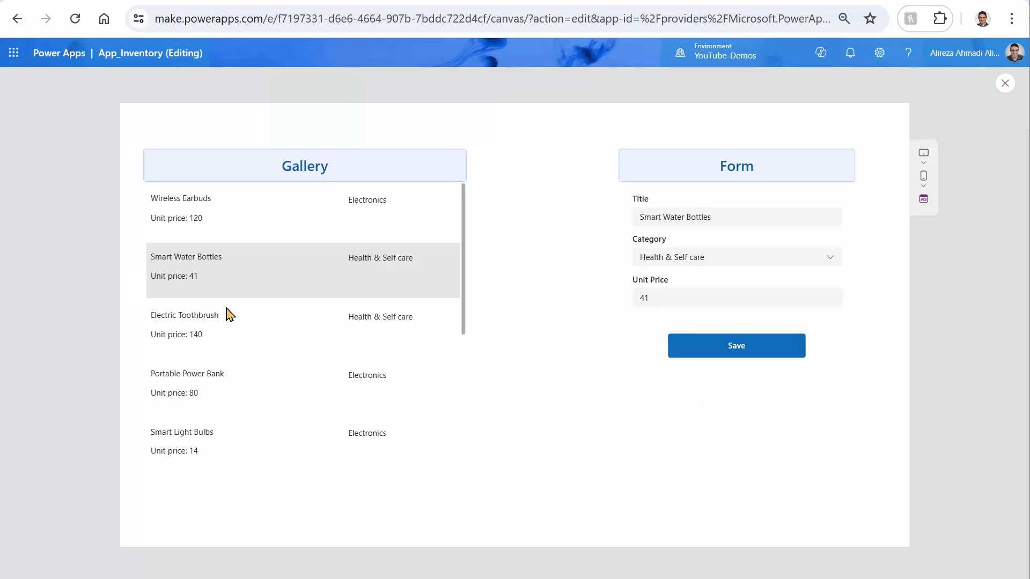
mouse_move(242, 340)
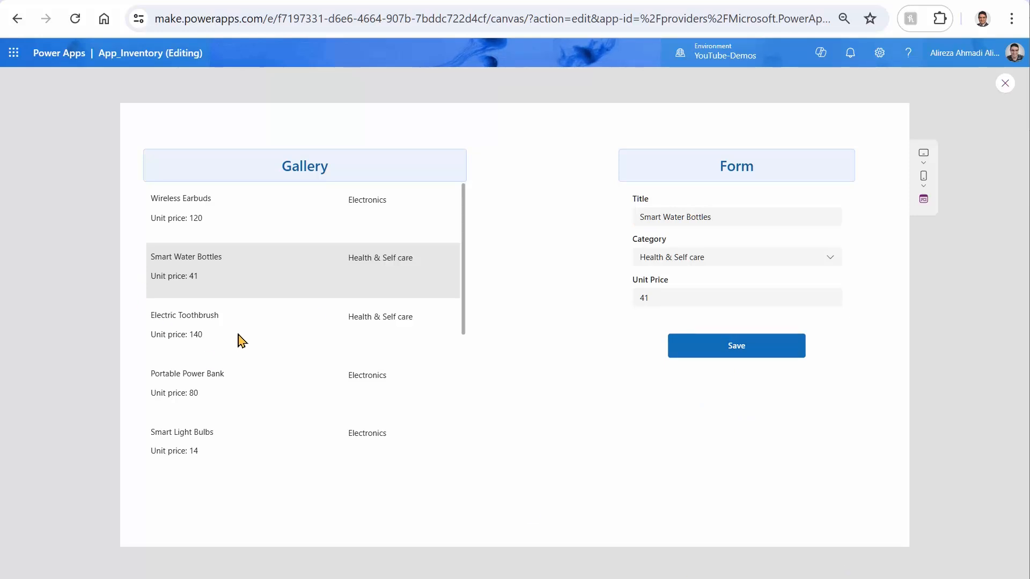
click(1004, 84)
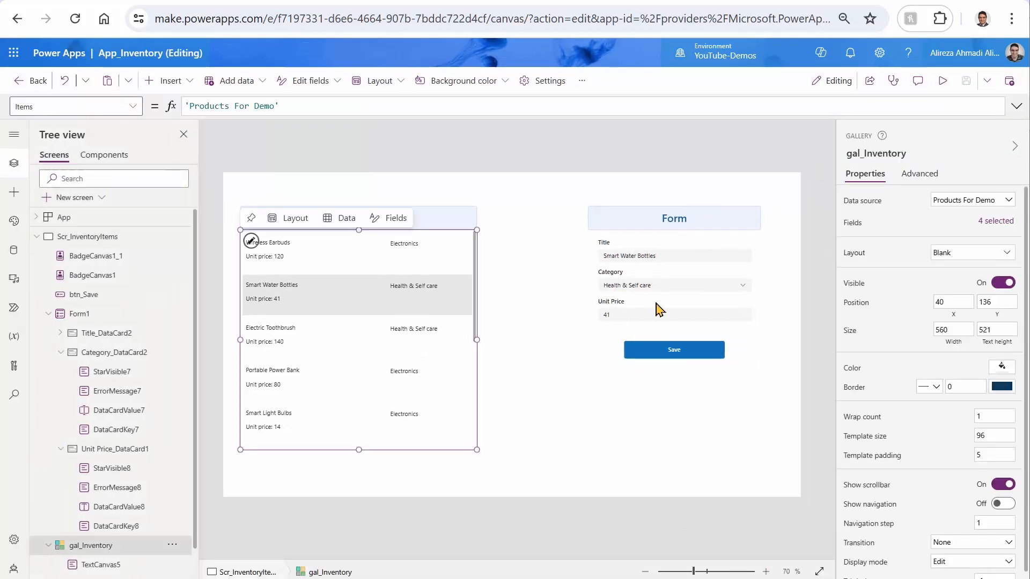
mouse_move(264, 319)
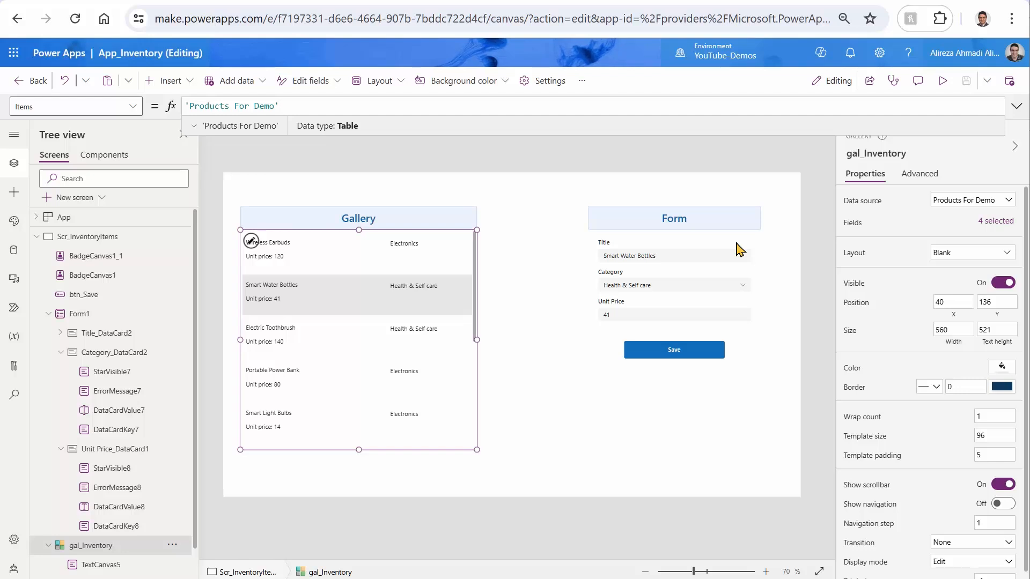
mouse_move(502, 260)
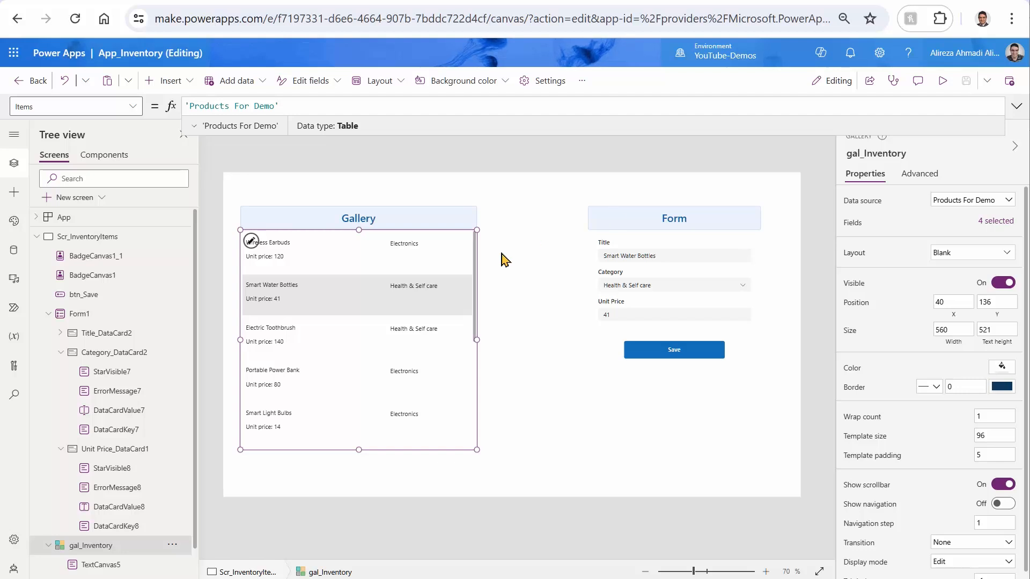
mouse_move(305, 298)
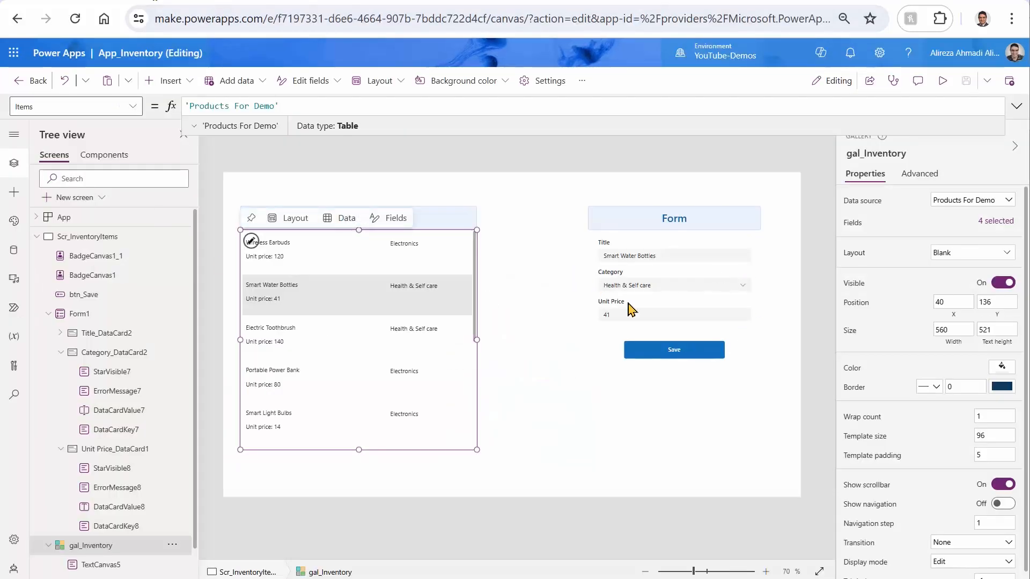
- Select Form1 to check its Item is gal_Inventory.Selected
click(674, 283)
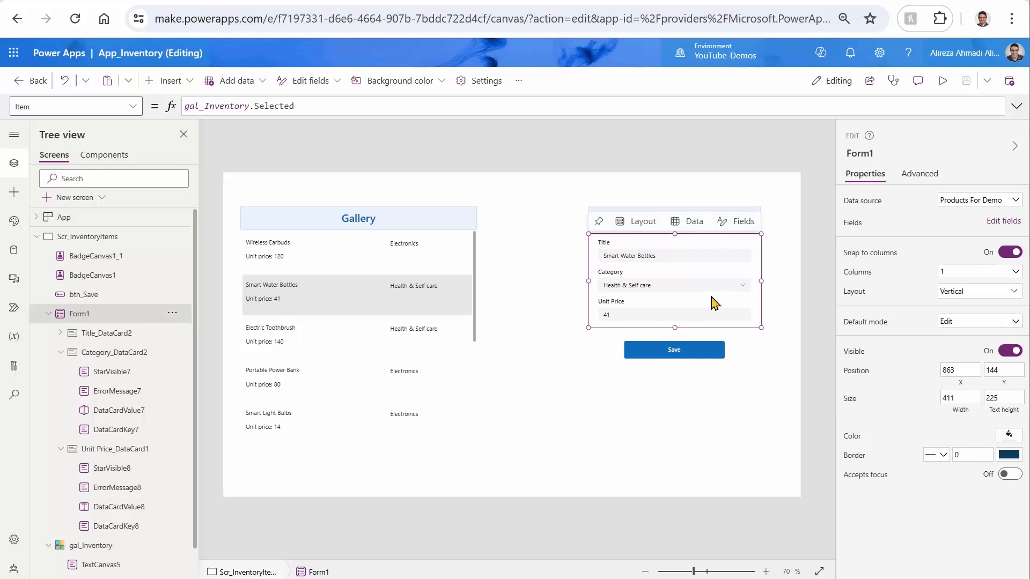
mouse_move(714, 296)
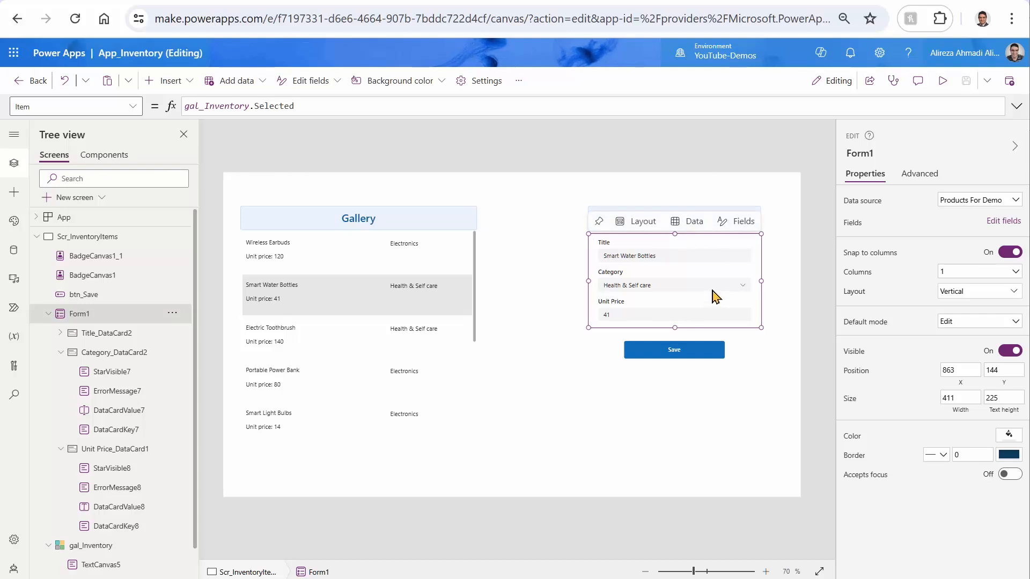
mouse_move(440, 378)
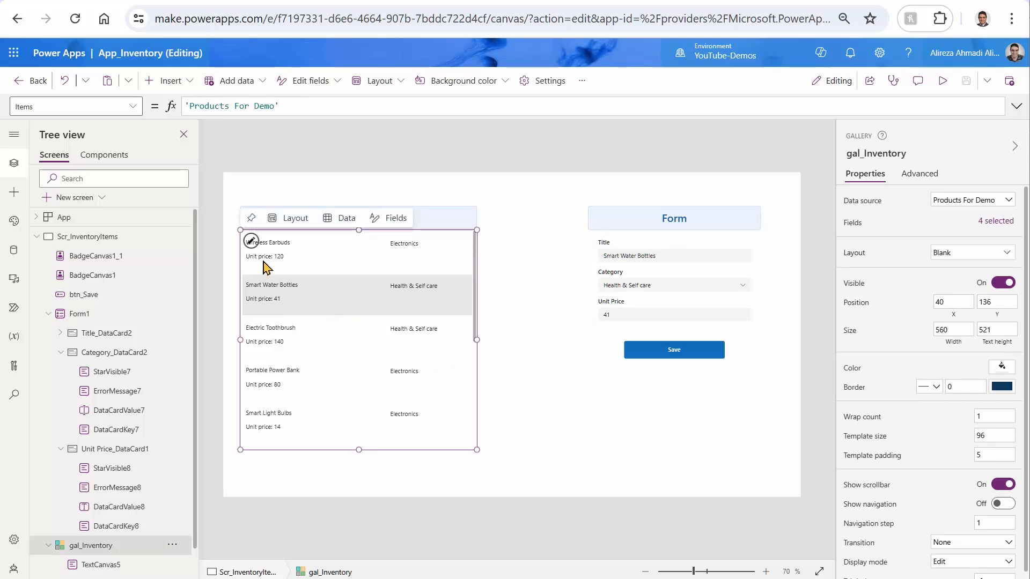
mouse_move(418, 264)
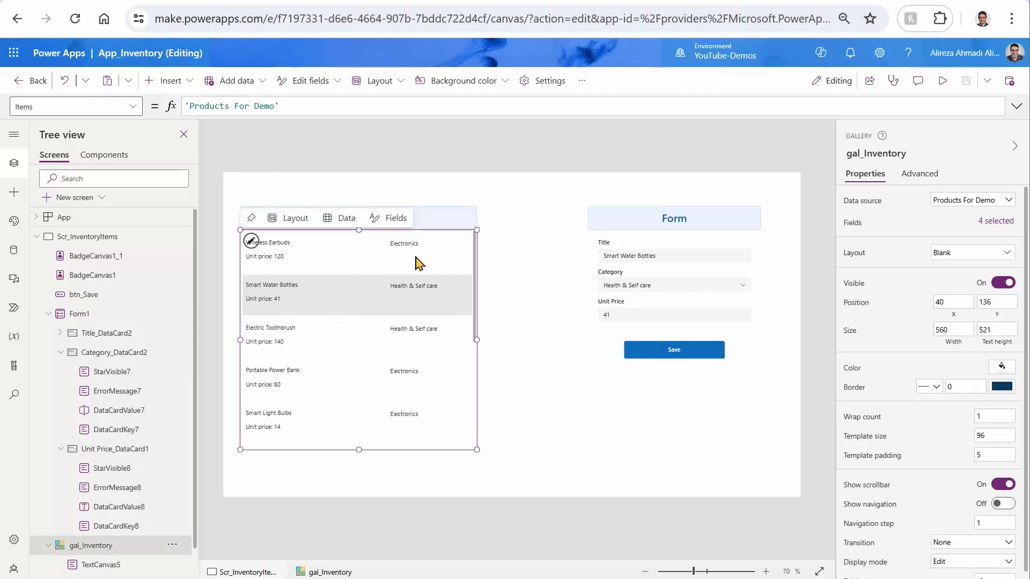
mouse_move(409, 263)
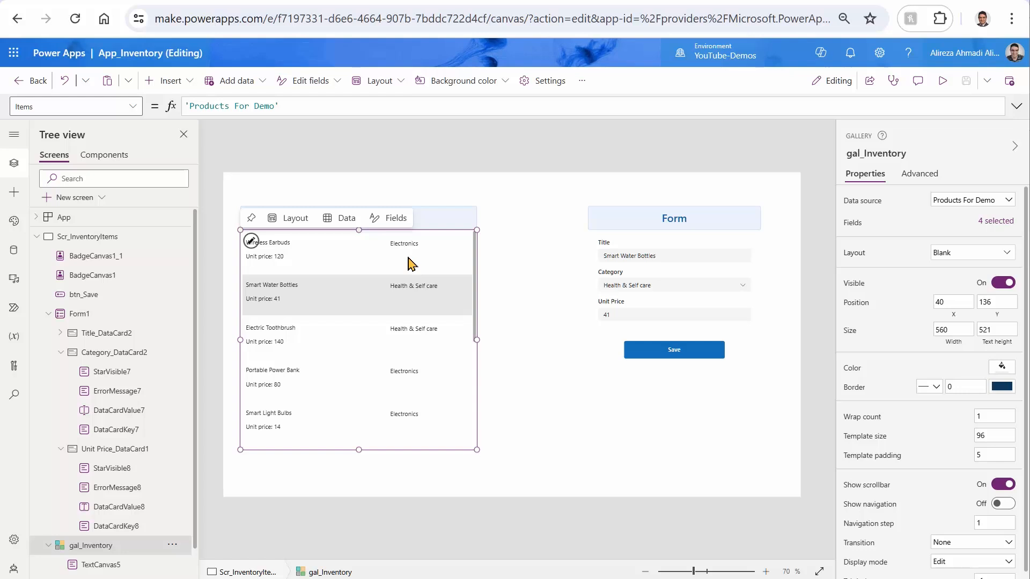
mouse_move(345, 151)
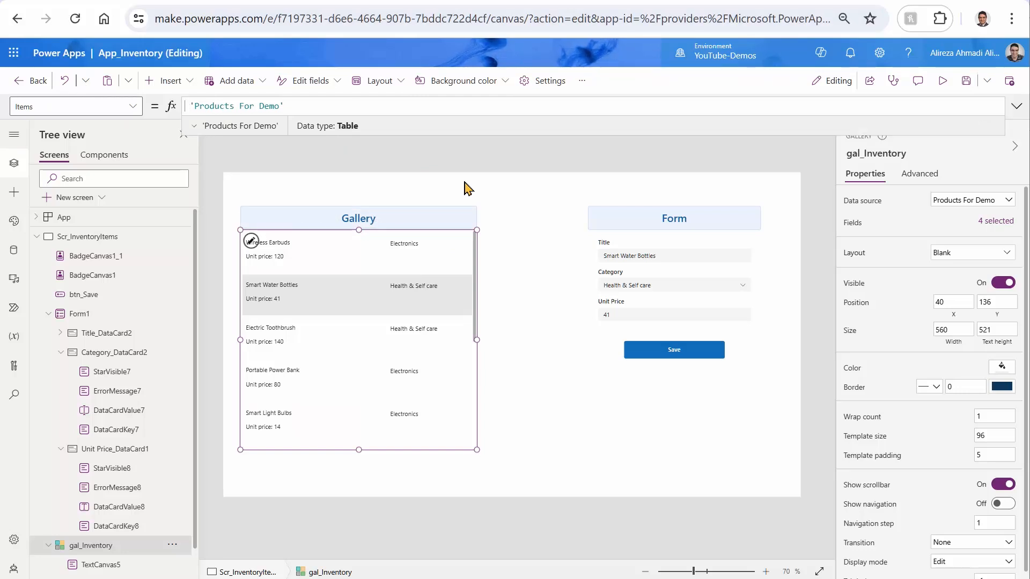
- Set gal_Inventory's Items to AddColumns('Products For Demo', Tax, ThisRecord.'Unit Price' * .07)
text(AddColumns()
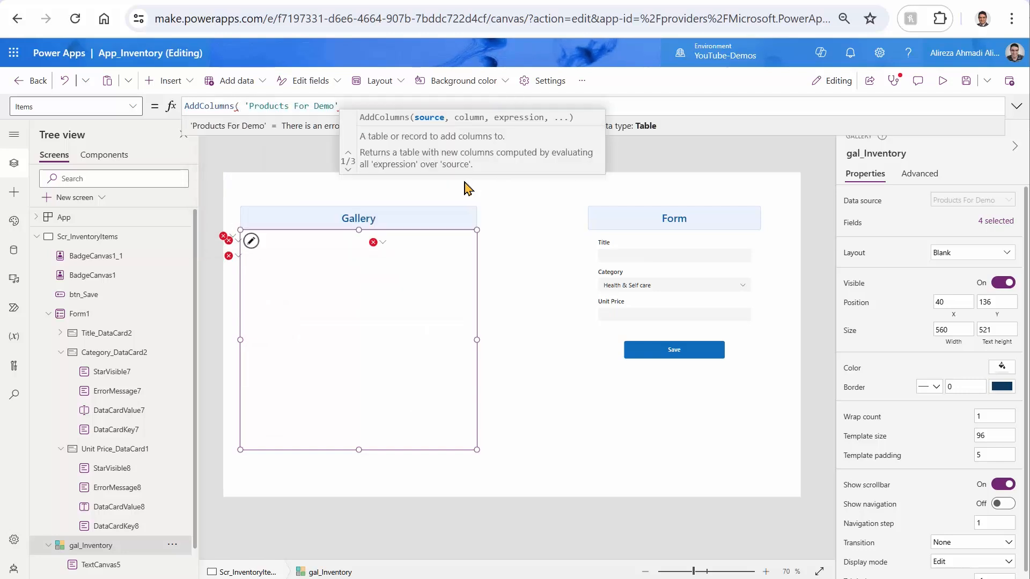
text(,)
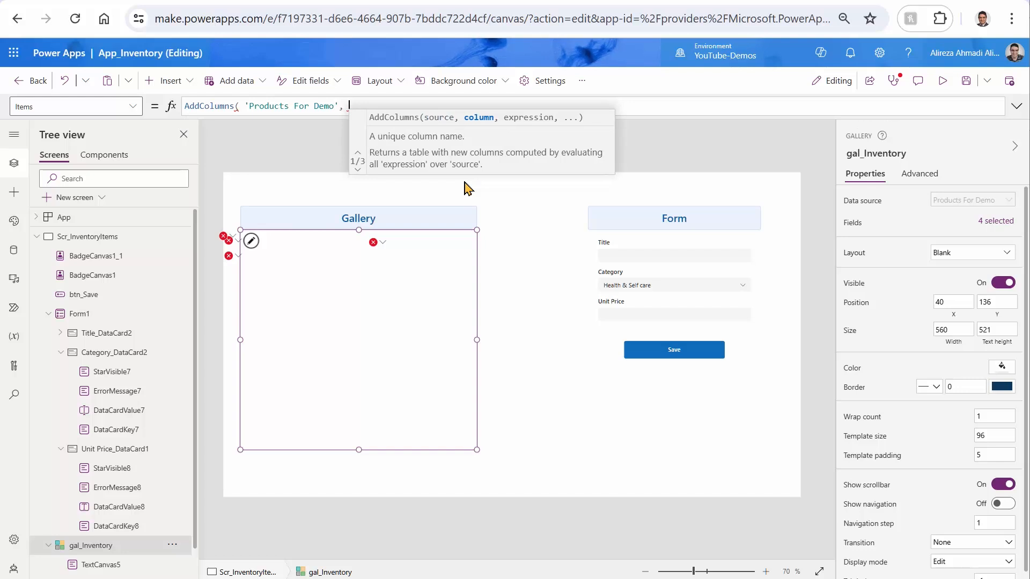
text(Tax)
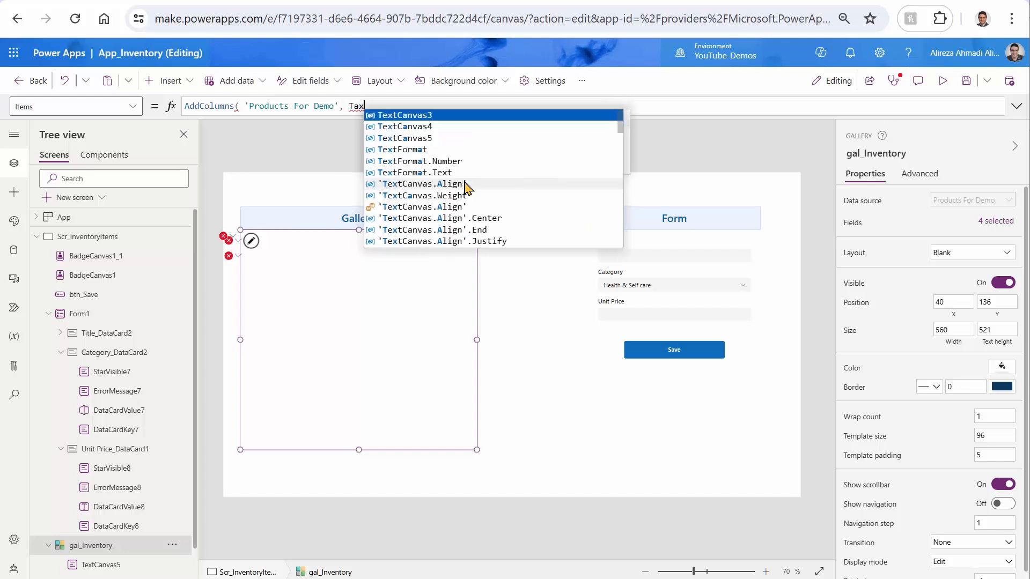
text(,)
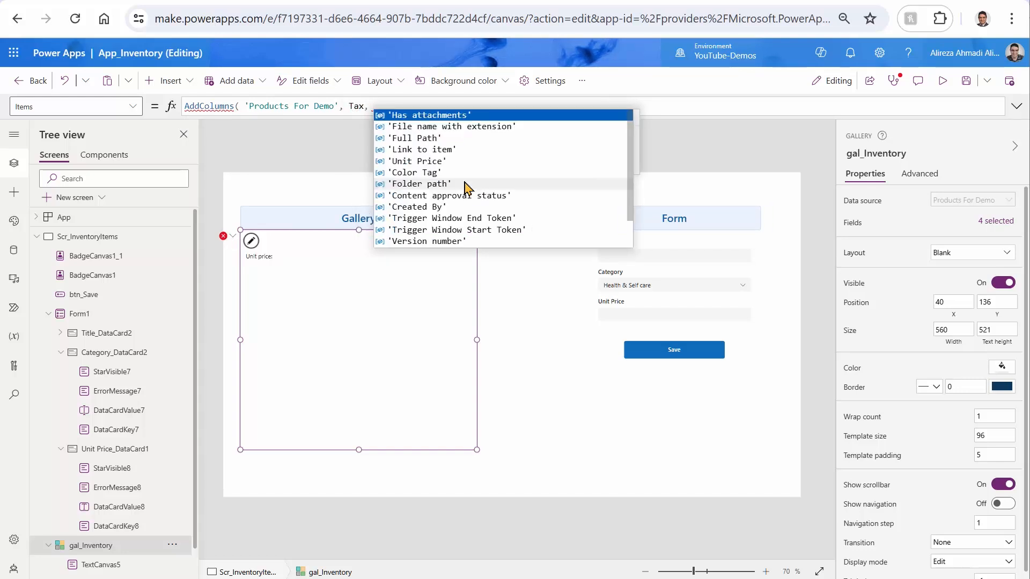
text(ThisRecord.'Unit Price)
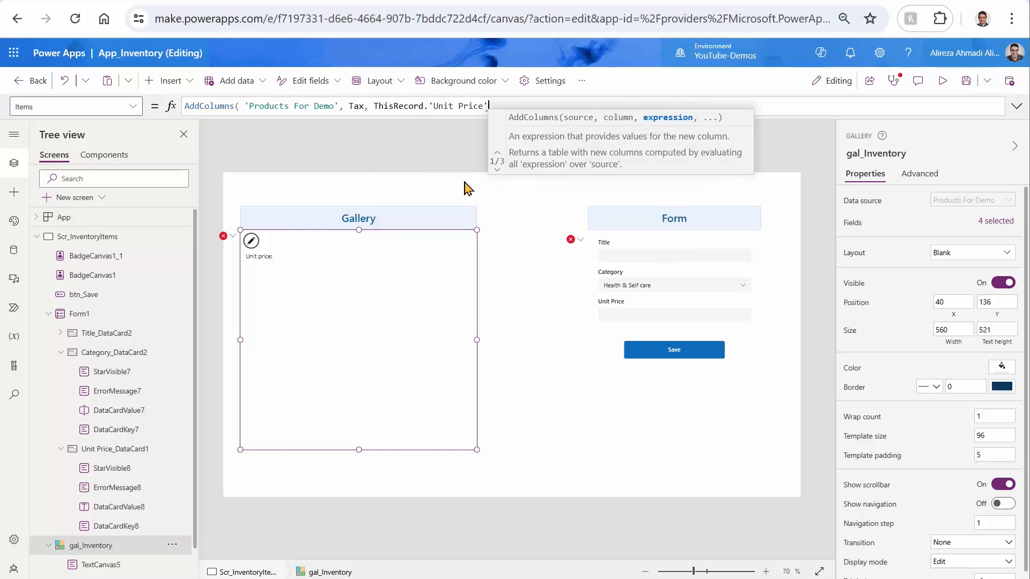
text(*)
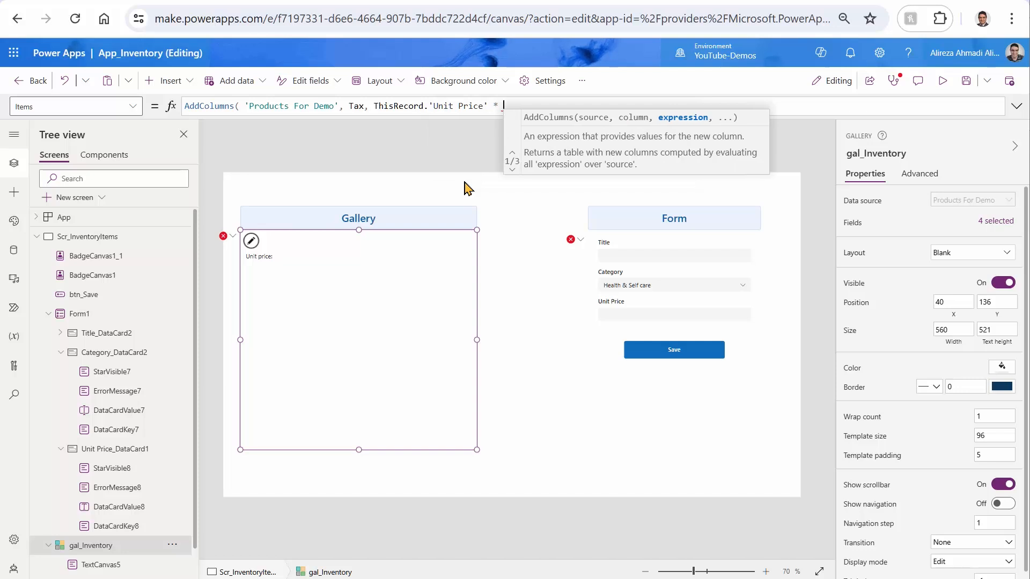
text(07))
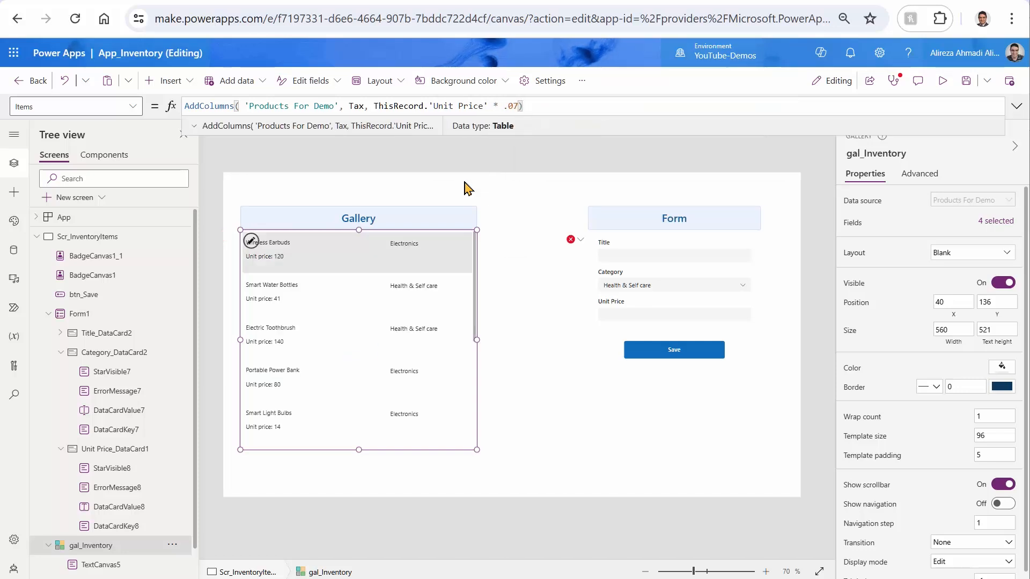
mouse_move(362, 281)
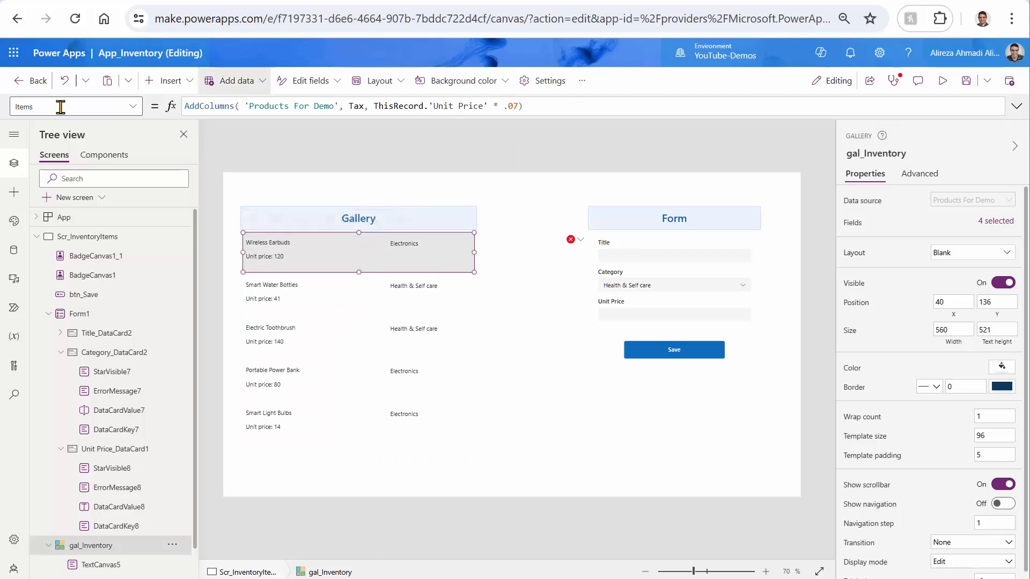
- Add a gallery row label showing "Tax: " & ThisItem.Tax, then run the app
click(168, 79)
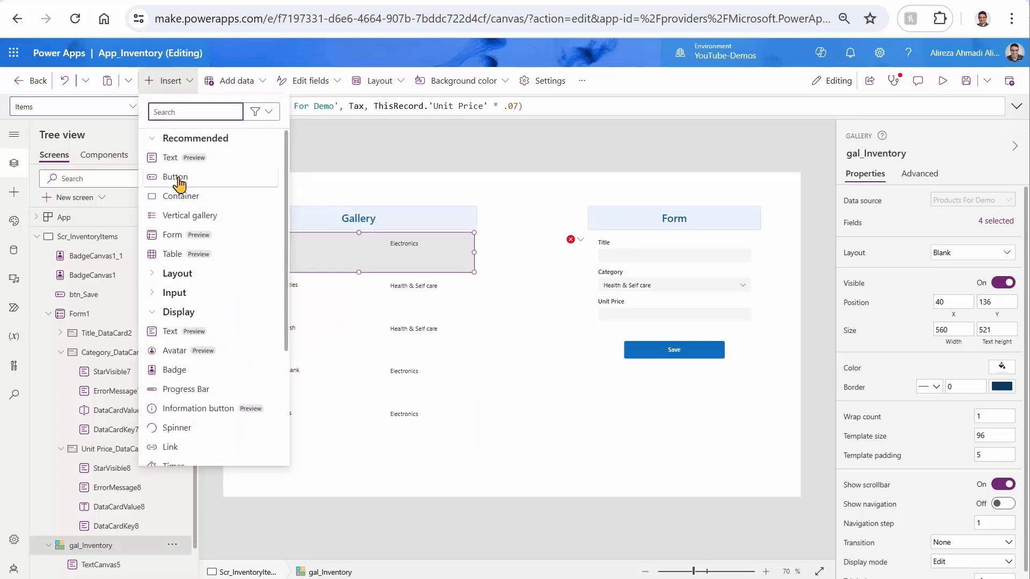
click(169, 157)
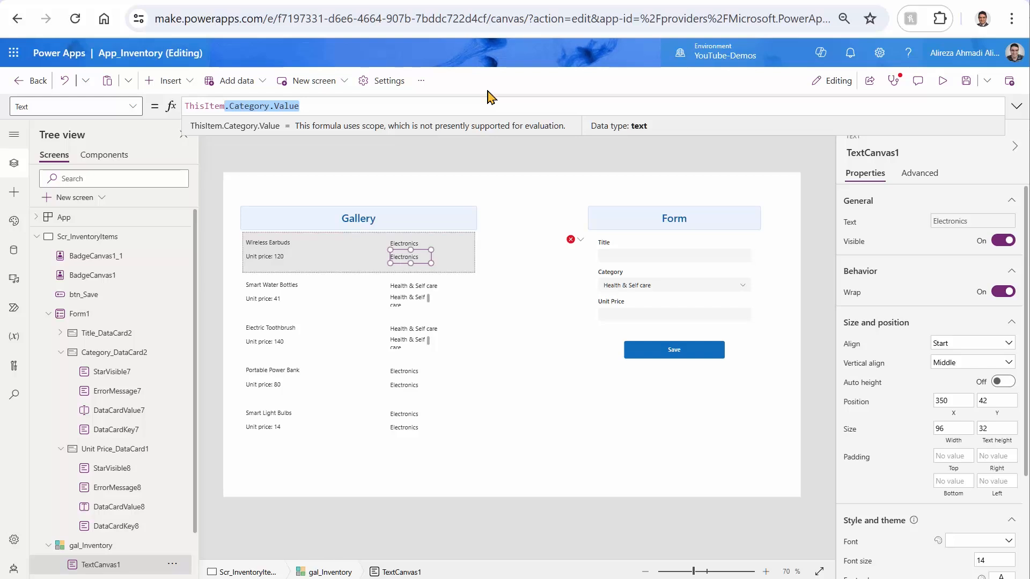
text(Ta)
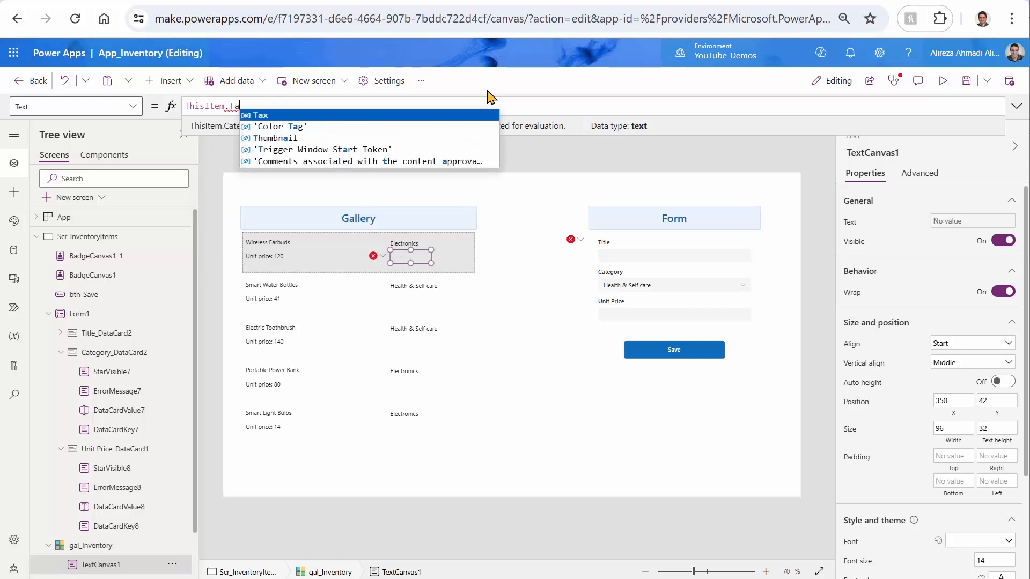
click(261, 115)
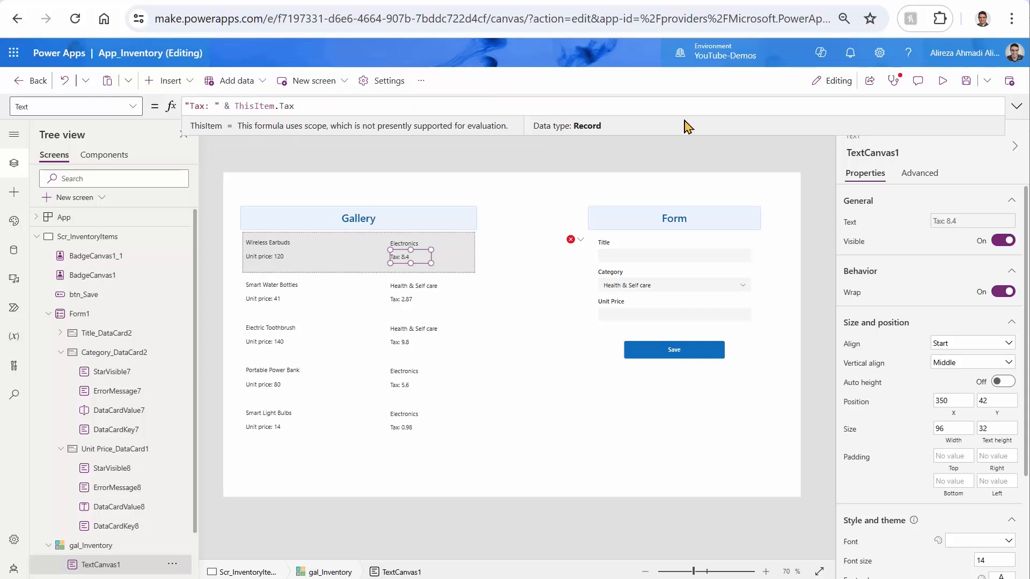
click(942, 80)
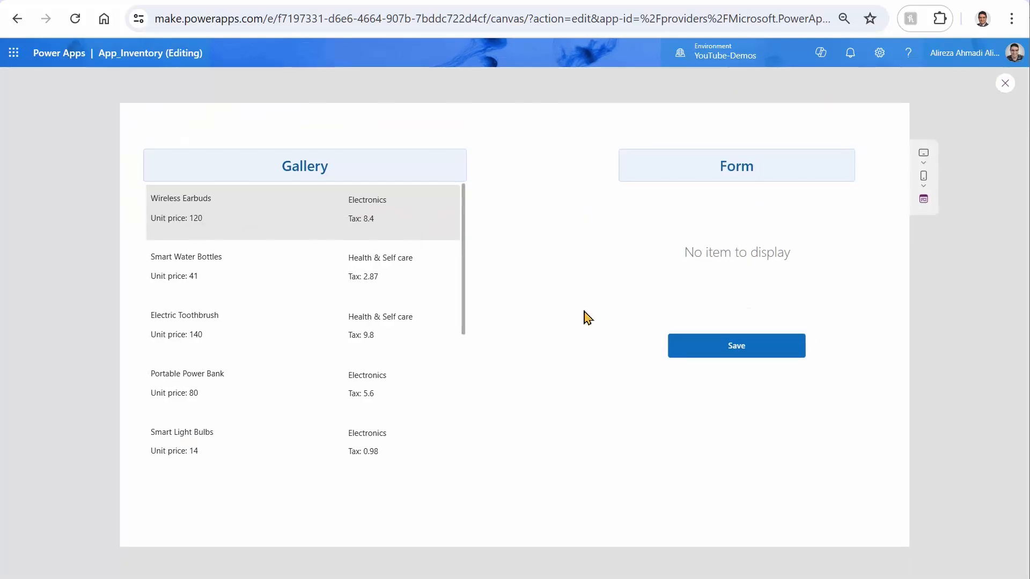
mouse_move(344, 295)
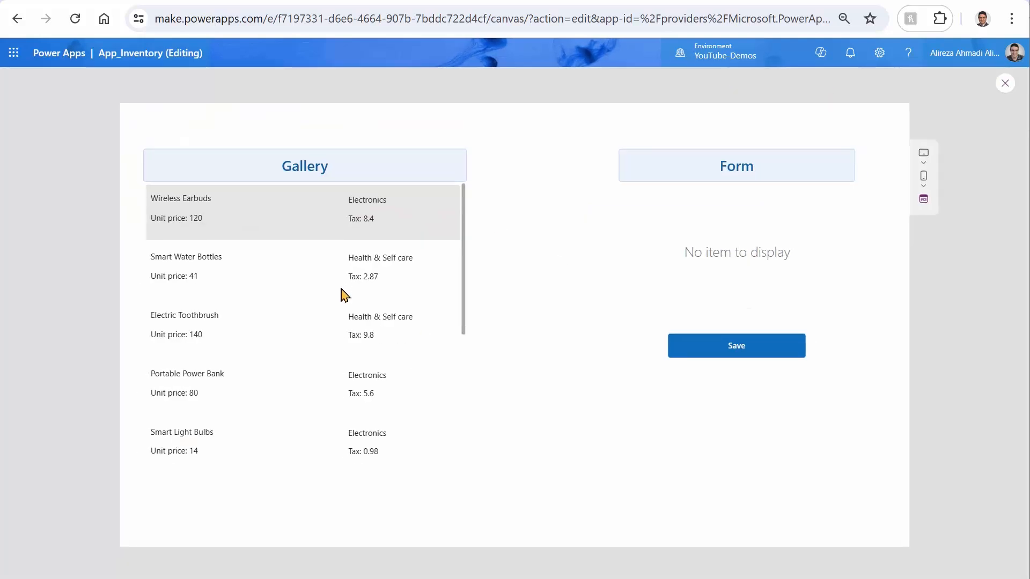
mouse_move(697, 297)
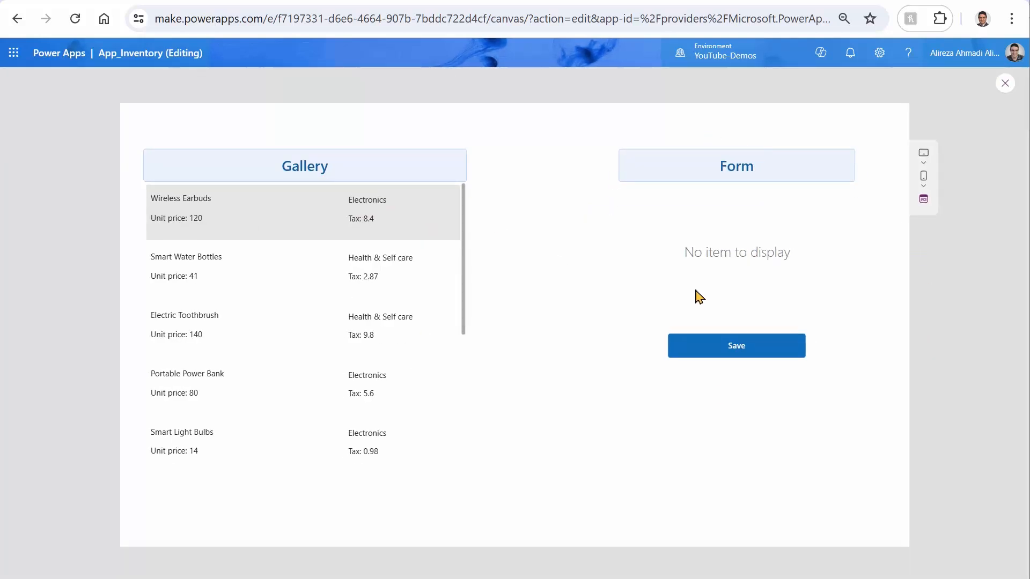
mouse_move(732, 269)
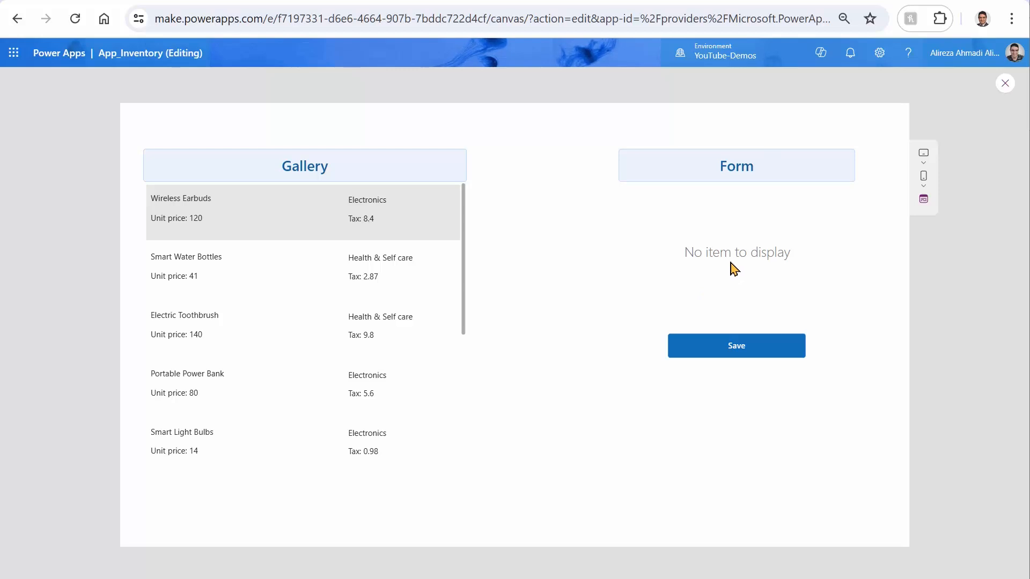
mouse_move(948, 101)
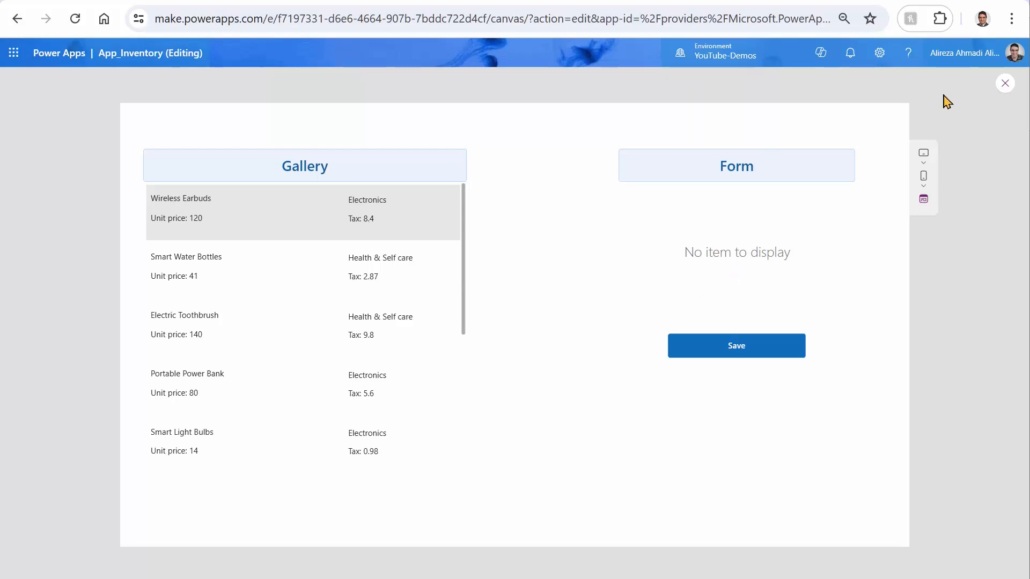
- Exit preview and select Form1 to inspect its erroring Item formula
click(1004, 84)
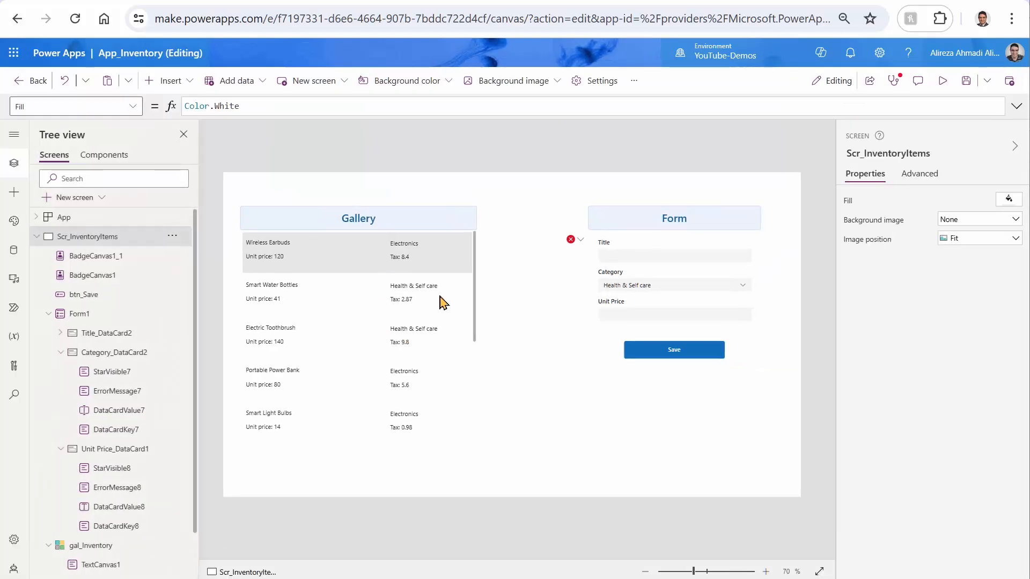
mouse_move(622, 345)
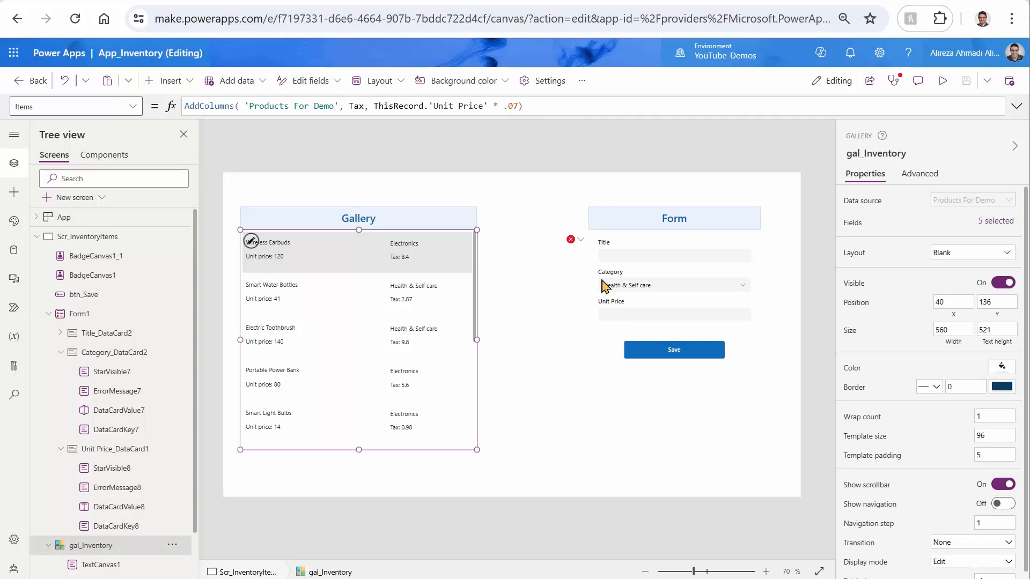
mouse_move(609, 333)
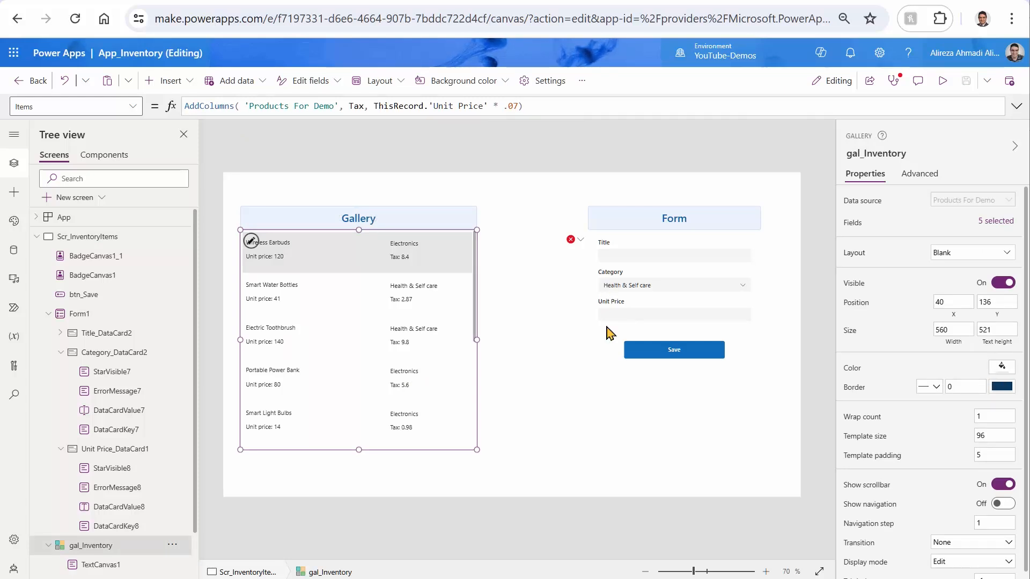
click(674, 309)
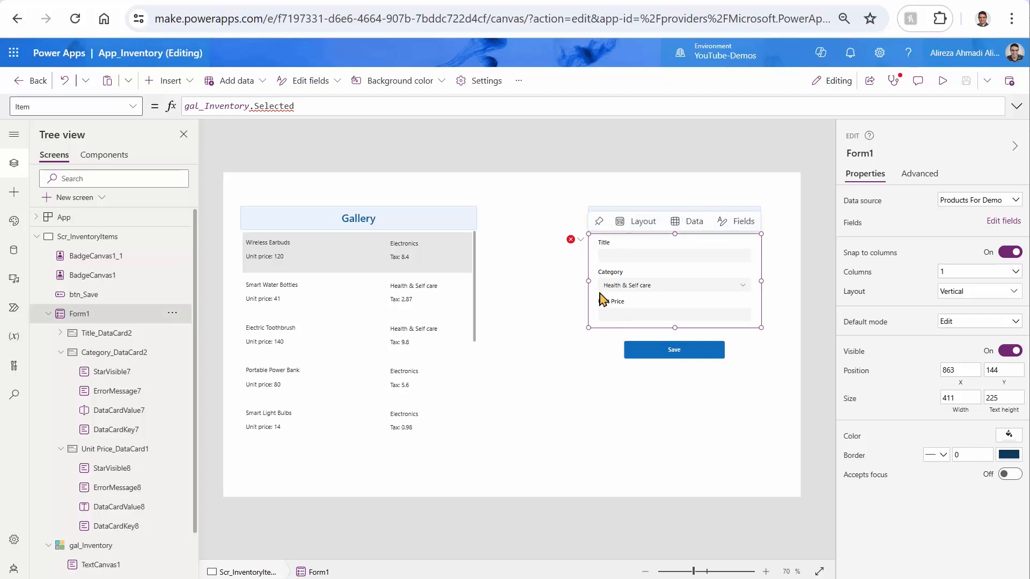
mouse_move(317, 163)
text(Loo)
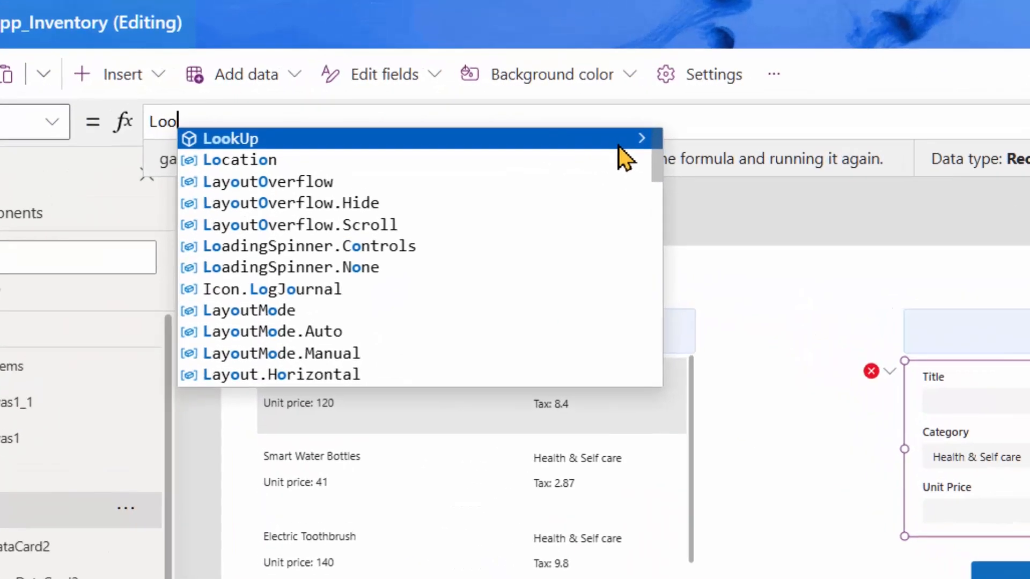
- Set Form1's Item to LookUp('Products For Demo', ThisRecord.ID = gal_Inventory.Selected.ID)
click(225, 138)
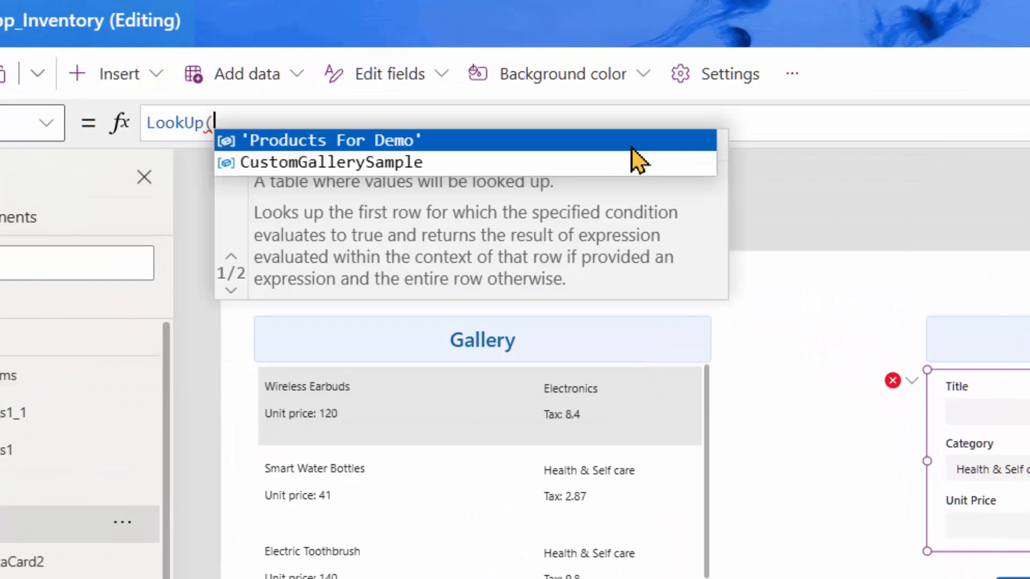
text(Pro)
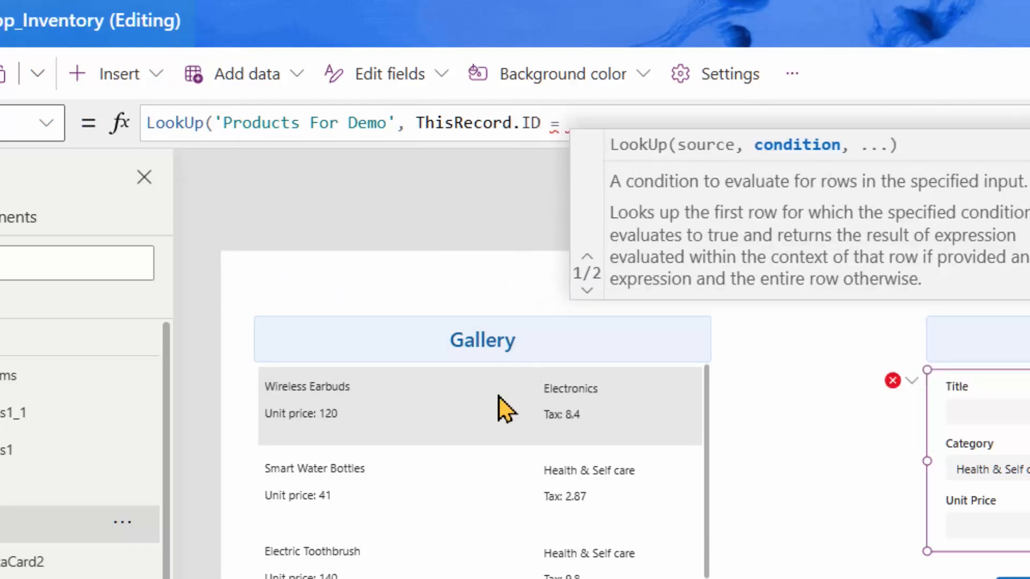
text(gal_Inventory.)
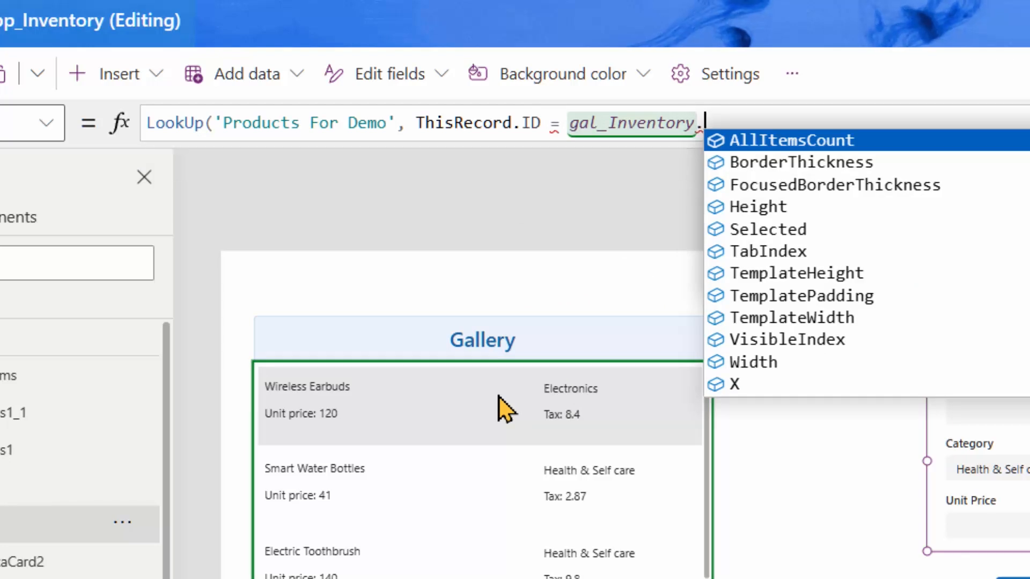
click(767, 228)
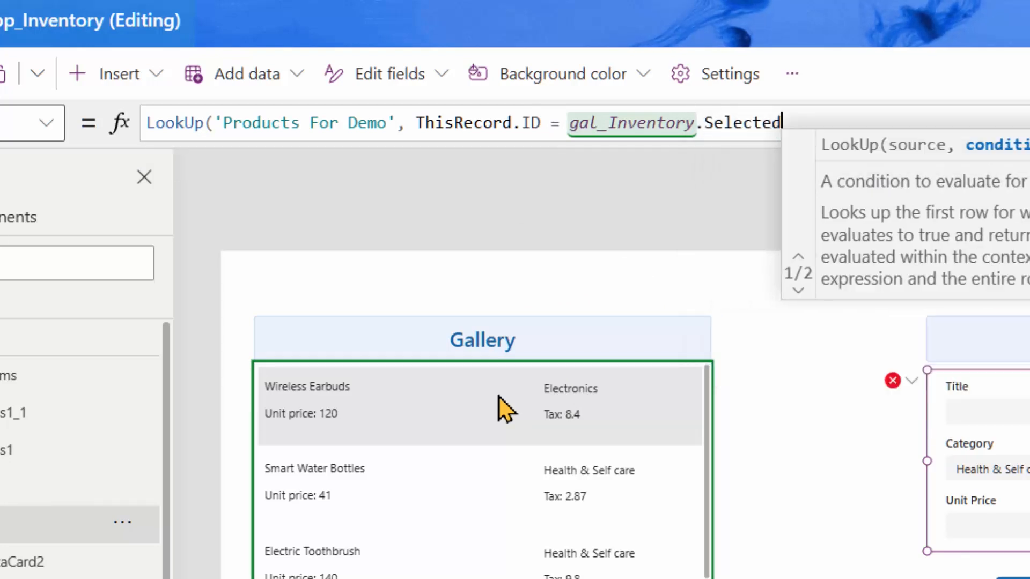
text(.id)
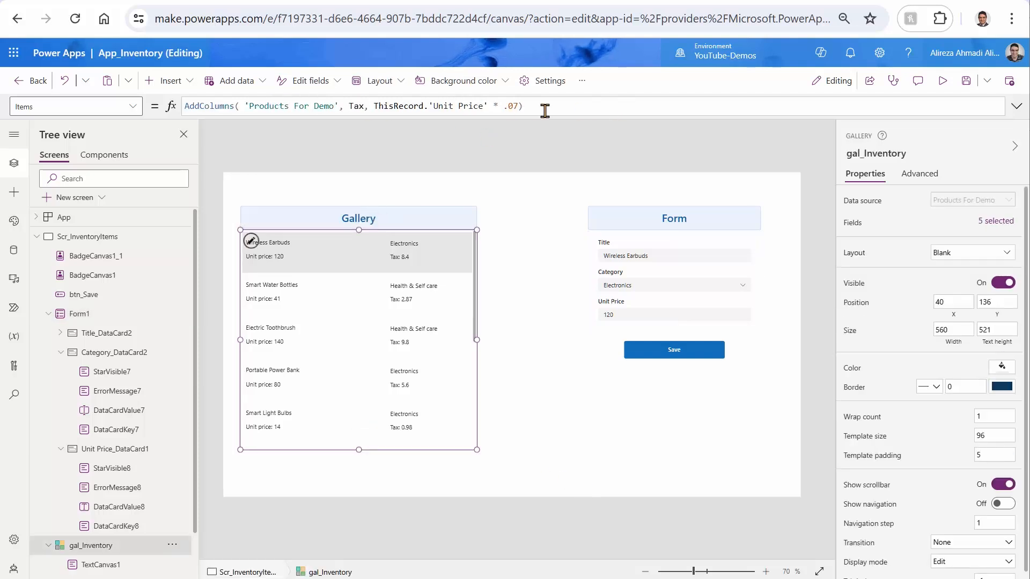
mouse_move(316, 99)
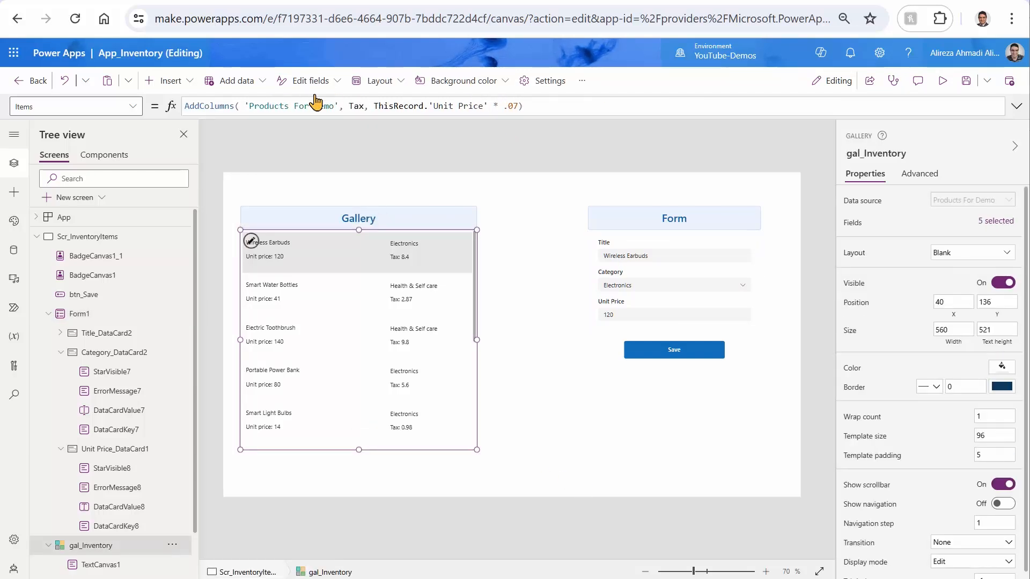
mouse_move(672, 279)
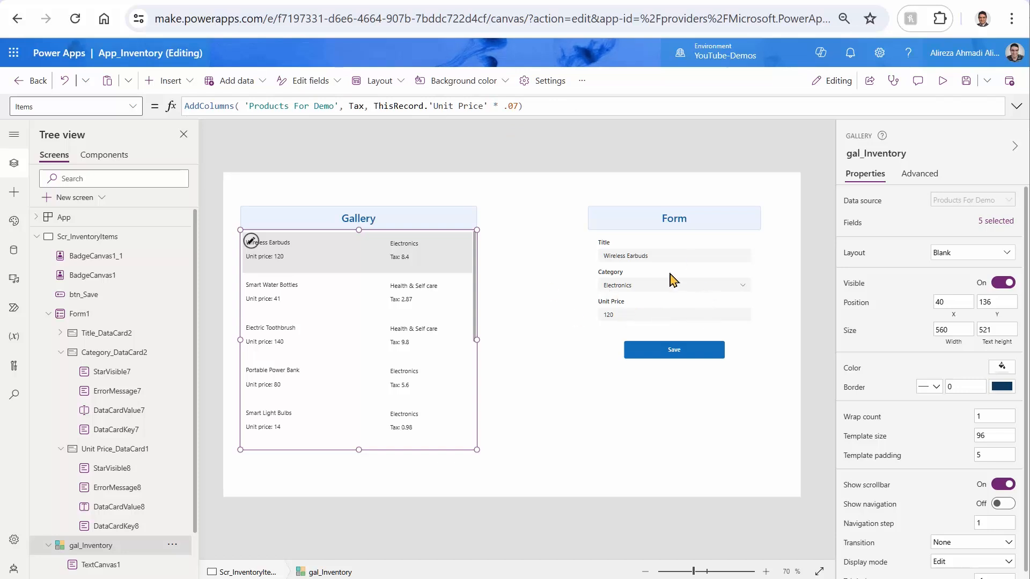
mouse_move(661, 284)
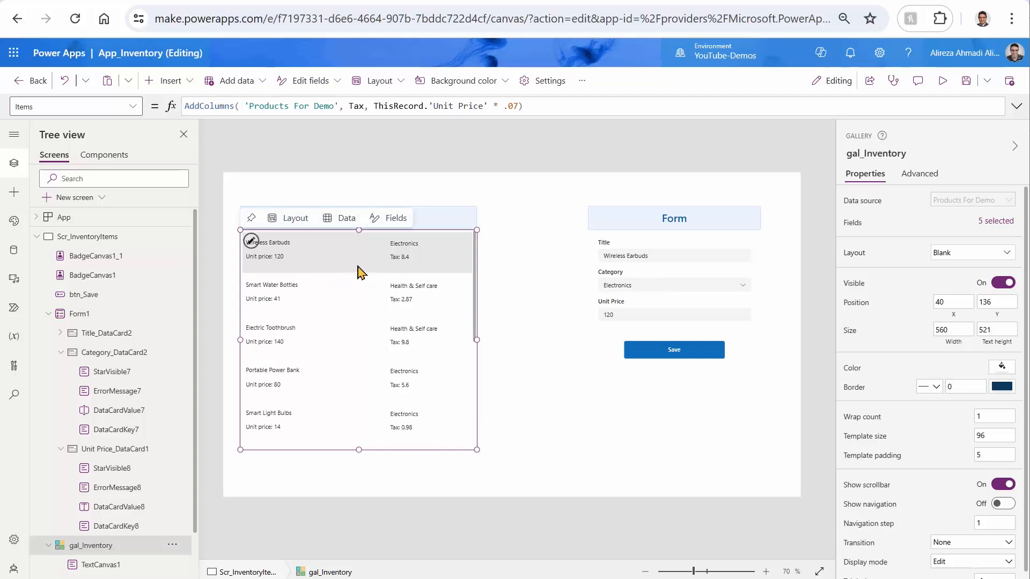
click(673, 314)
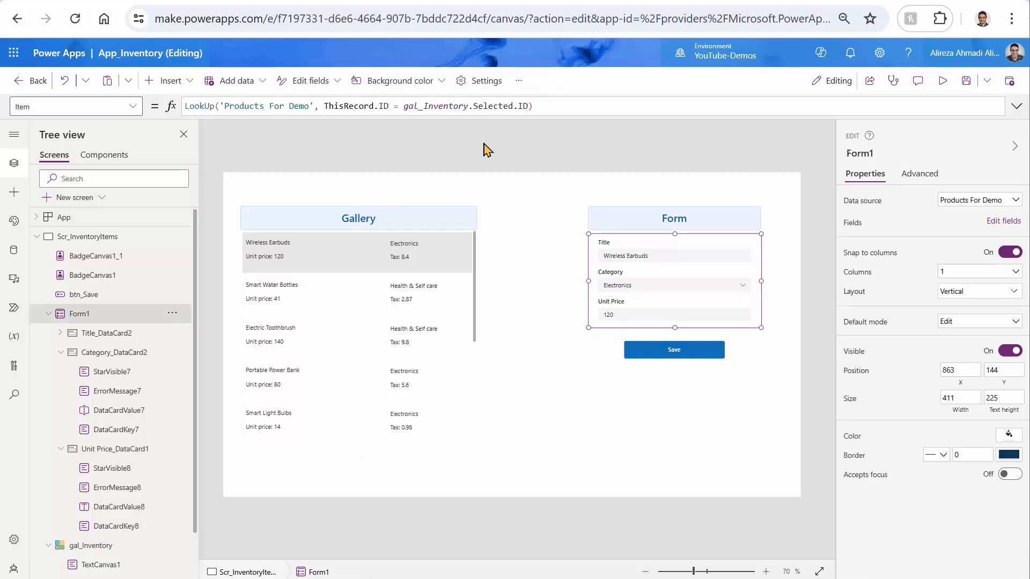
mouse_move(472, 209)
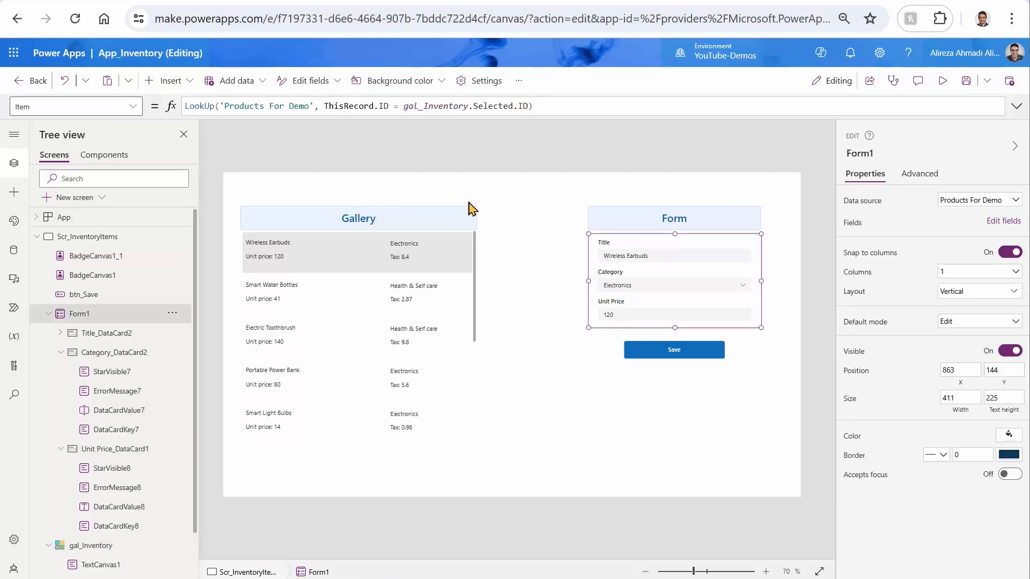
mouse_move(496, 144)
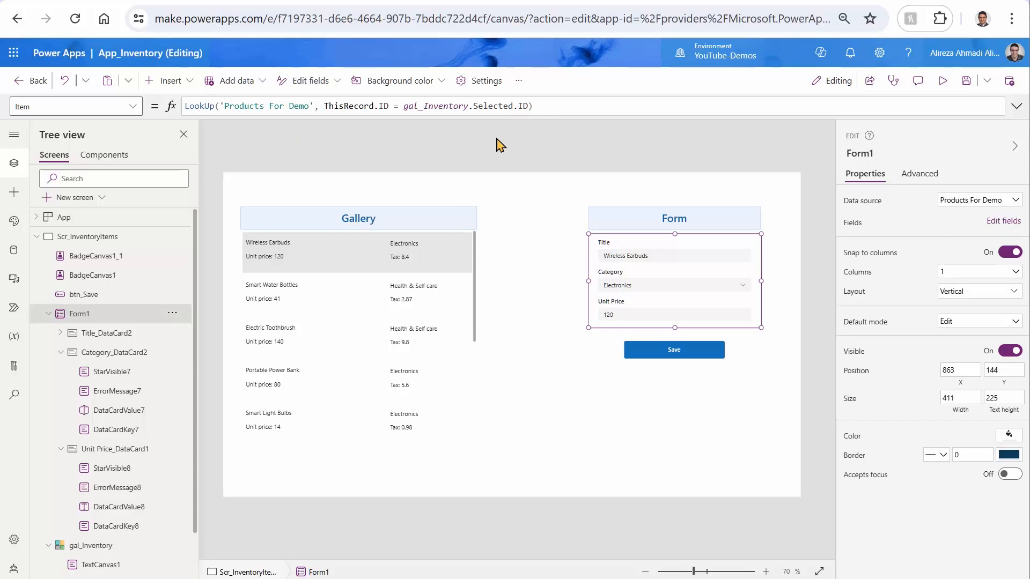
click(942, 80)
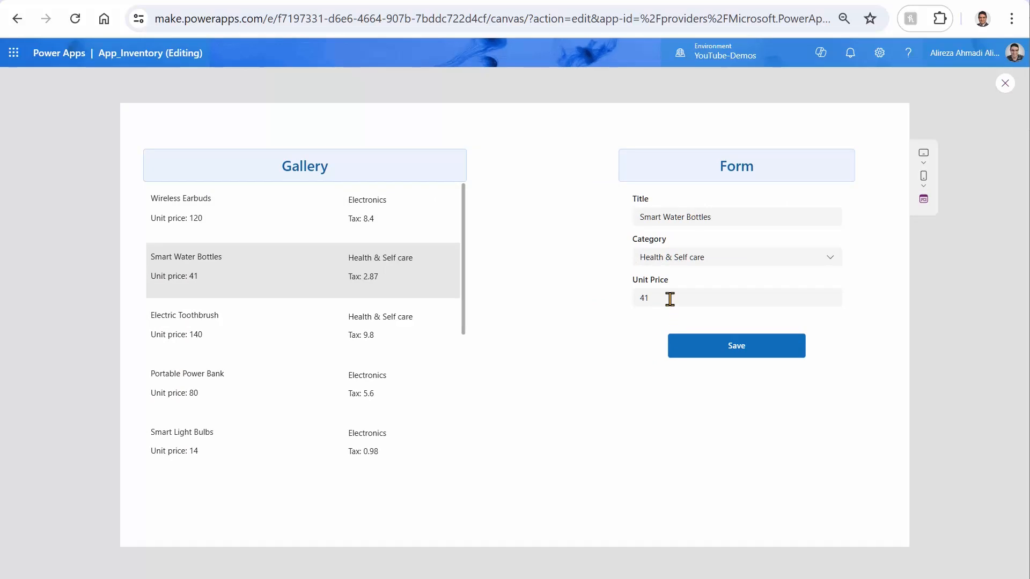
- Change Smart Water Bottles' unit price to 410 in the preview form
text(0)
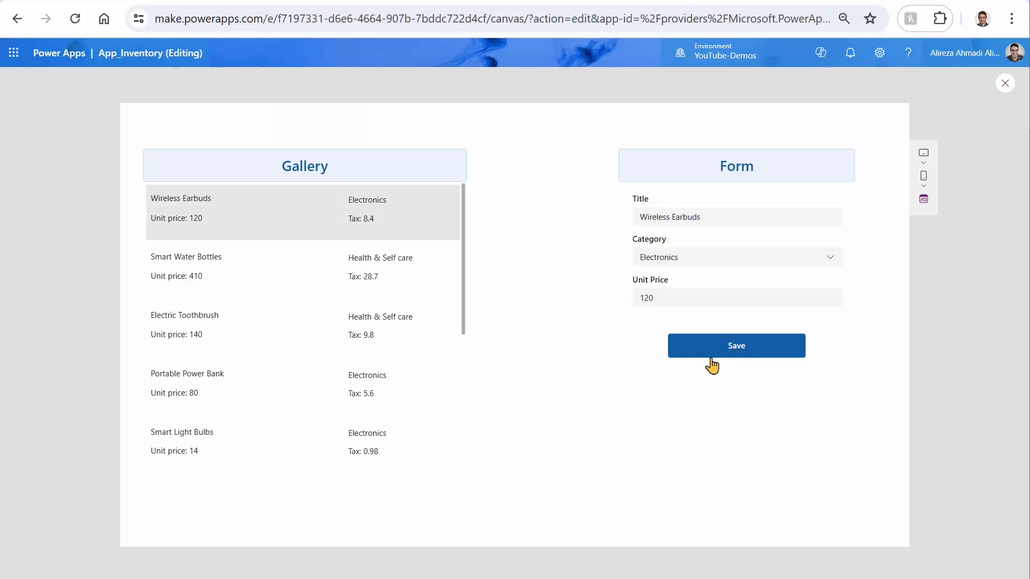
mouse_move(659, 322)
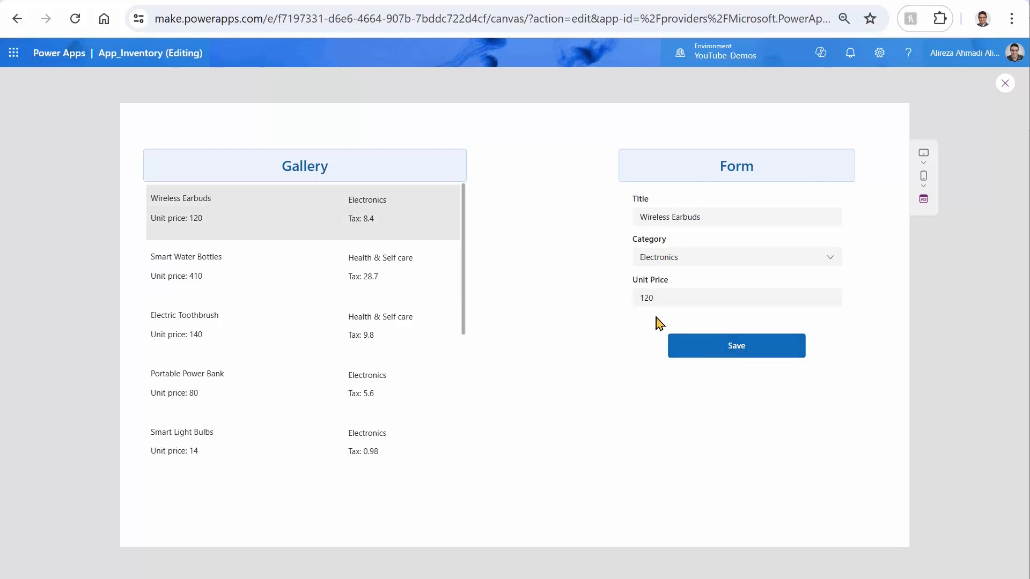
mouse_move(757, 314)
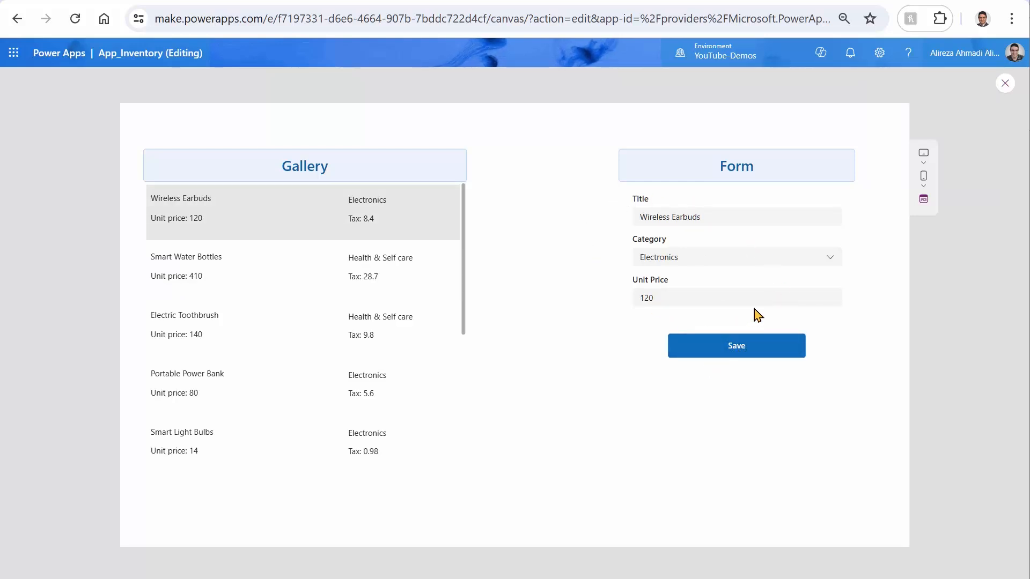
mouse_move(714, 255)
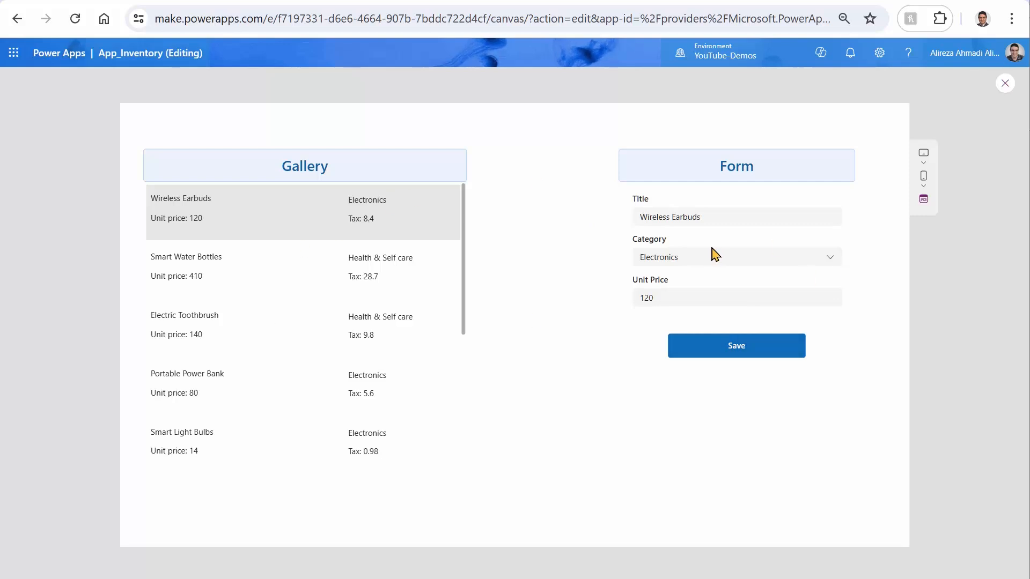
mouse_move(349, 280)
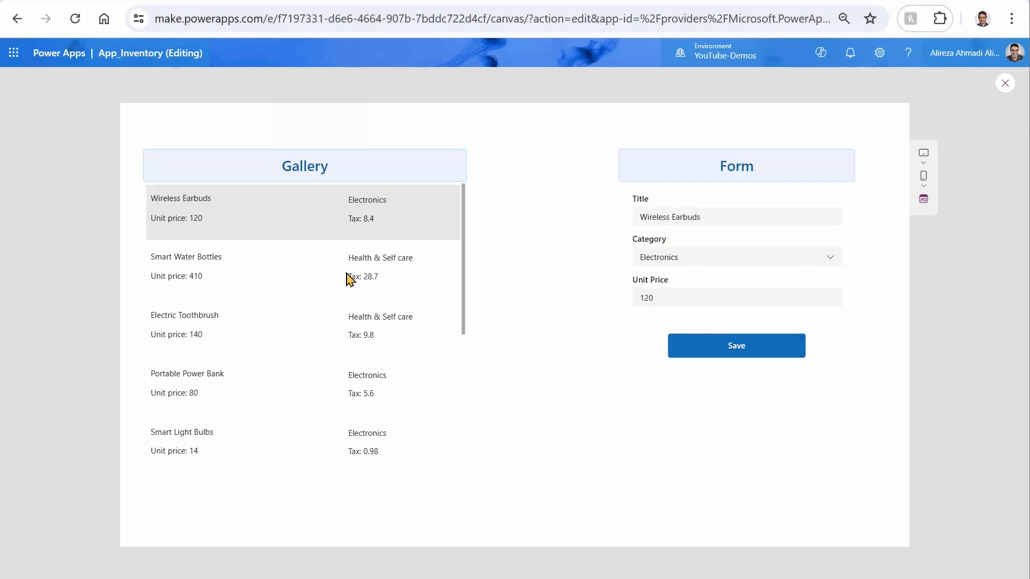
mouse_move(307, 400)
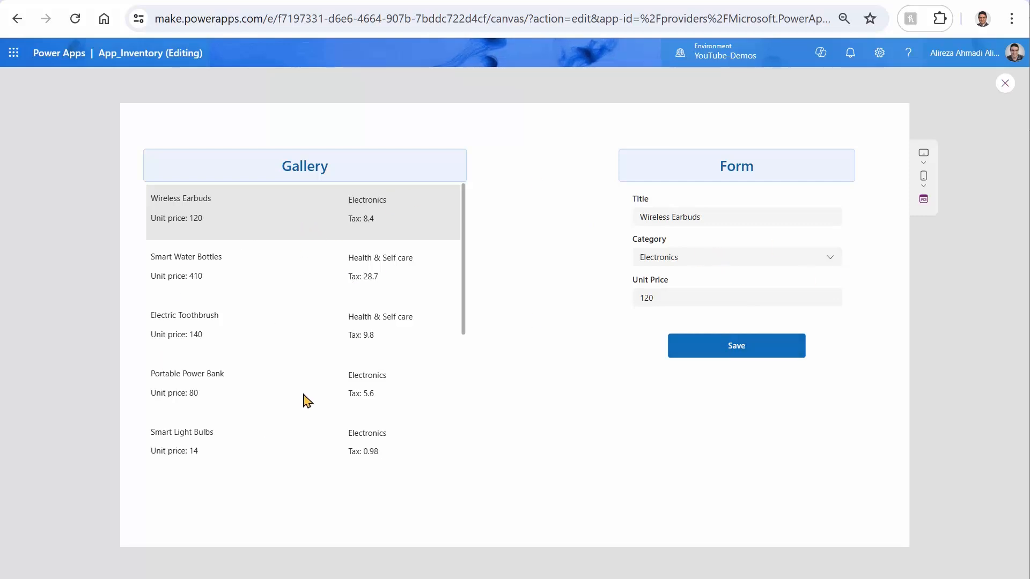
mouse_move(639, 312)
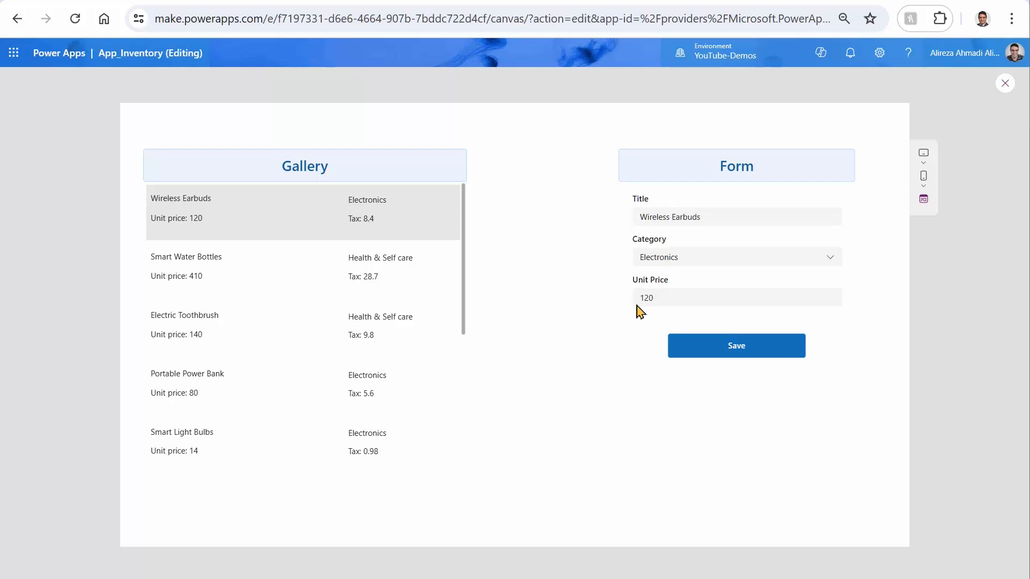
mouse_move(452, 262)
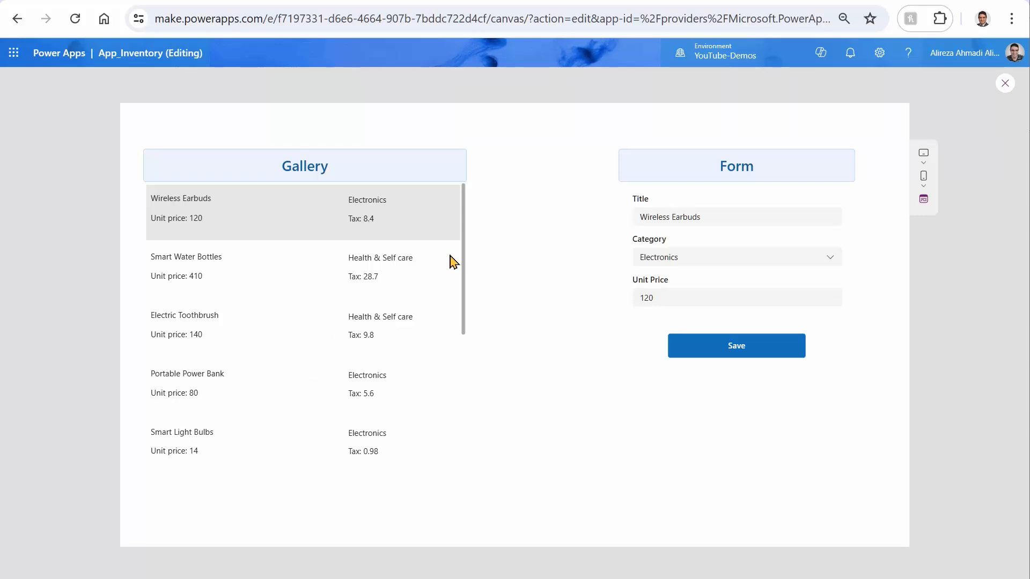
mouse_move(267, 252)
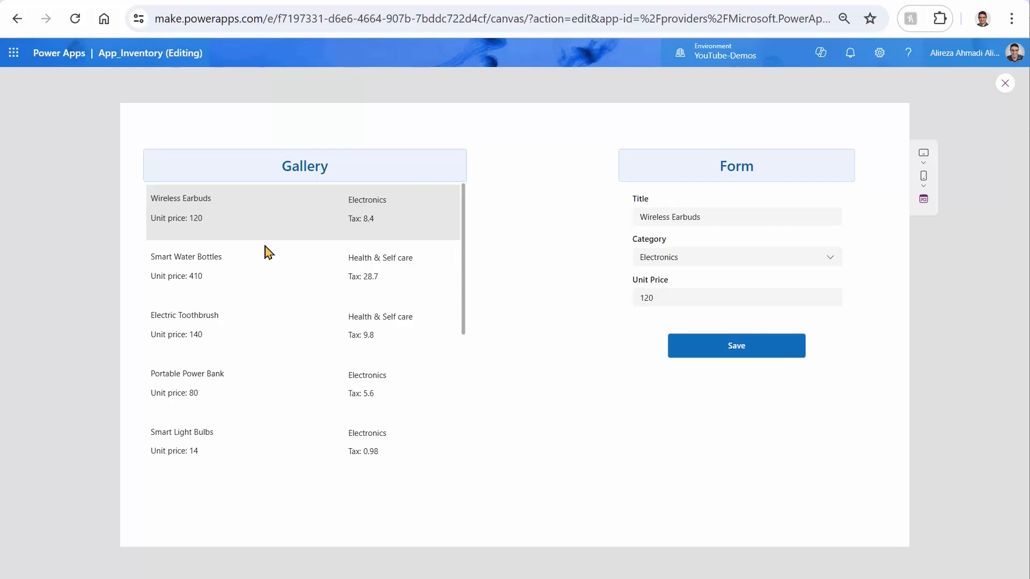
mouse_move(275, 255)
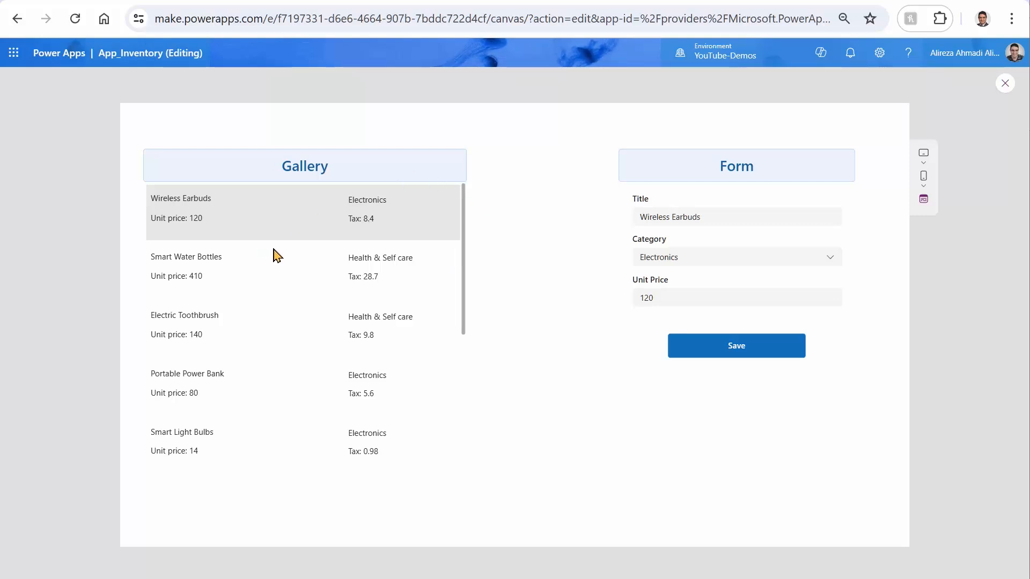
mouse_move(420, 278)
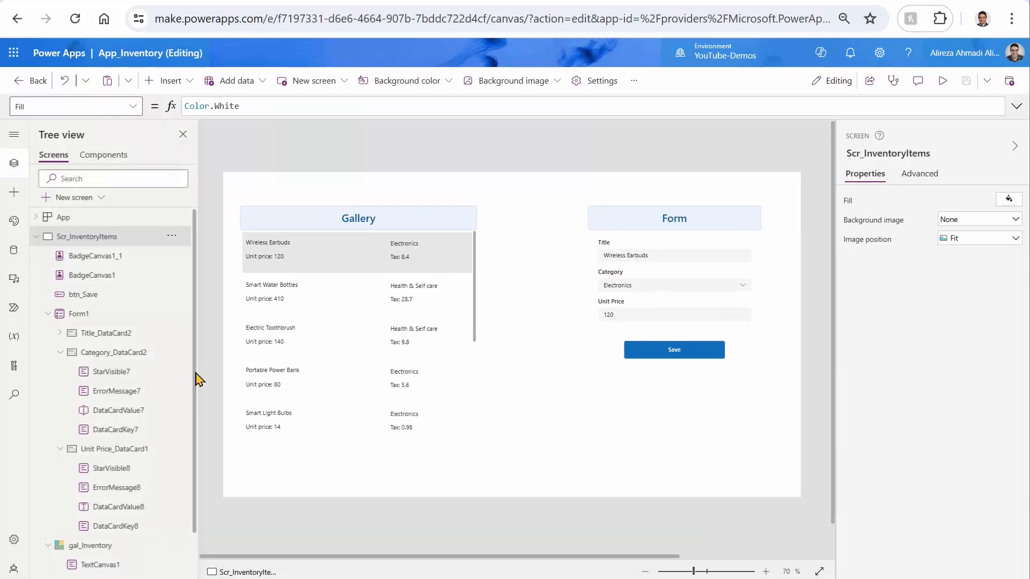
- Add a new blank screen and rename it Scr_EditProd
click(37, 236)
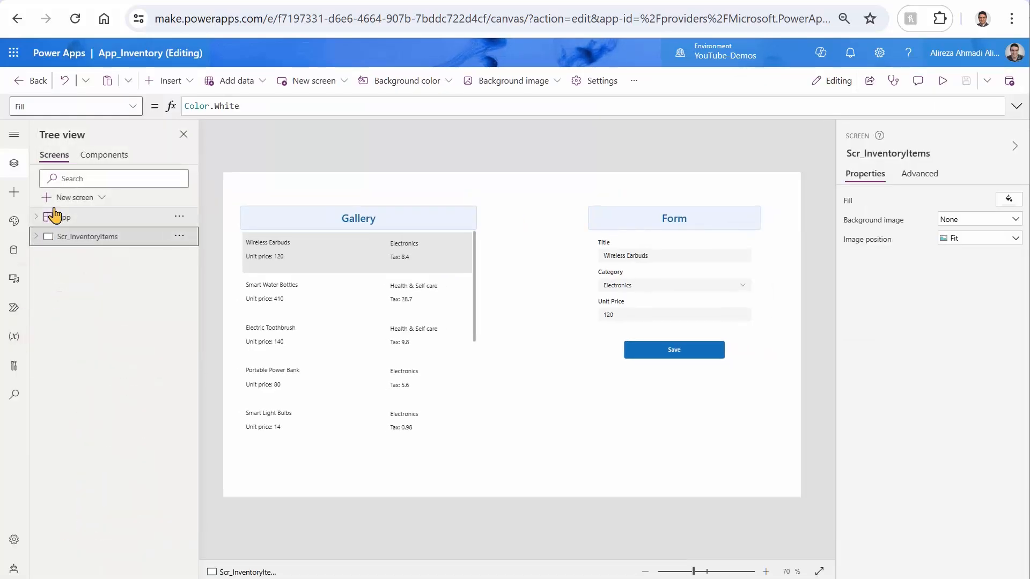
click(103, 196)
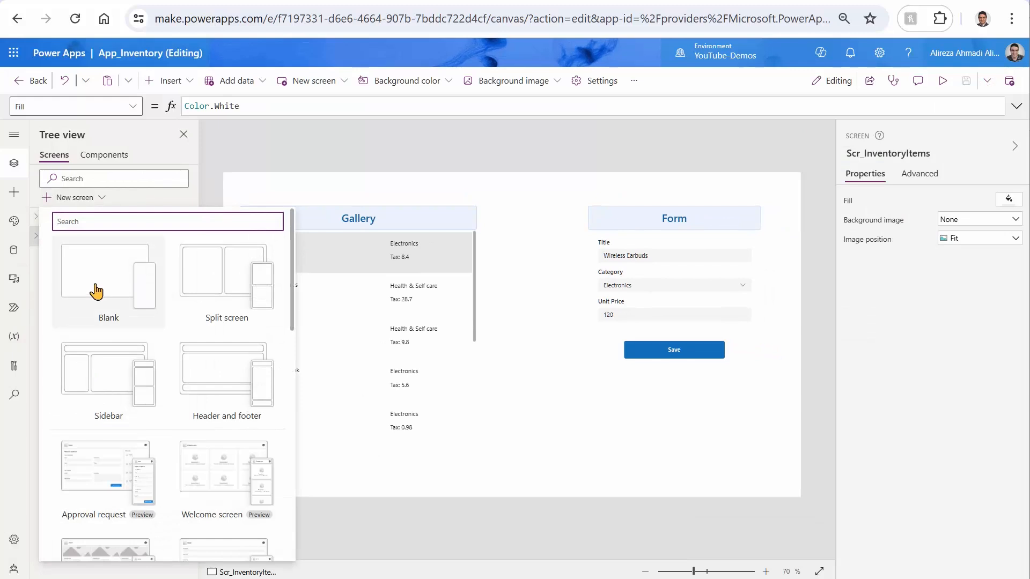
click(108, 273)
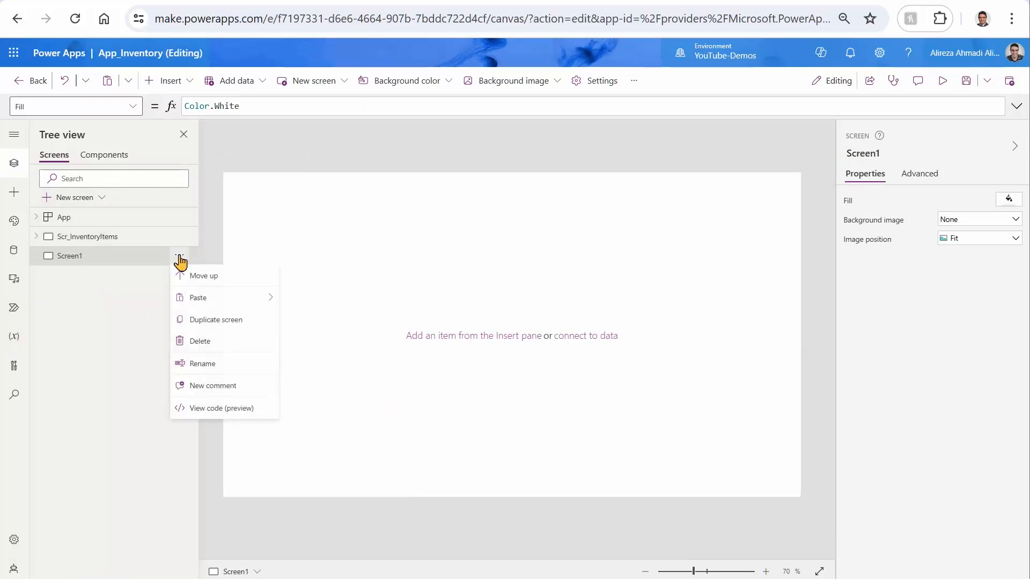
click(202, 363)
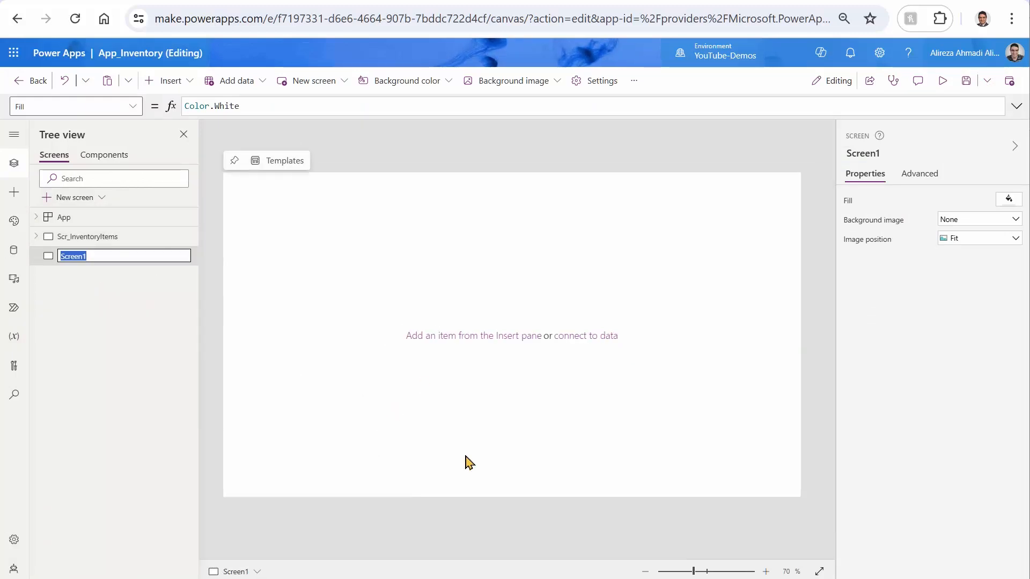
text(Scr_EditProd)
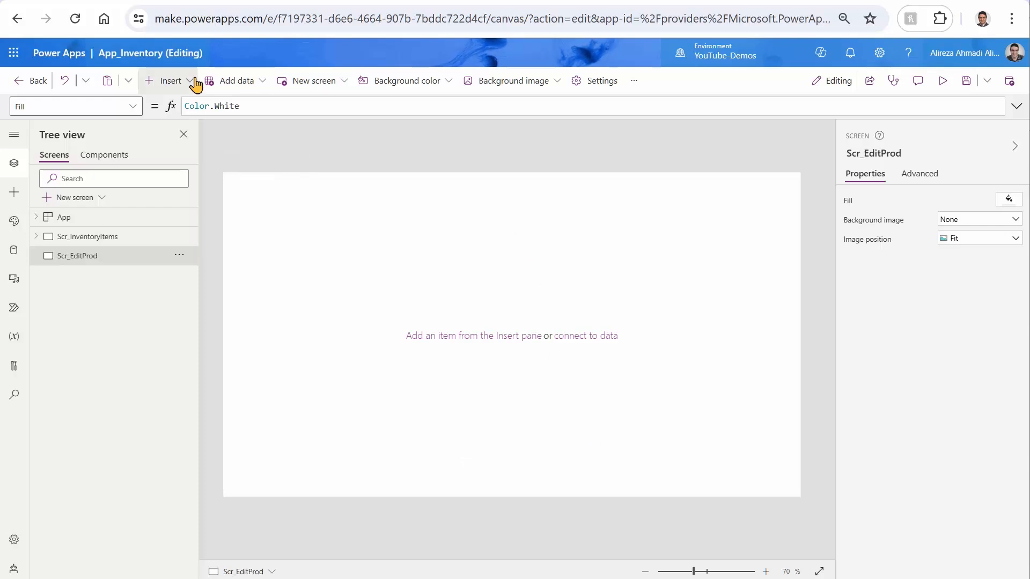
- Insert a form on Scr_EditProd bound to Products For Demo, laid out in one column
click(170, 80)
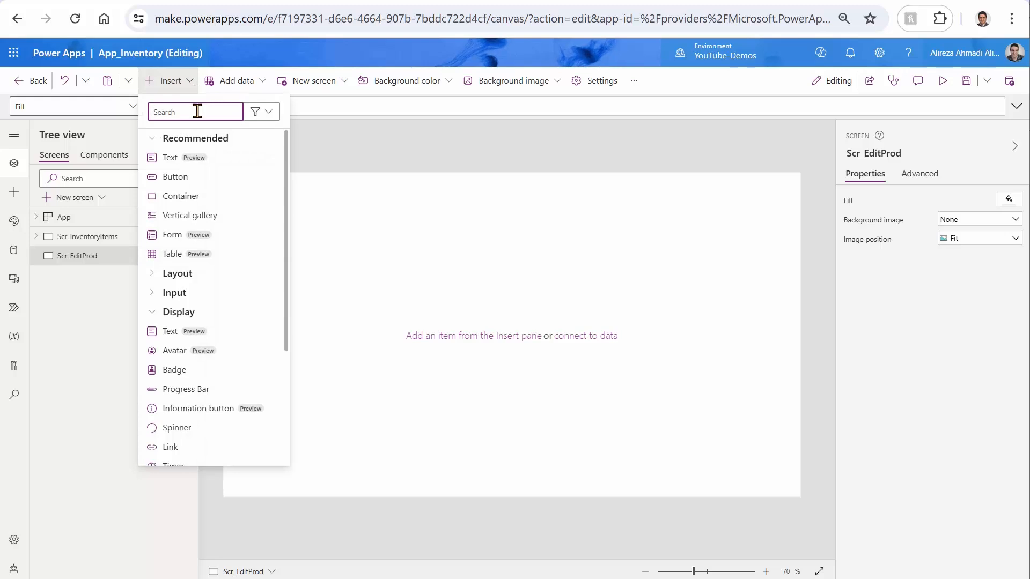
text(form)
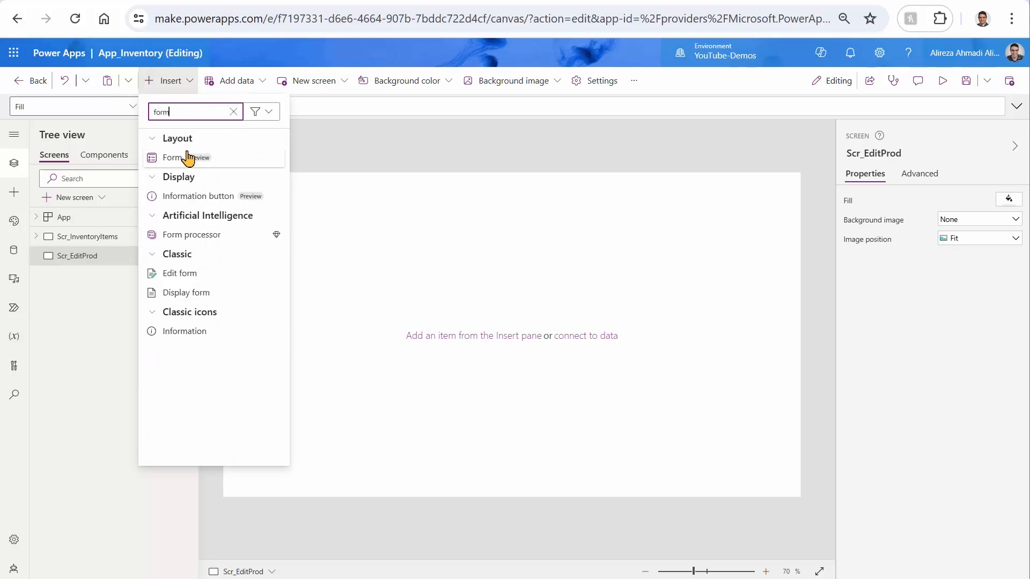
click(179, 273)
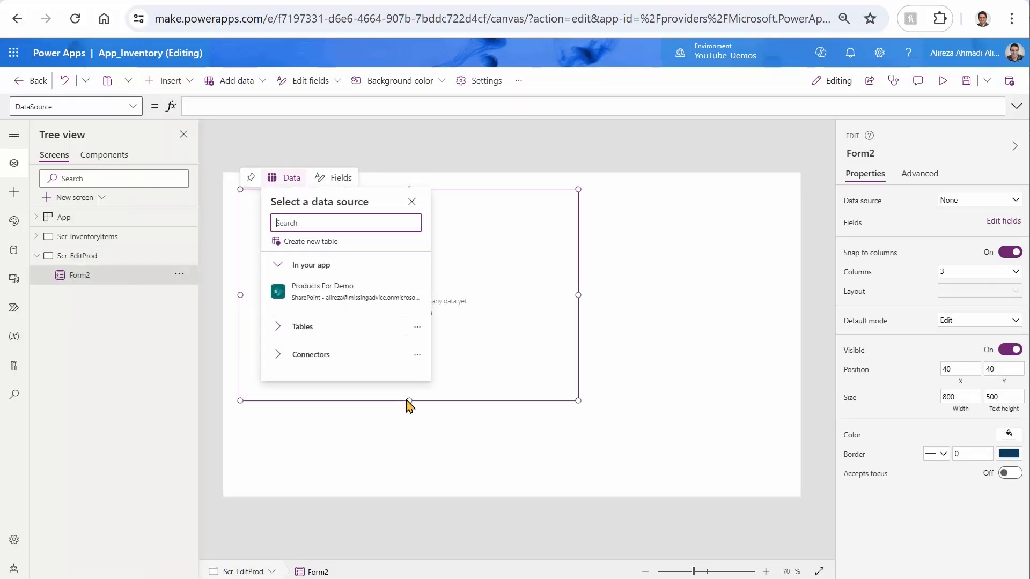
click(412, 202)
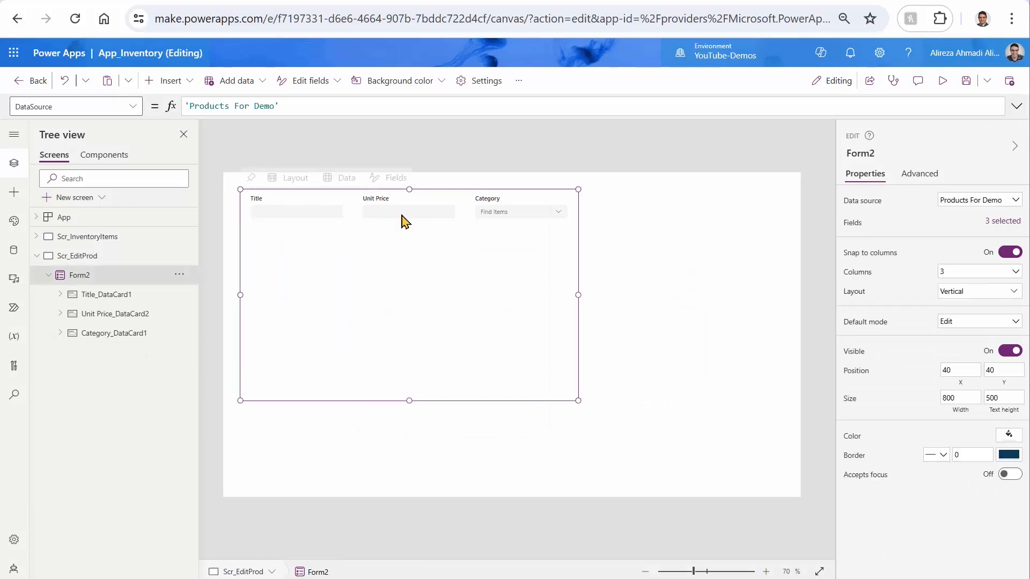
click(978, 271)
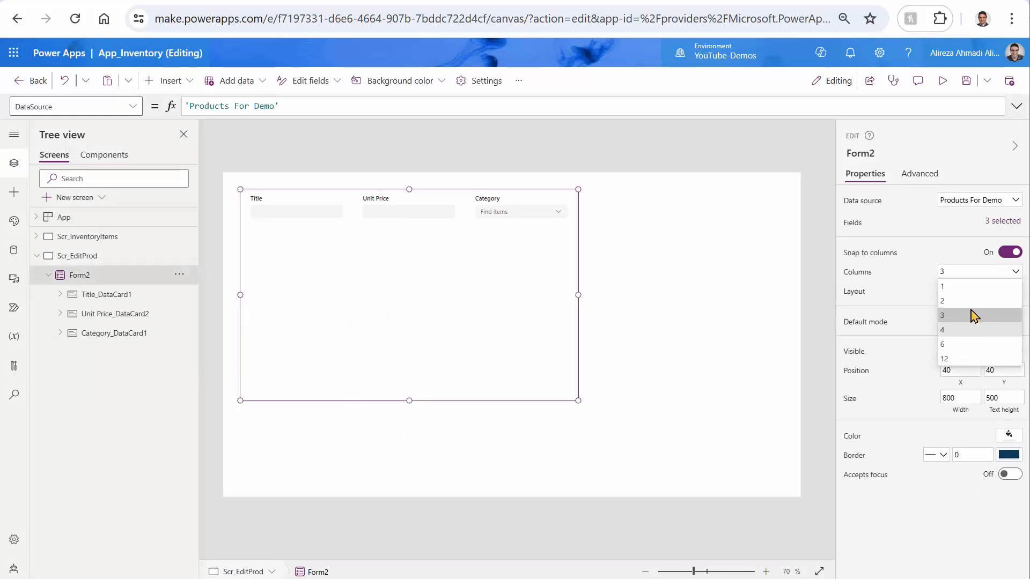
click(943, 286)
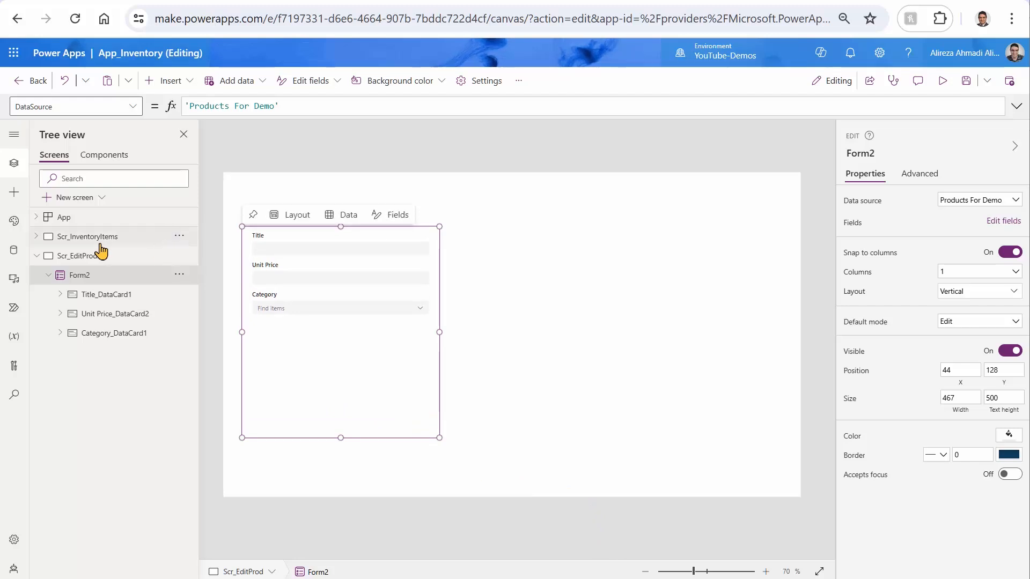
- Insert a button into the gal_Inventory gallery rows on Scr_InventoryItems
click(87, 237)
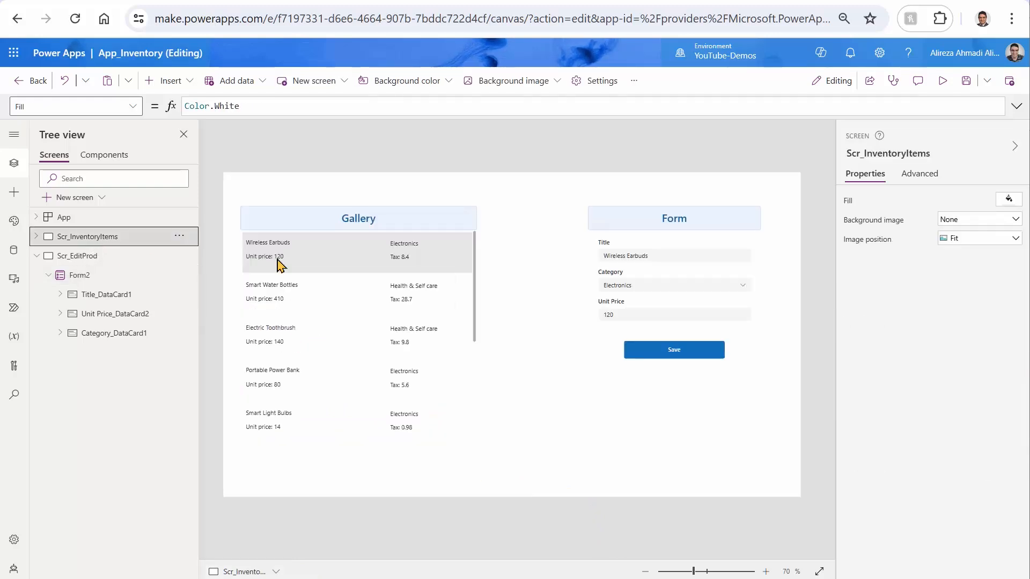
click(357, 252)
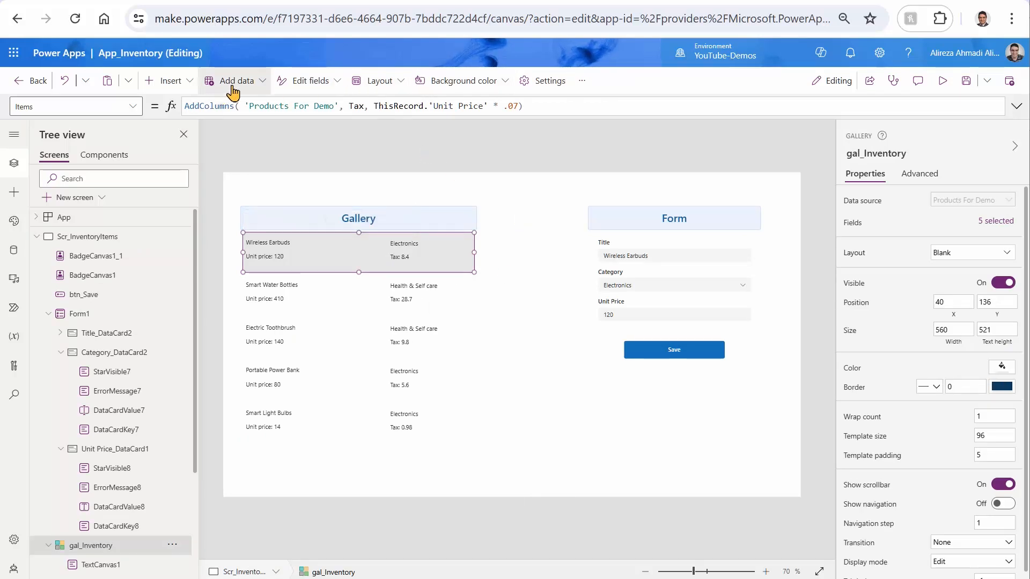
click(169, 80)
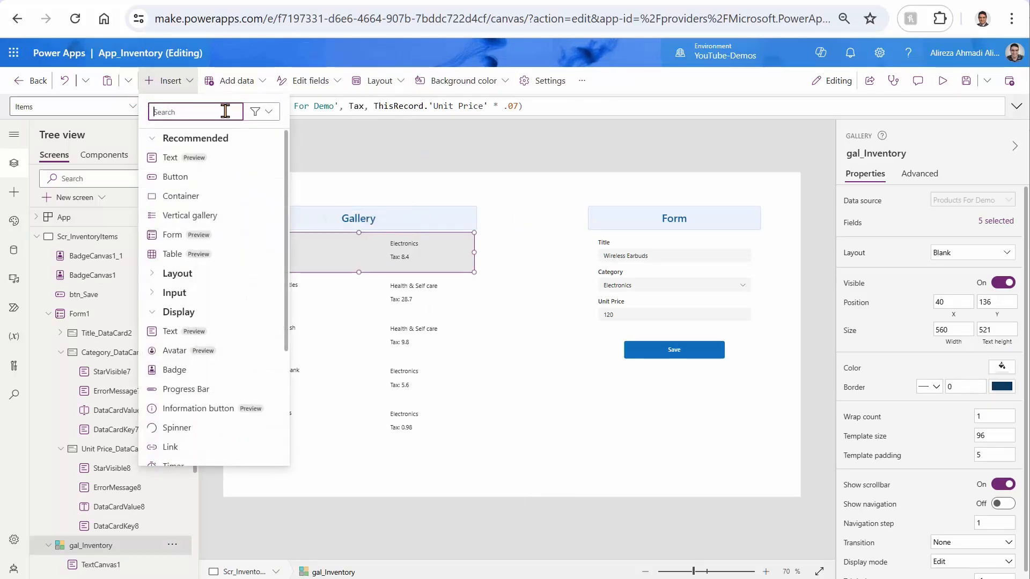
text(but)
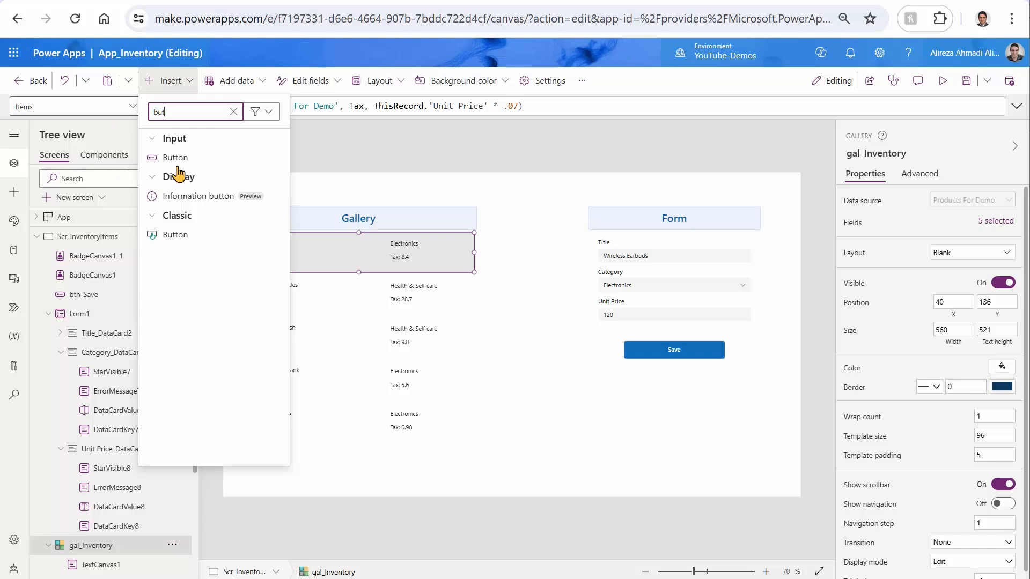
click(175, 157)
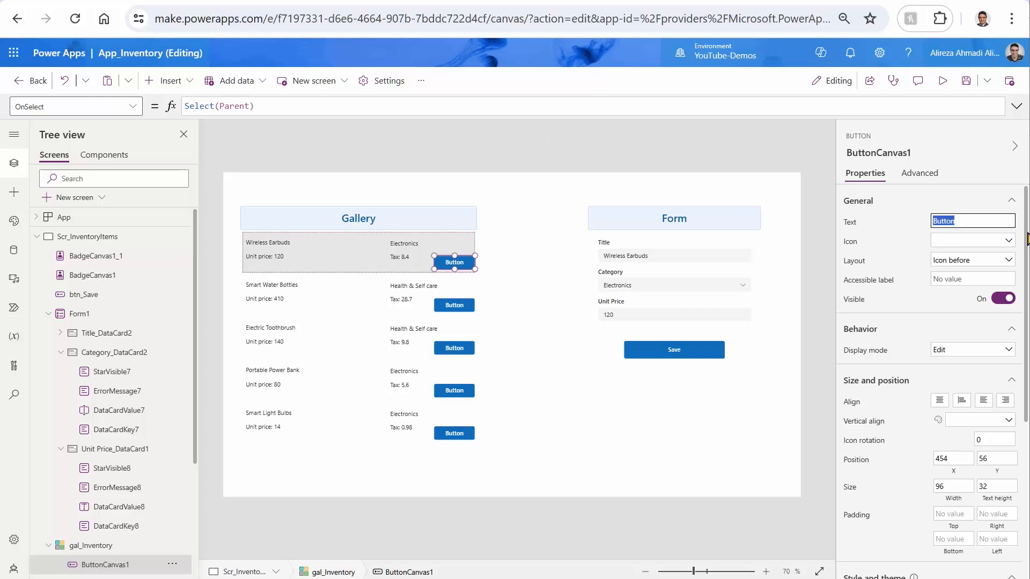
- Label the button Edit; OnSelect: Navigate(Scr_EditProd, ScreenTransition.Fade, {ItemID:ThisItem.ID})
text(Edit)
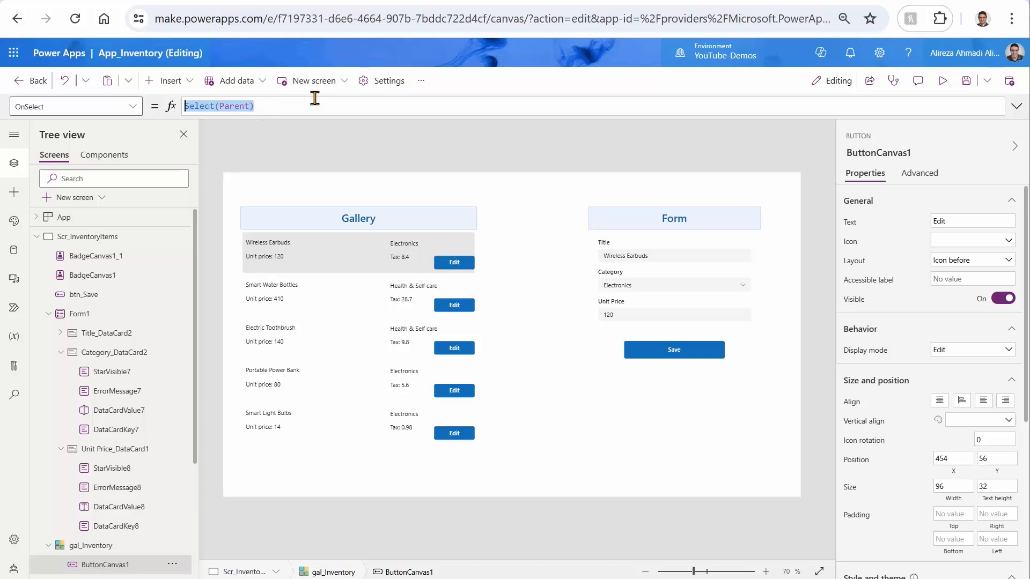
text(Navigate(Scr_EditProd,)
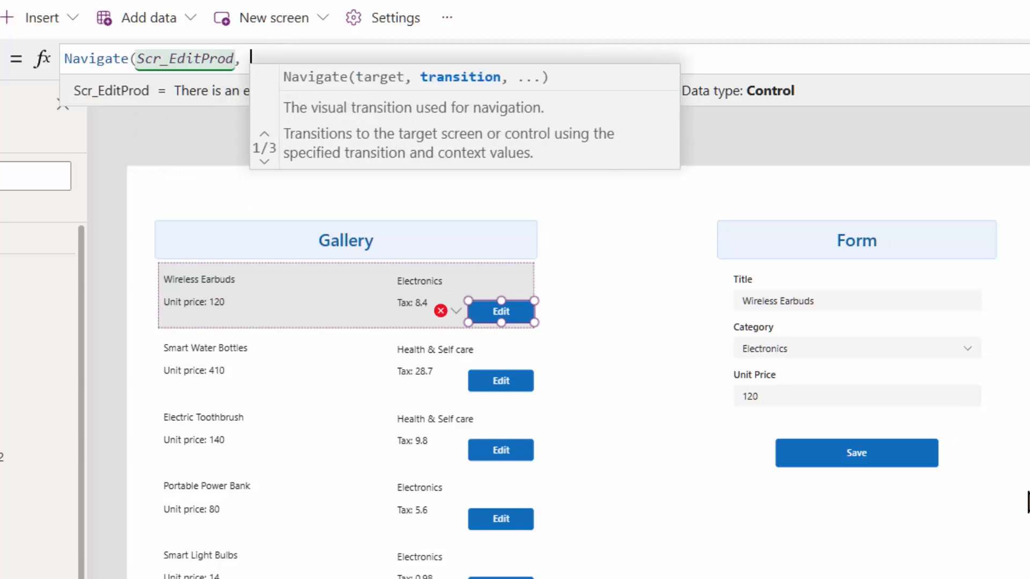
text(ScreenTransition.Fade,)
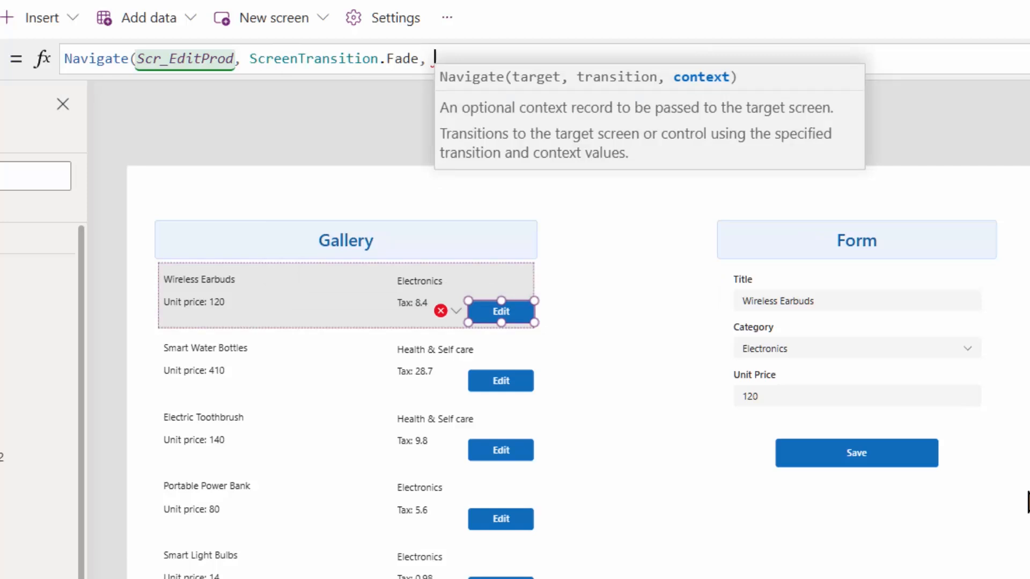
text({)
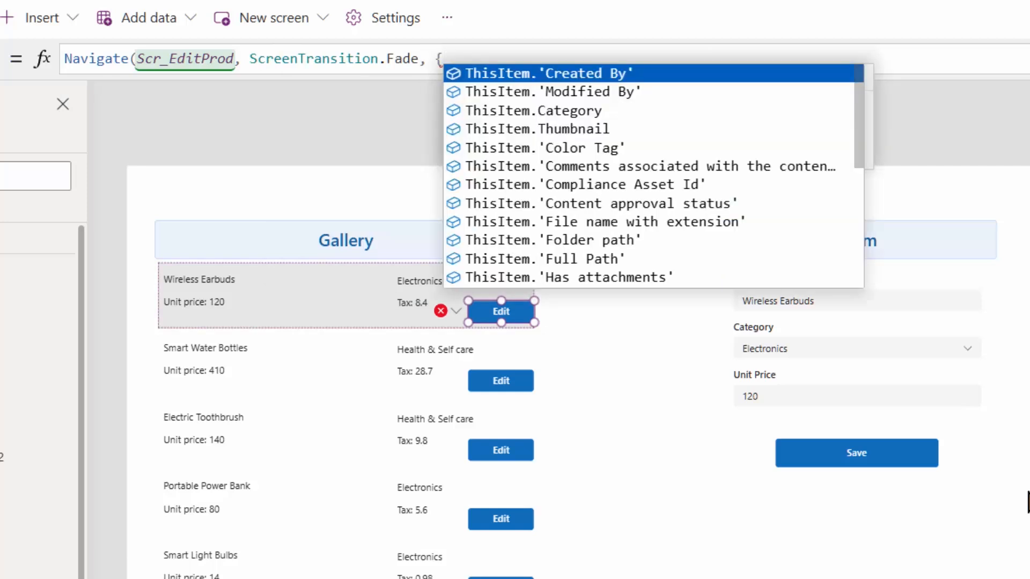
text(Item)
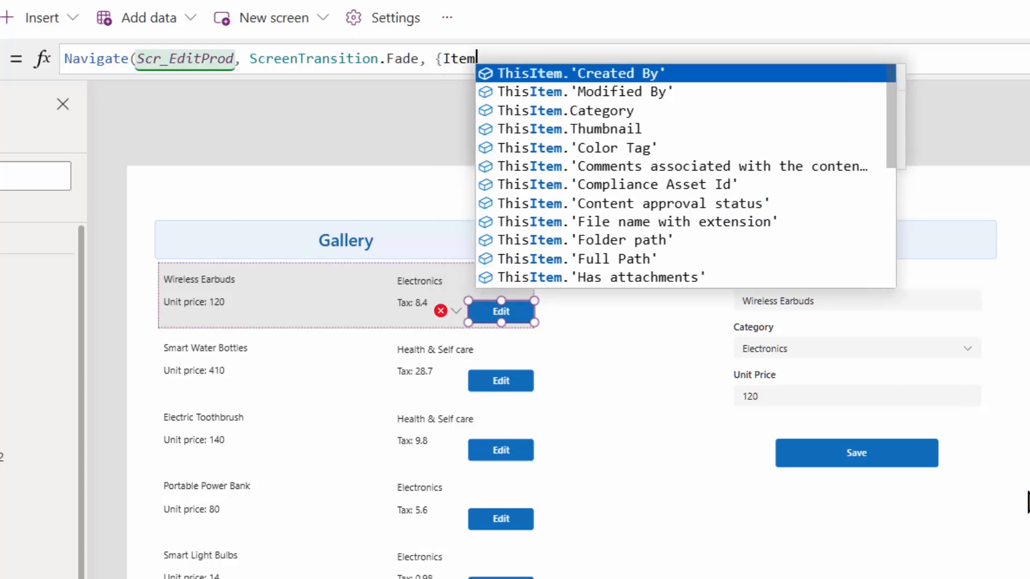
text(D:)
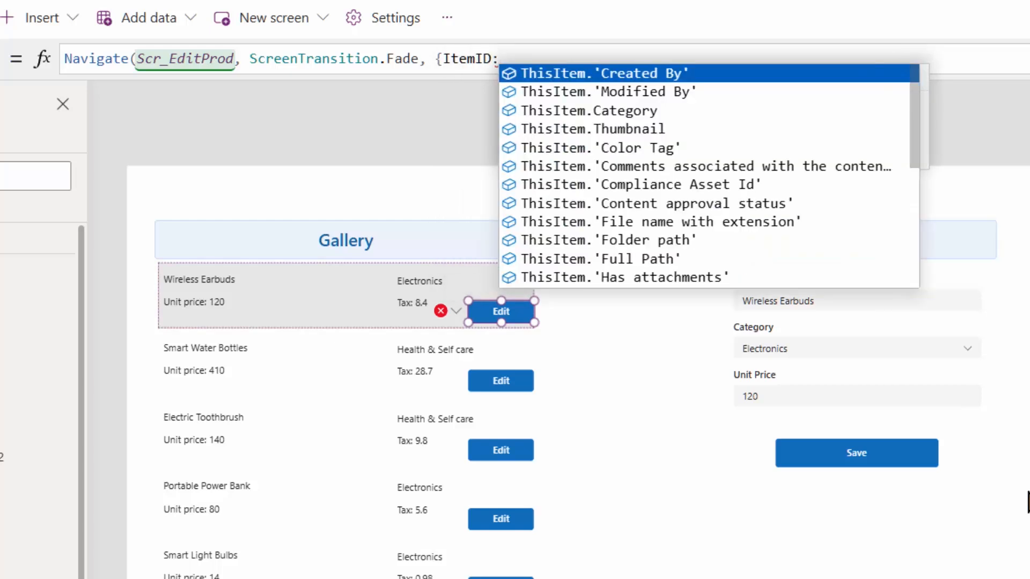
text(ThisItem.ID}))
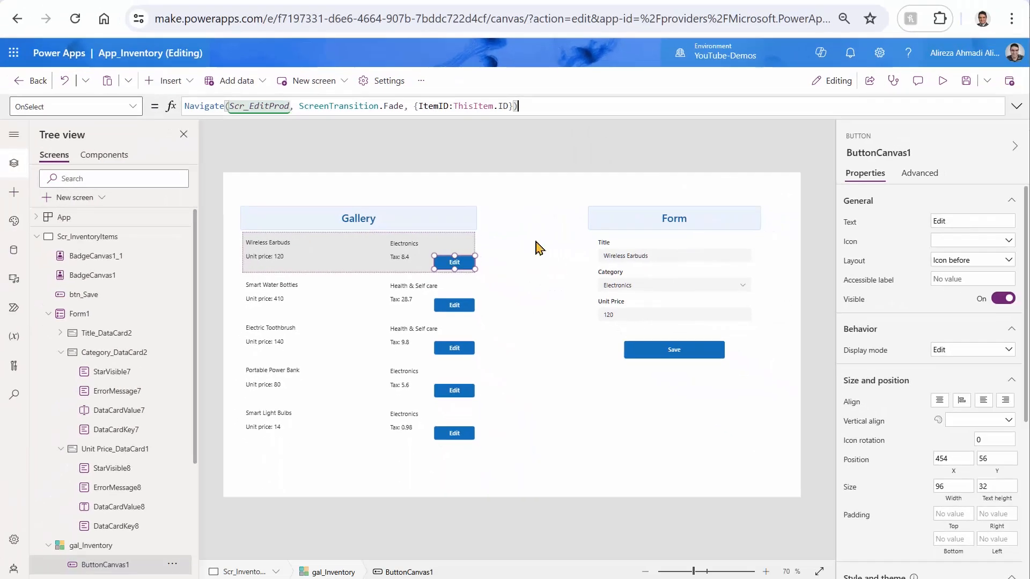
click(941, 80)
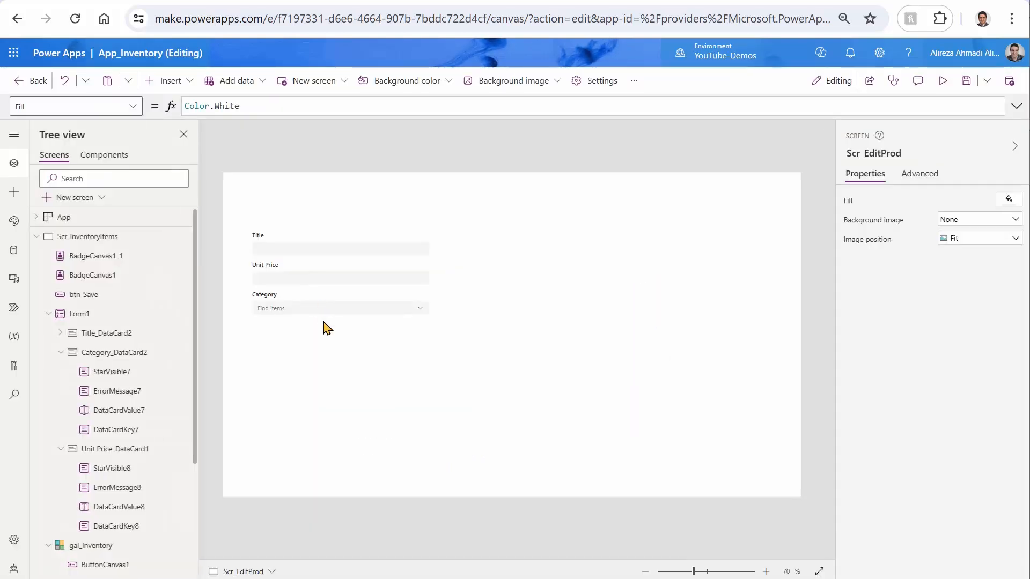
mouse_move(433, 347)
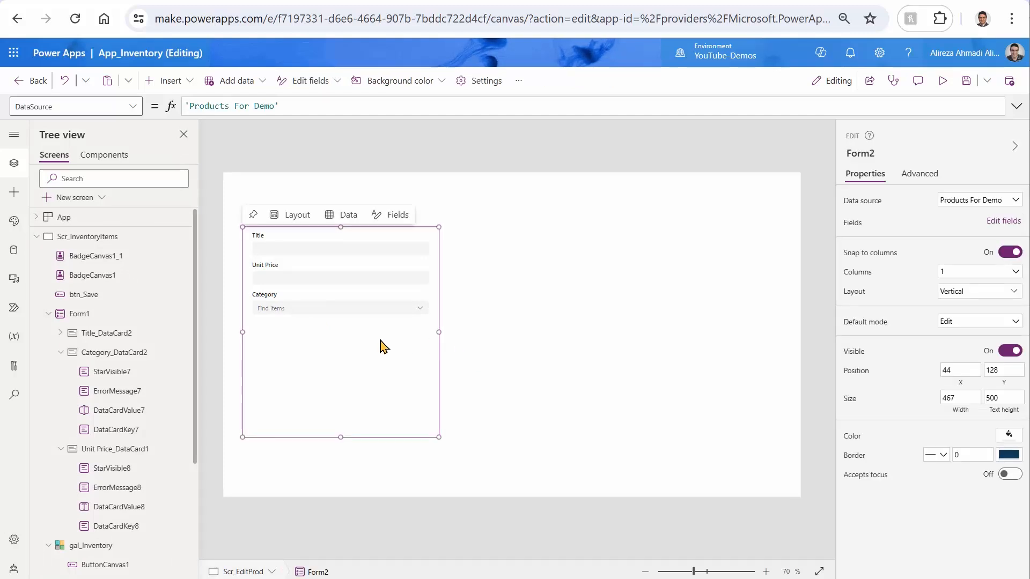
mouse_move(92, 237)
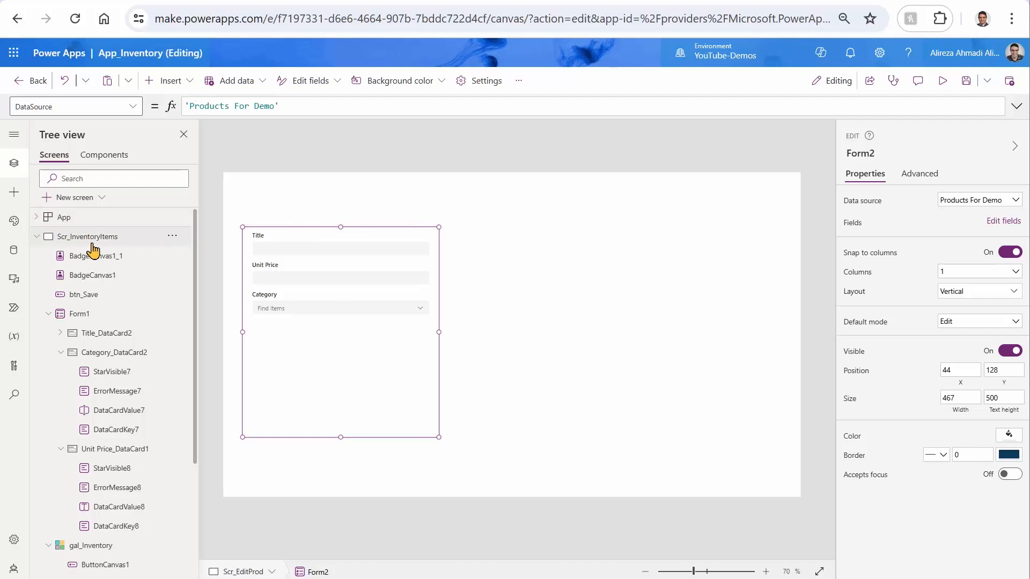
mouse_move(211, 330)
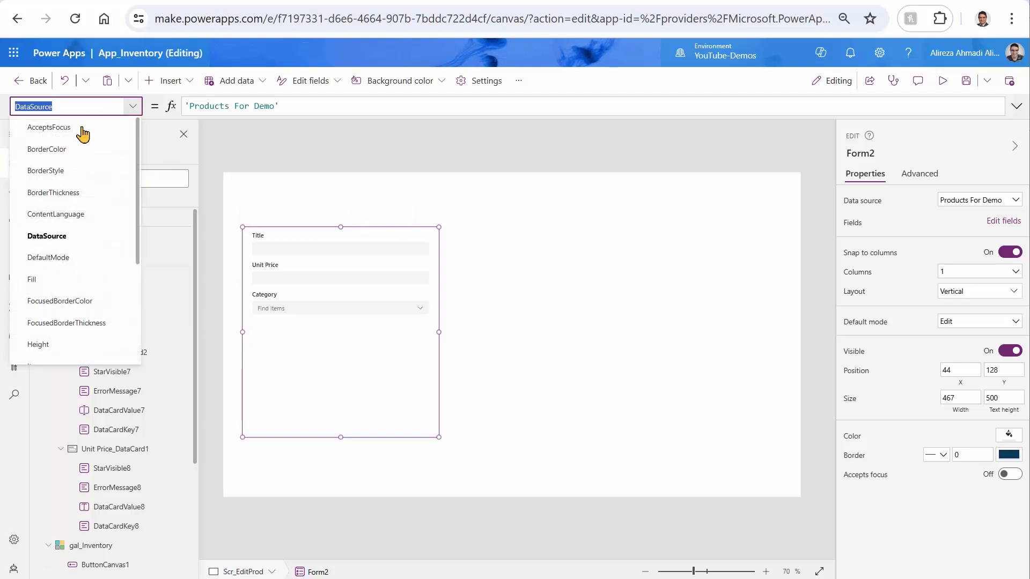
- Set the form's Item to LookUp('Products For Demo', ThisRecord.ID = ItemID)
scroll(down, 3)
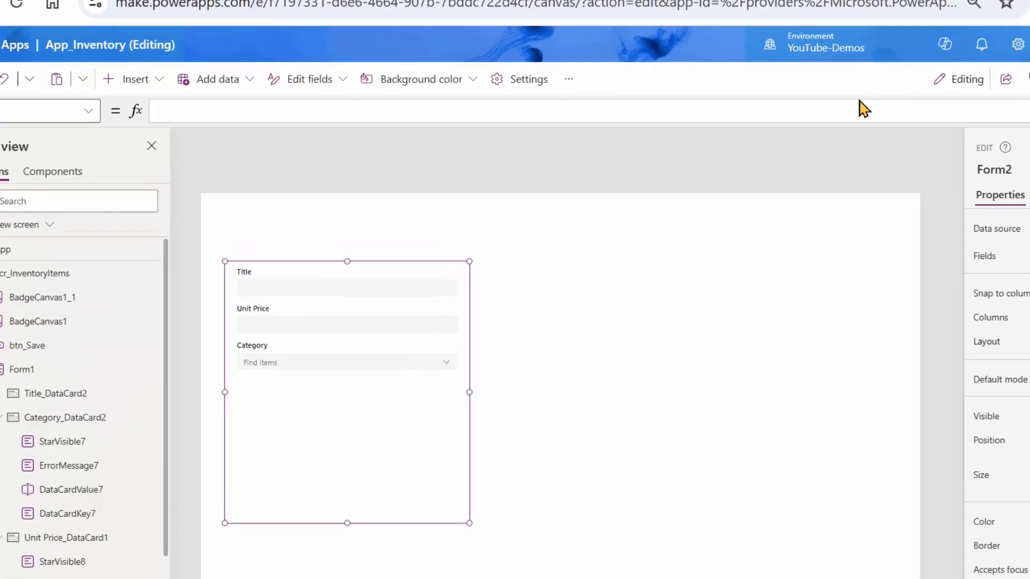
text(LookUp)
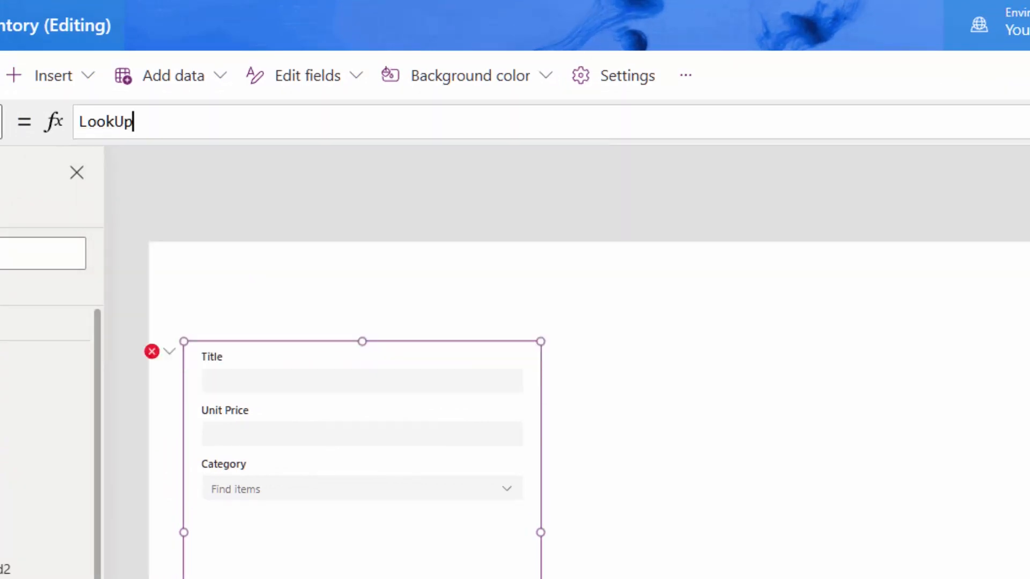
text(('Products For Demo)
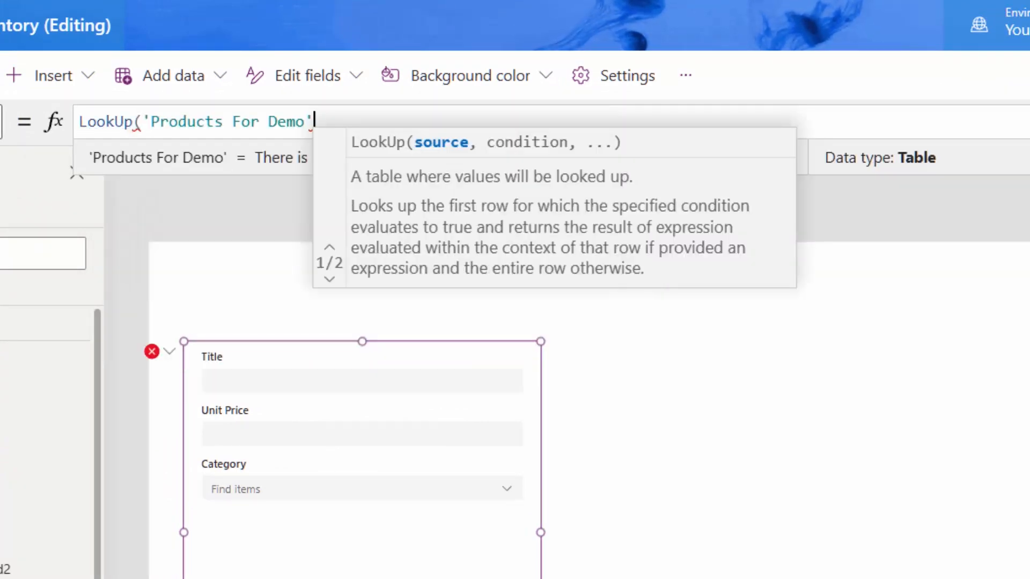
text(,)
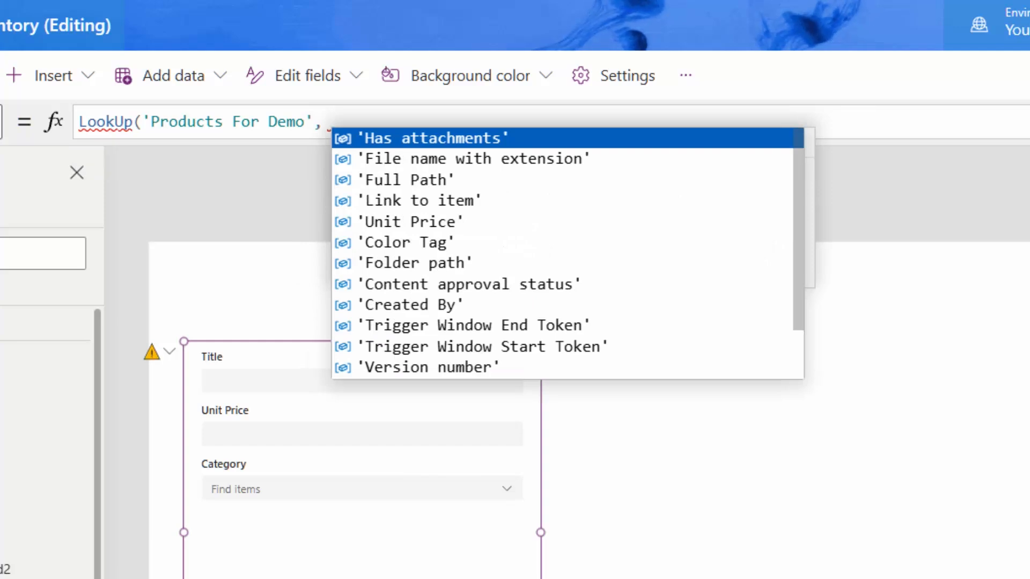
text(T)
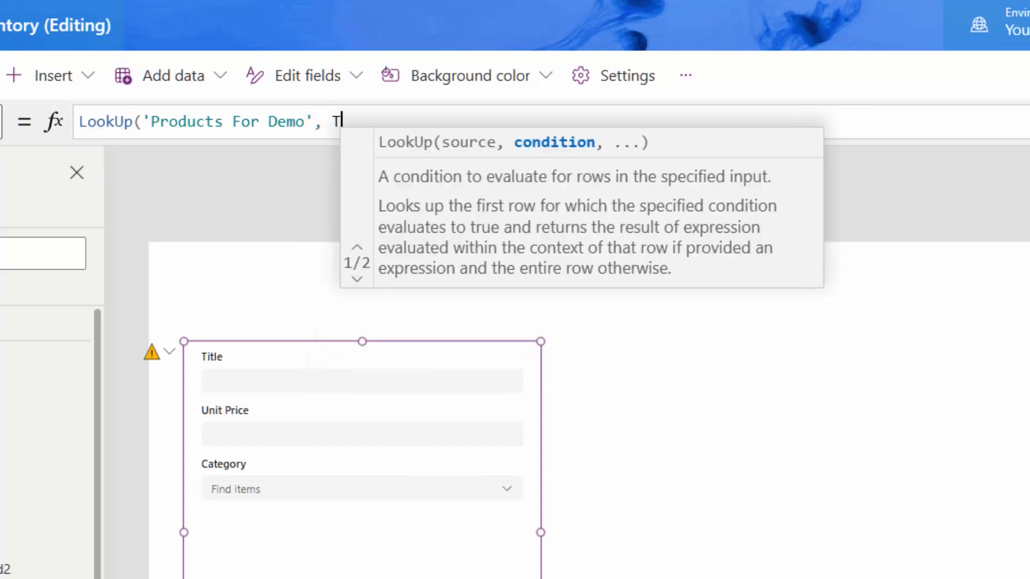
text(hisRecord)
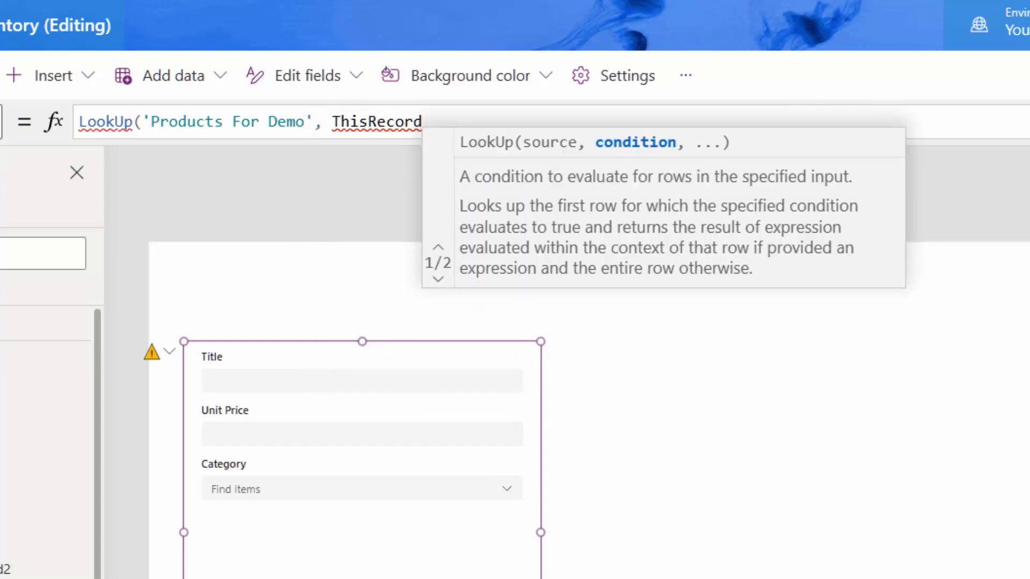
text(.ID)
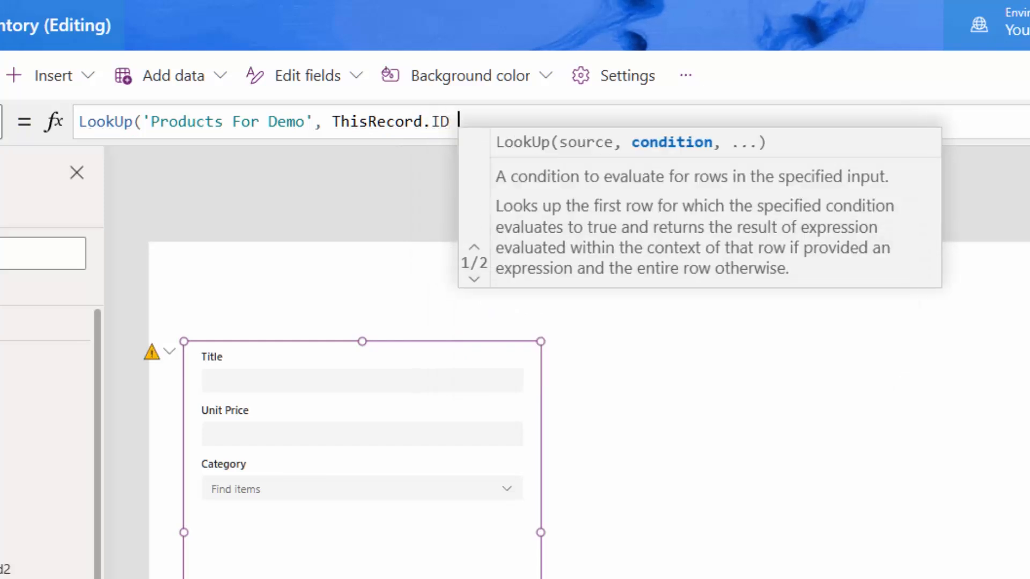
text(= I)
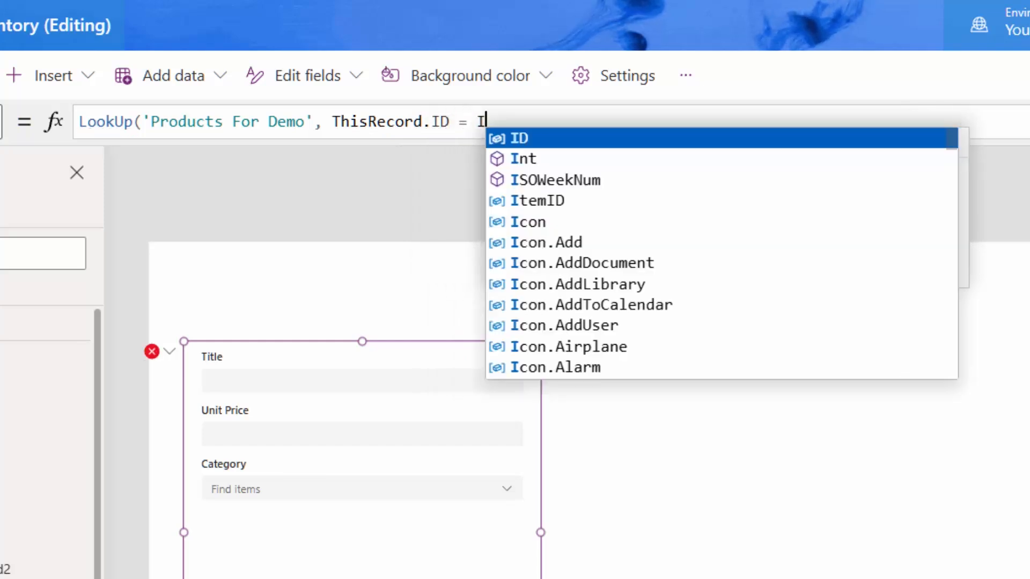
click(537, 200)
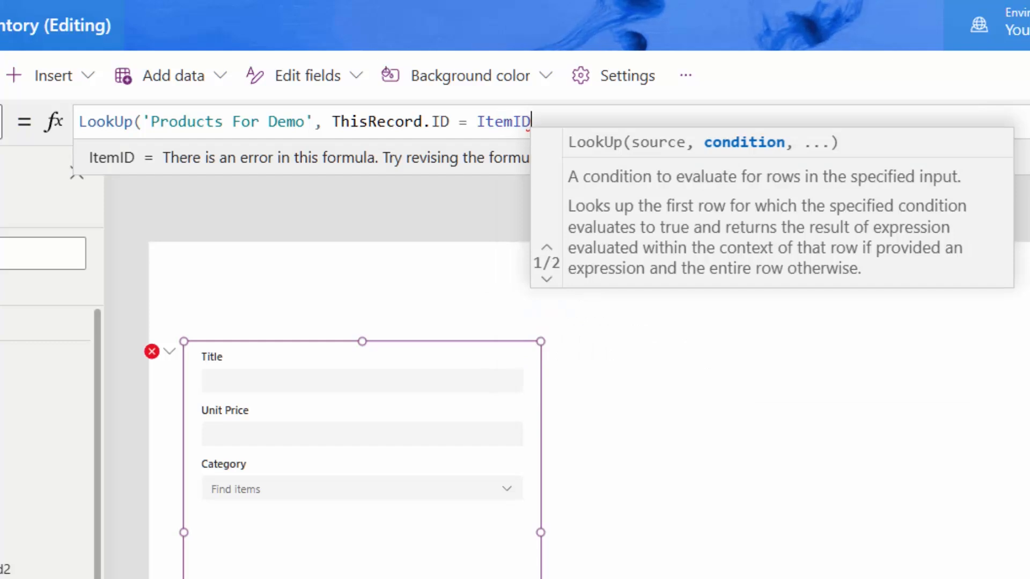
text())
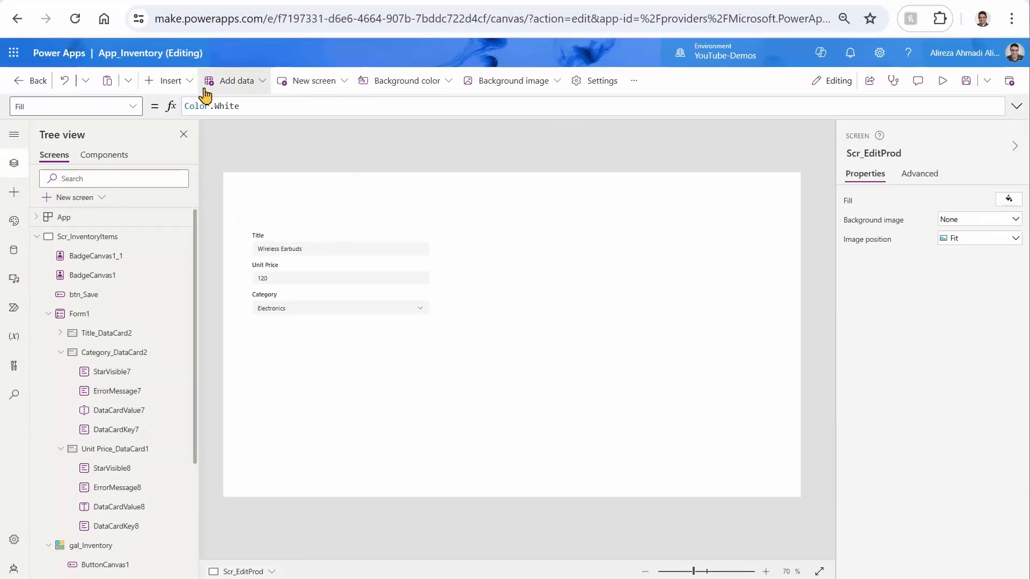
- Add a Save button with OnSelect SubmitForm(Form2); Navigate(Scr_InventoryItems)
click(170, 81)
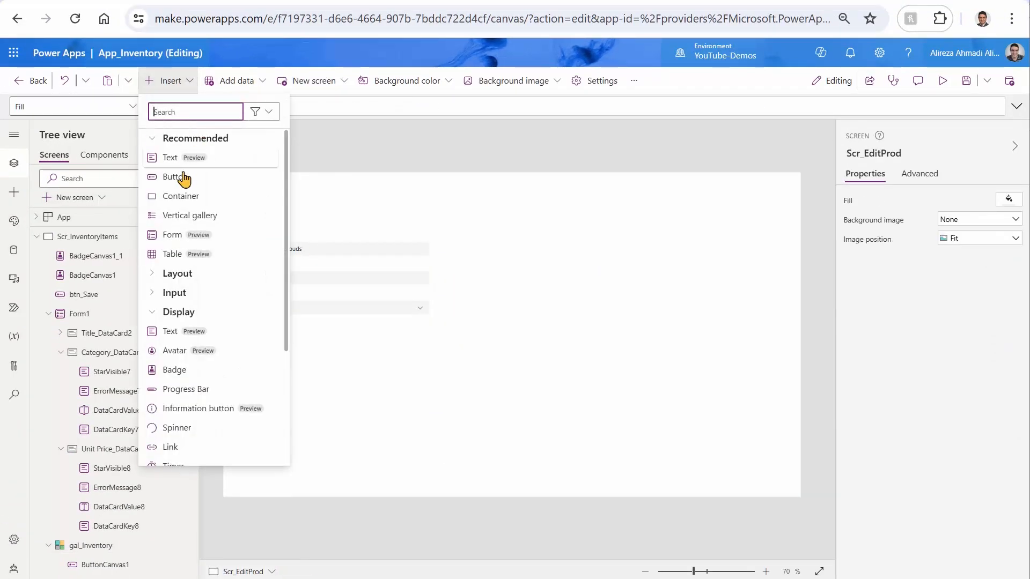
click(175, 176)
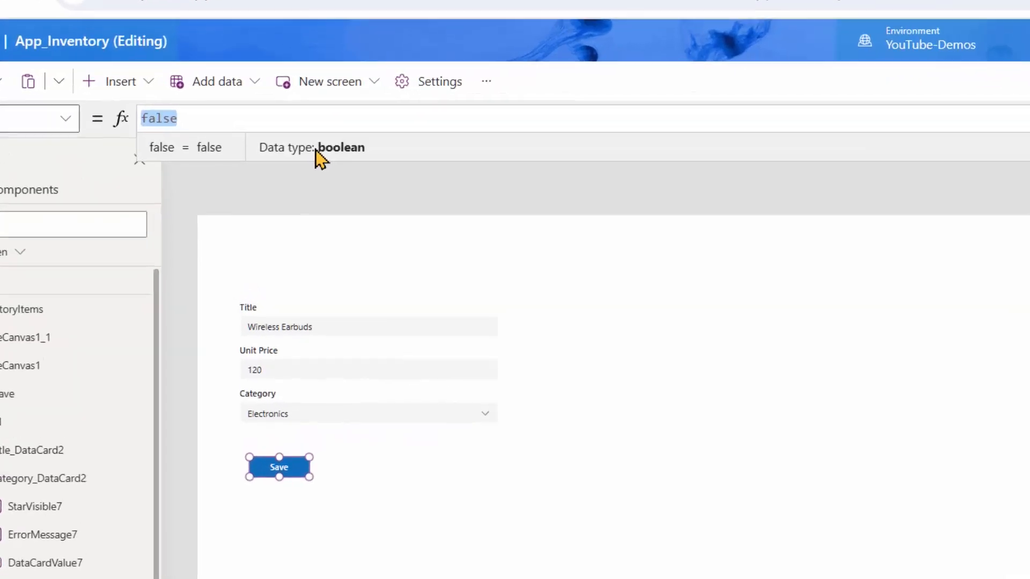
text(Submitf)
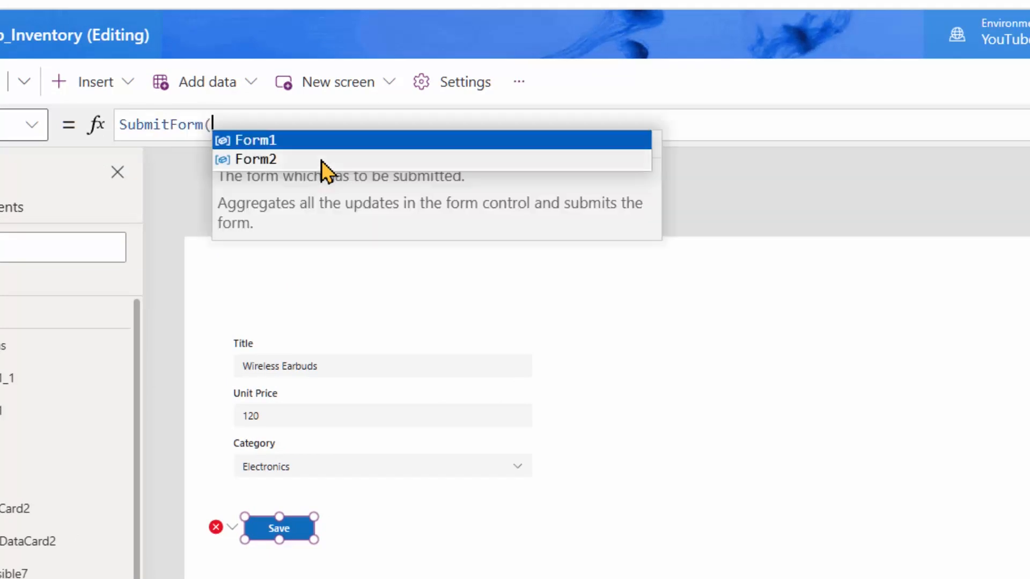
text(form)
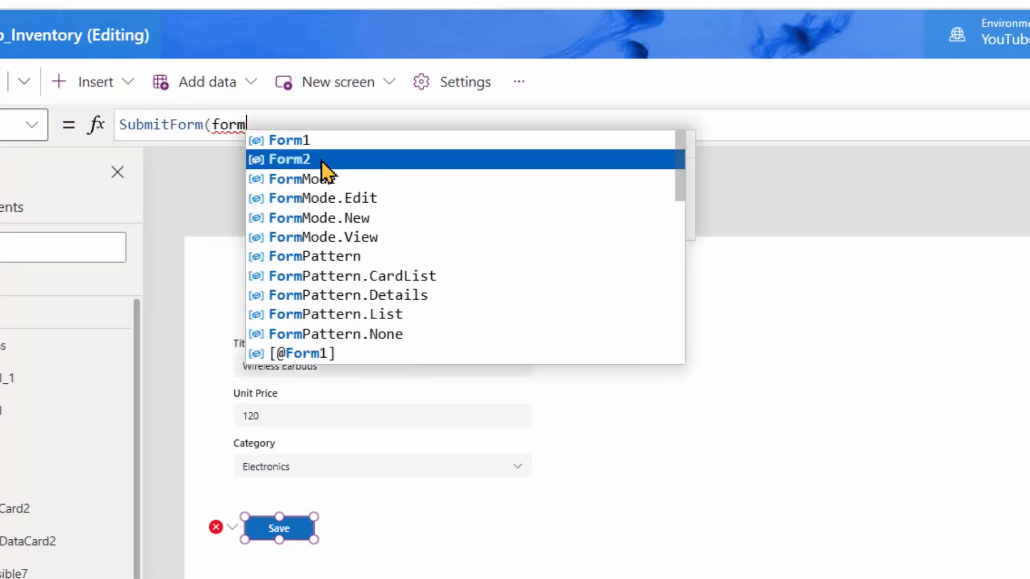
click(288, 158)
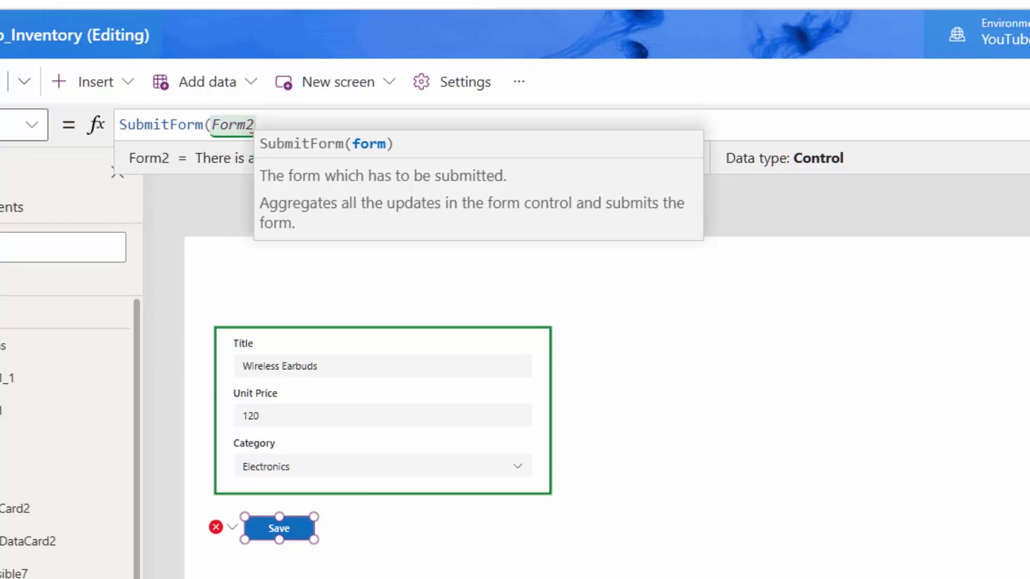
text(Navigate()
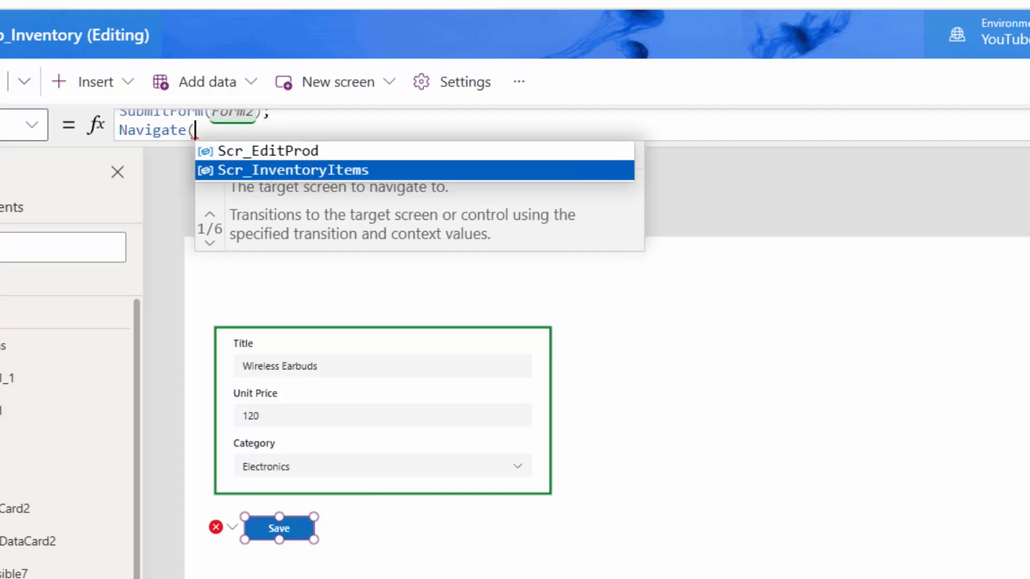
click(292, 170)
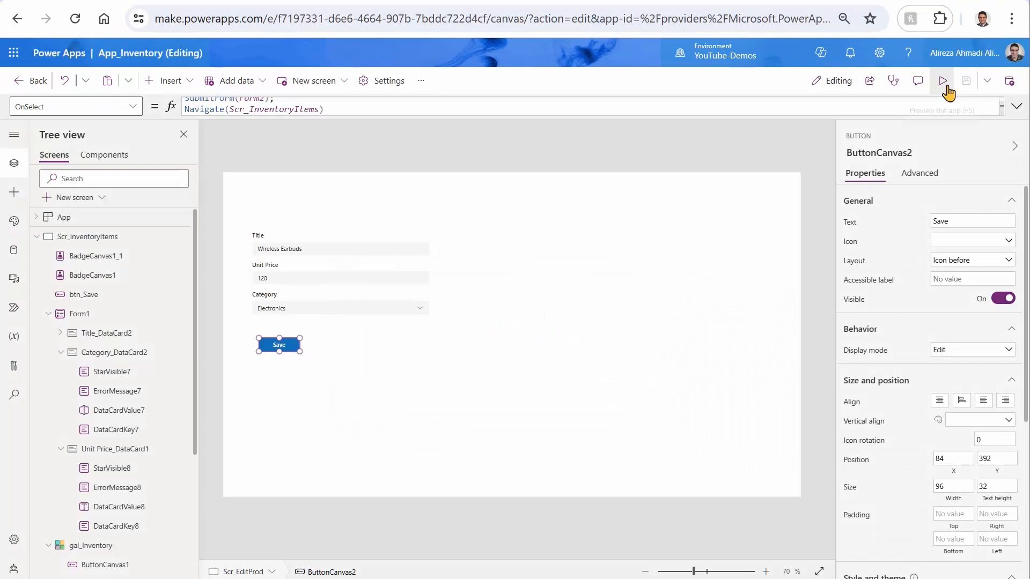
- Preview the app and save Wireless Earbuds' unit price as 1200
click(943, 81)
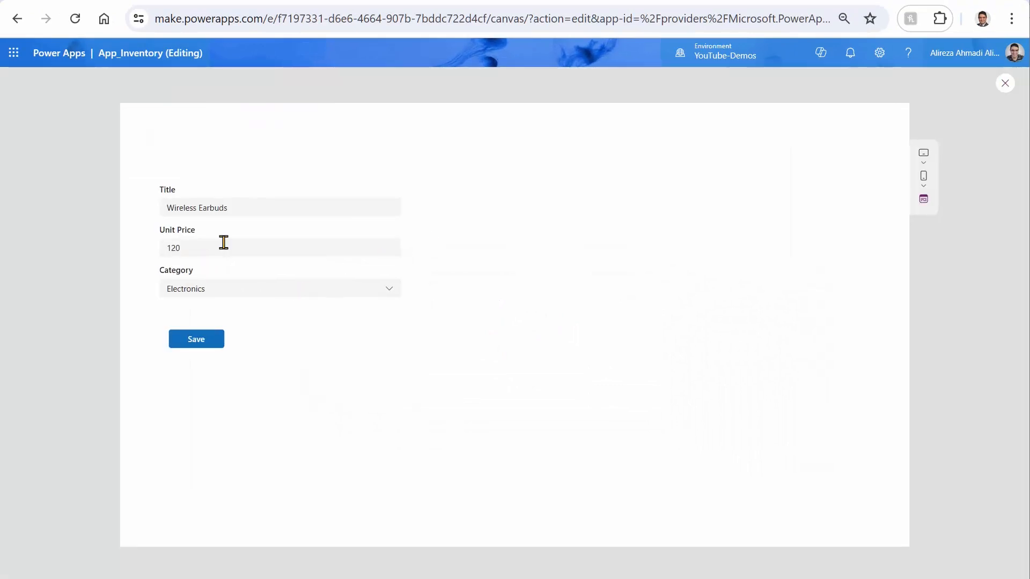
text(0)
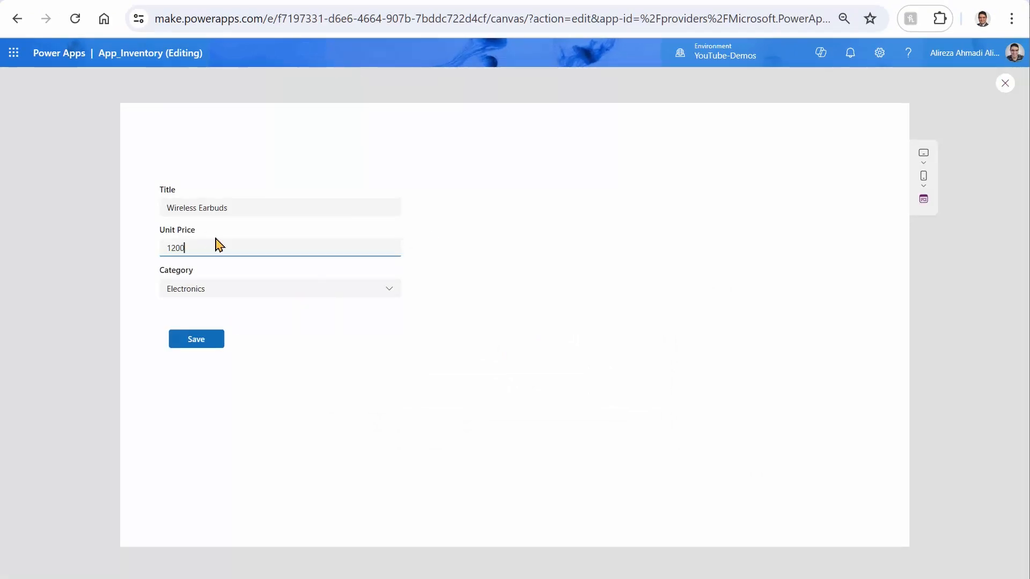
mouse_move(196, 338)
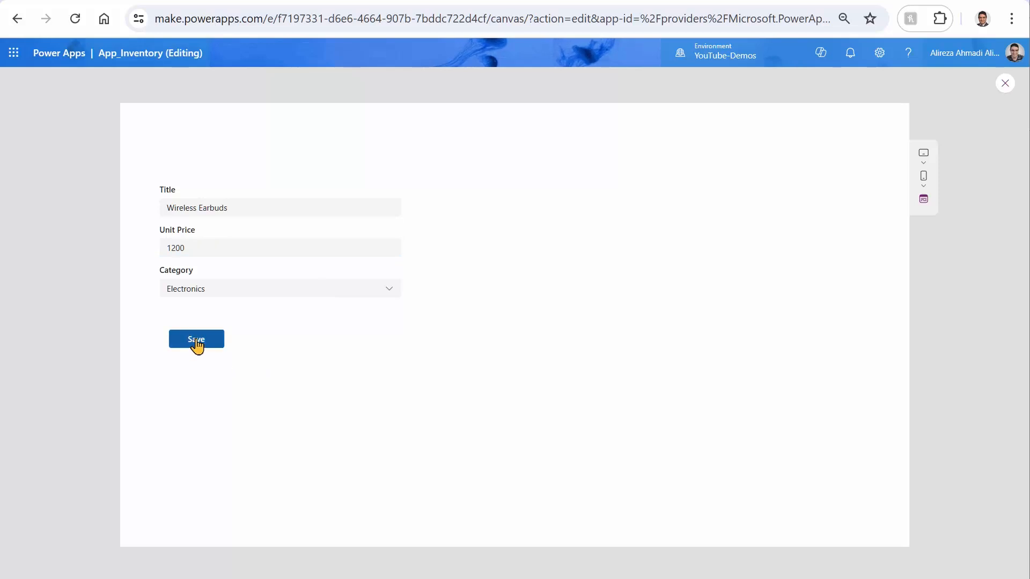
click(196, 339)
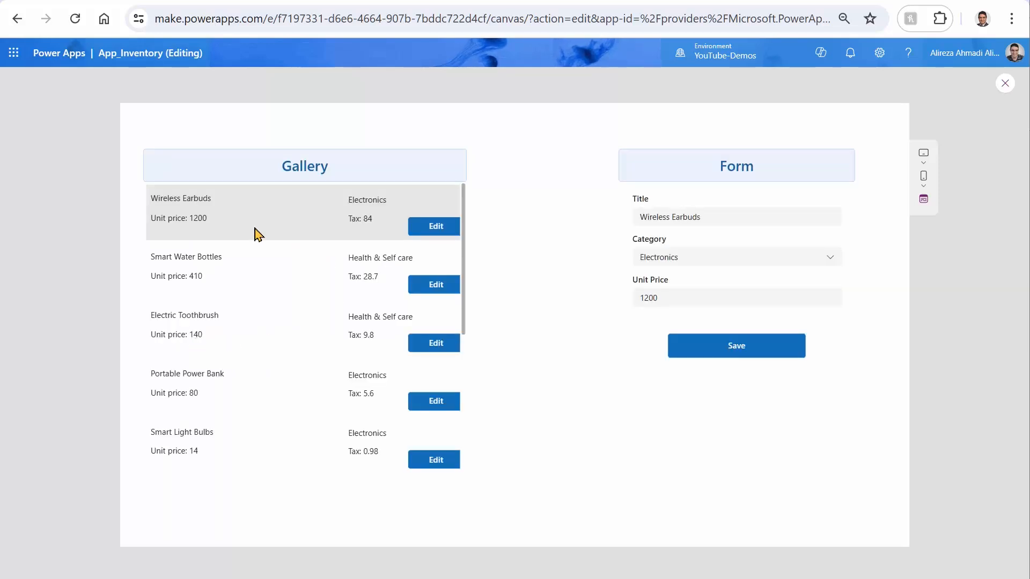
mouse_move(304, 246)
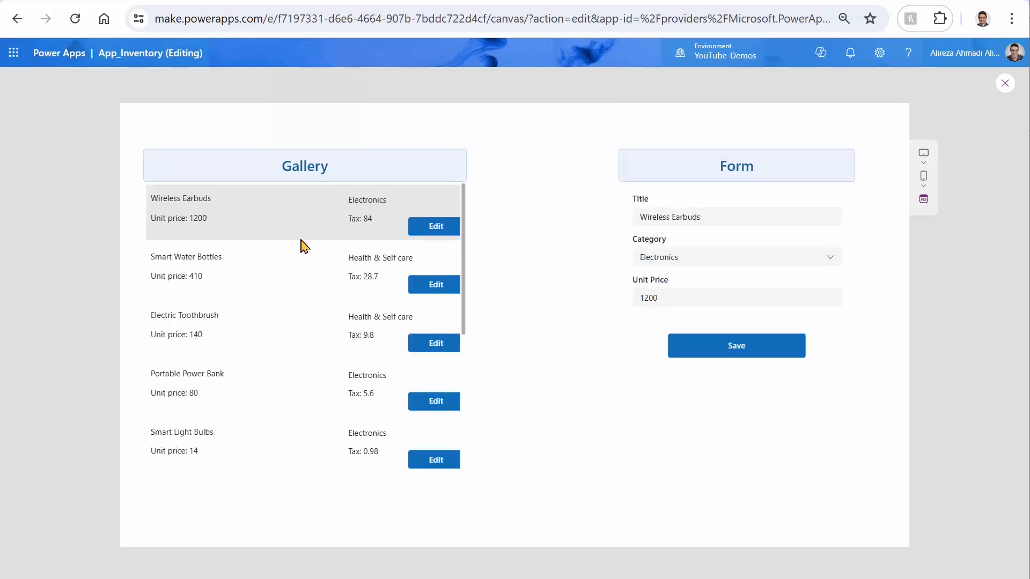
mouse_move(434, 285)
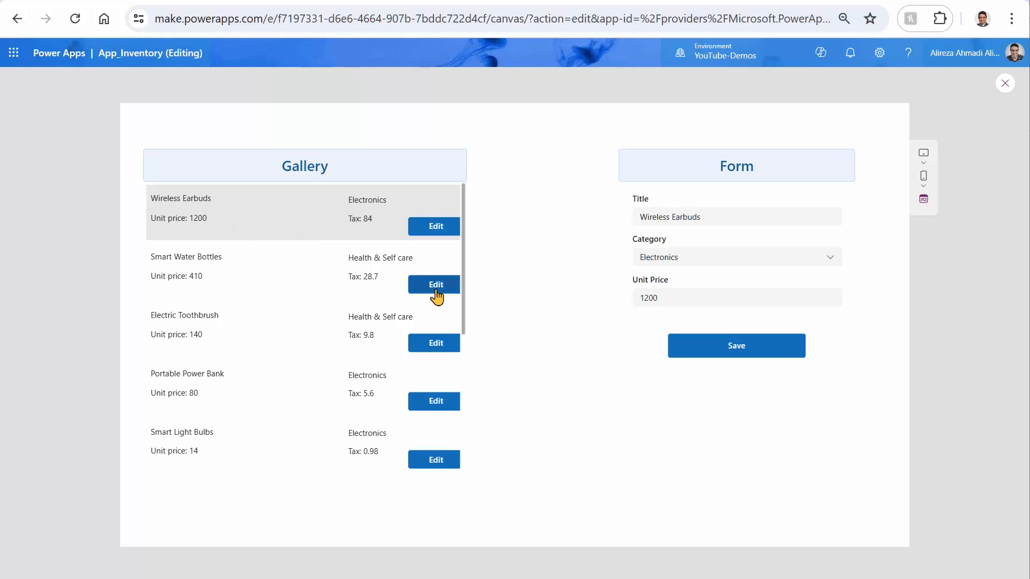
- Change Smart Water Bottles' price to 4100, save, then load other rows into the form
click(434, 284)
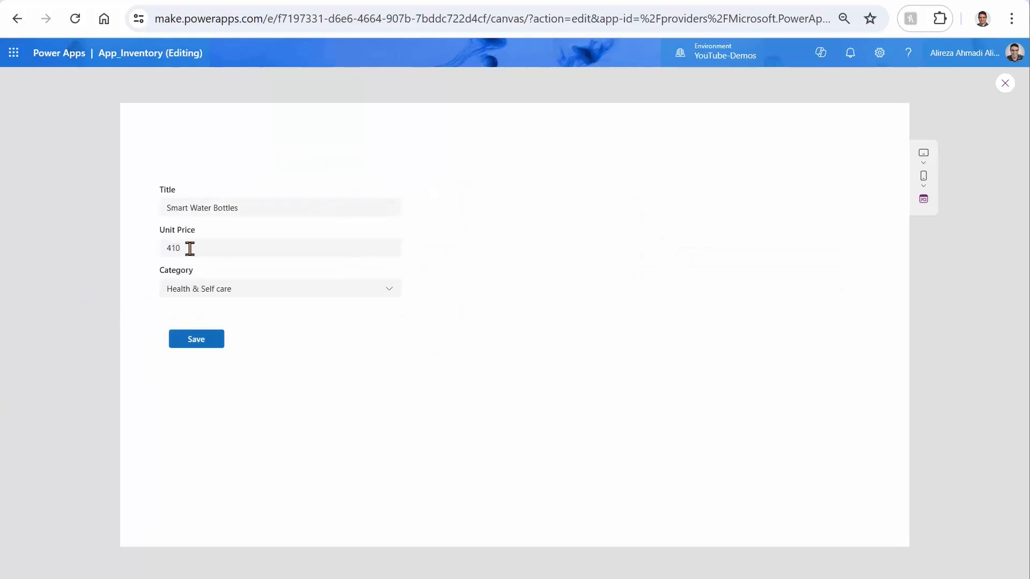
text(0)
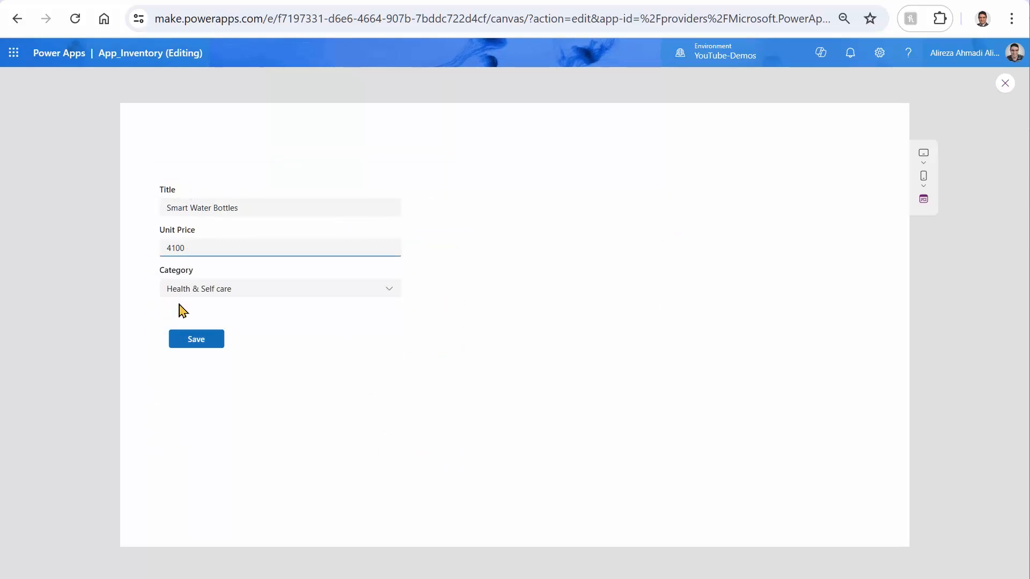
mouse_move(219, 317)
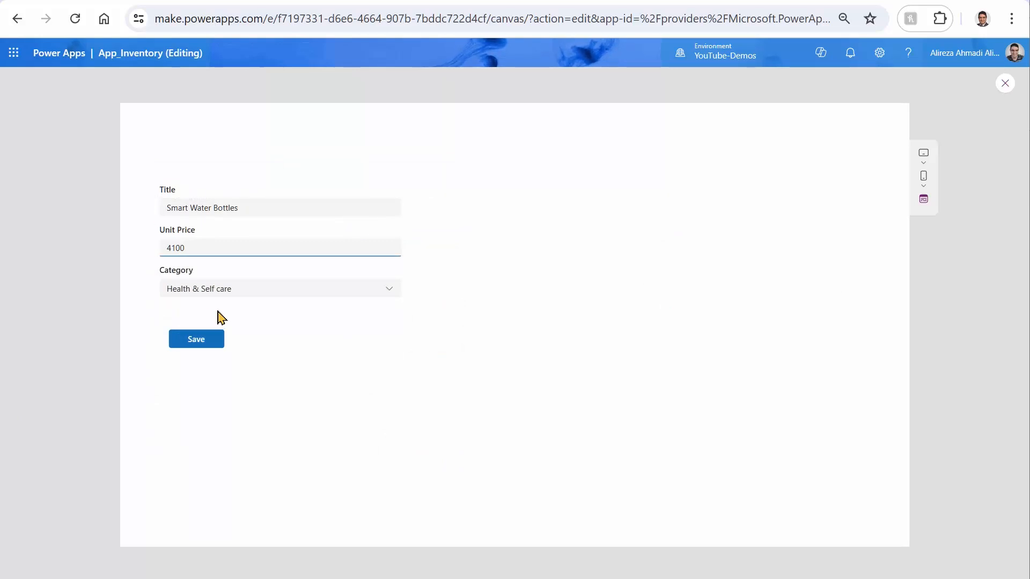
mouse_move(195, 339)
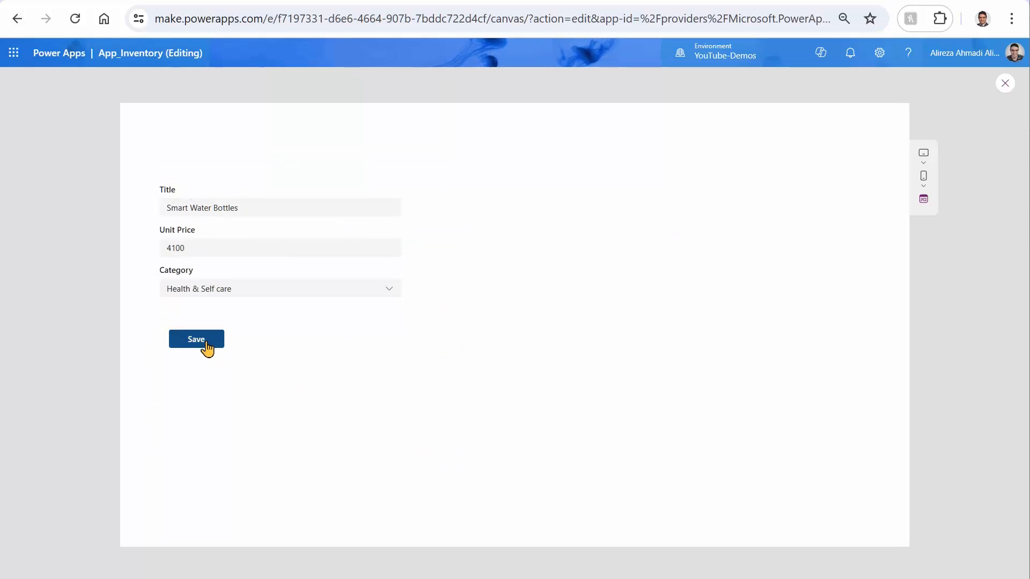
click(196, 342)
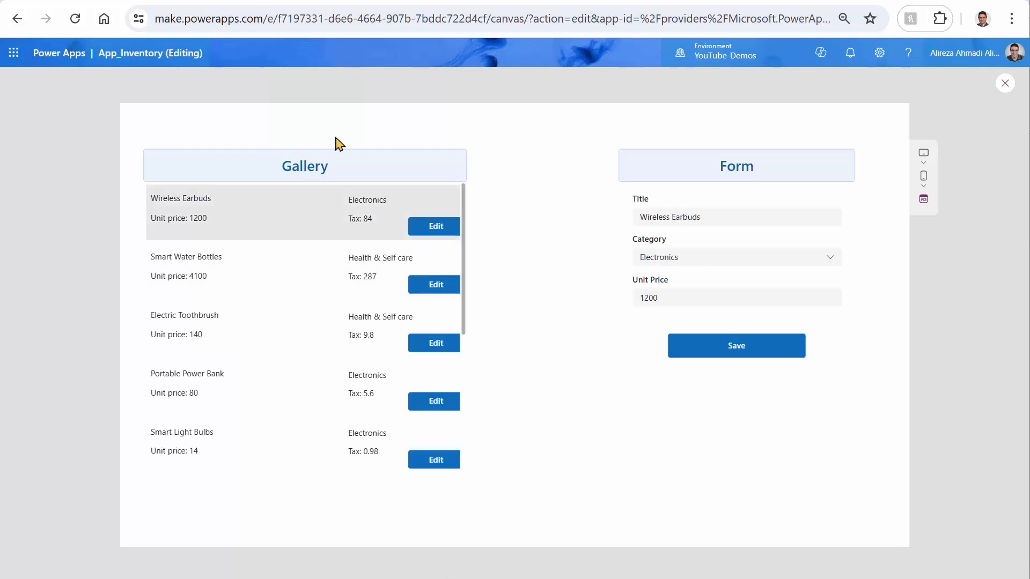
mouse_move(272, 287)
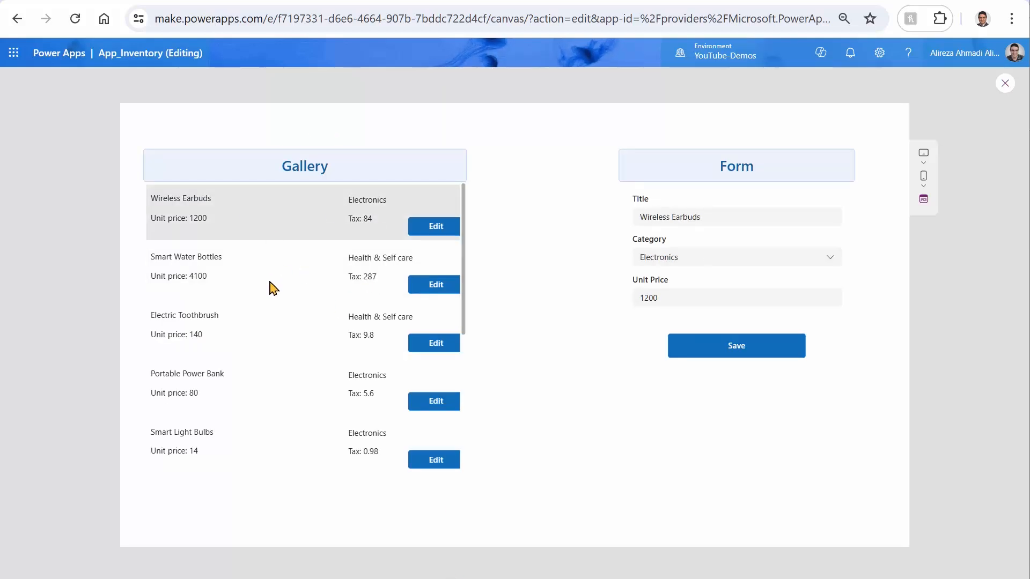
mouse_move(433, 347)
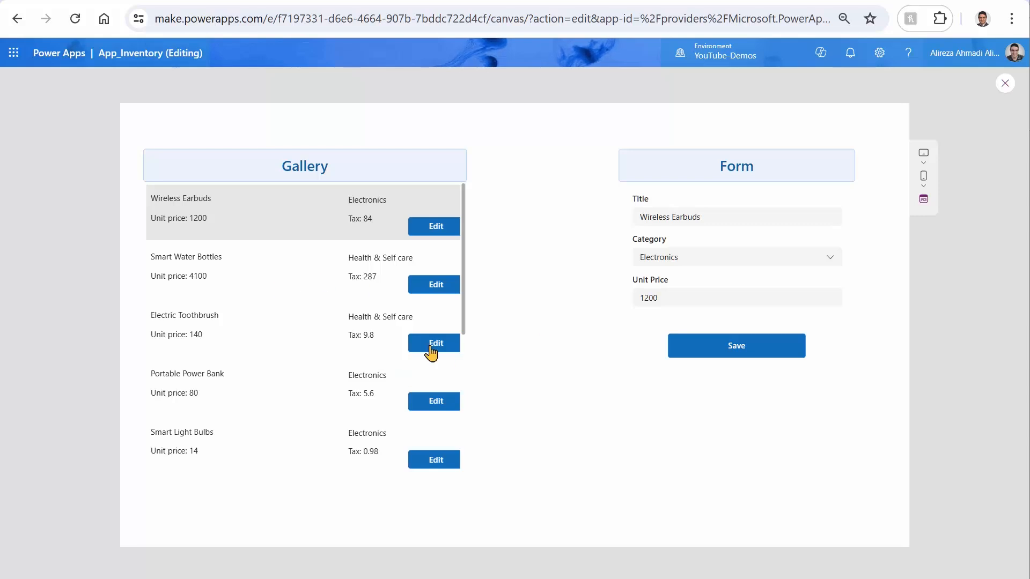
click(434, 343)
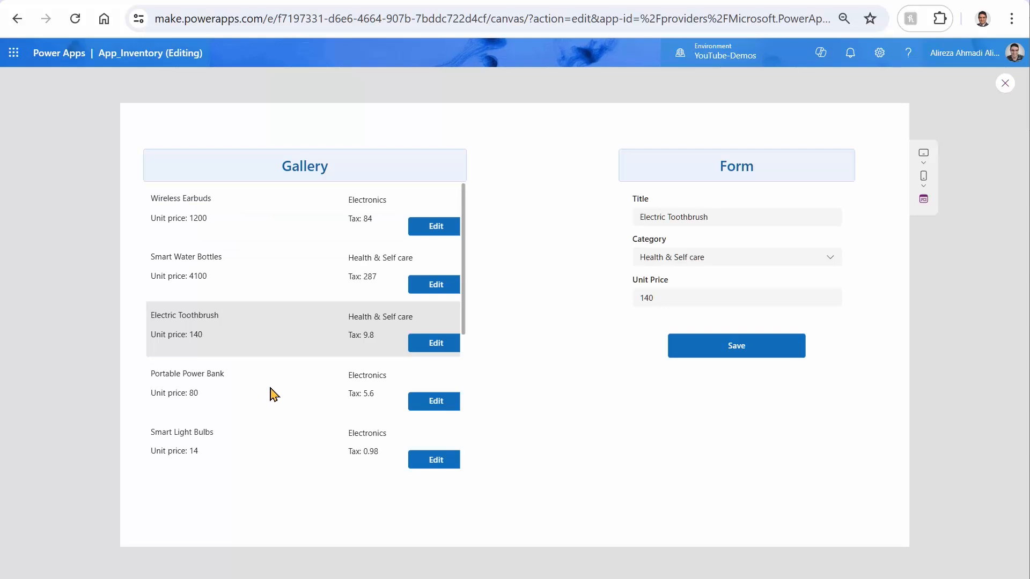
click(1004, 84)
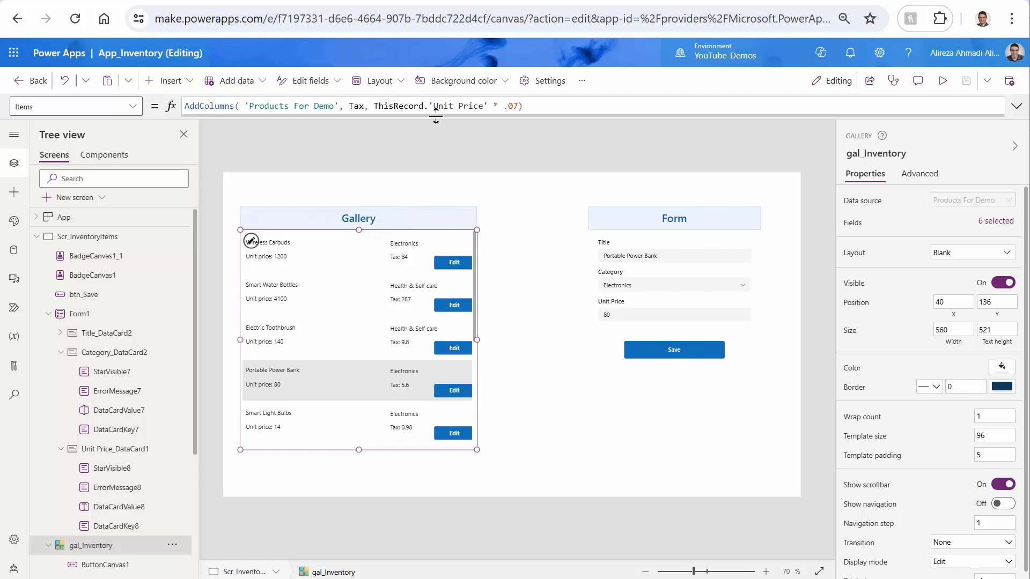
mouse_move(645, 311)
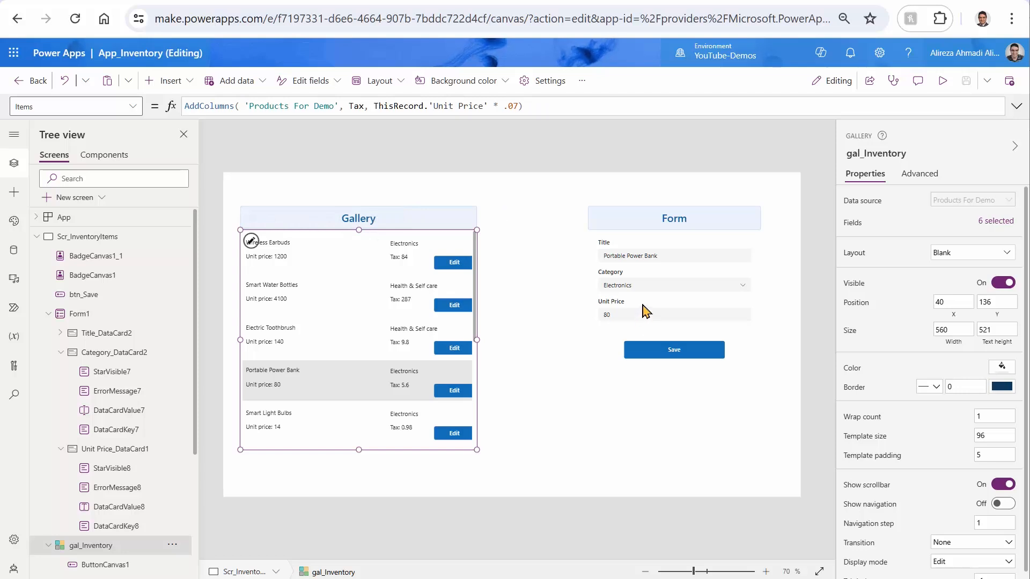